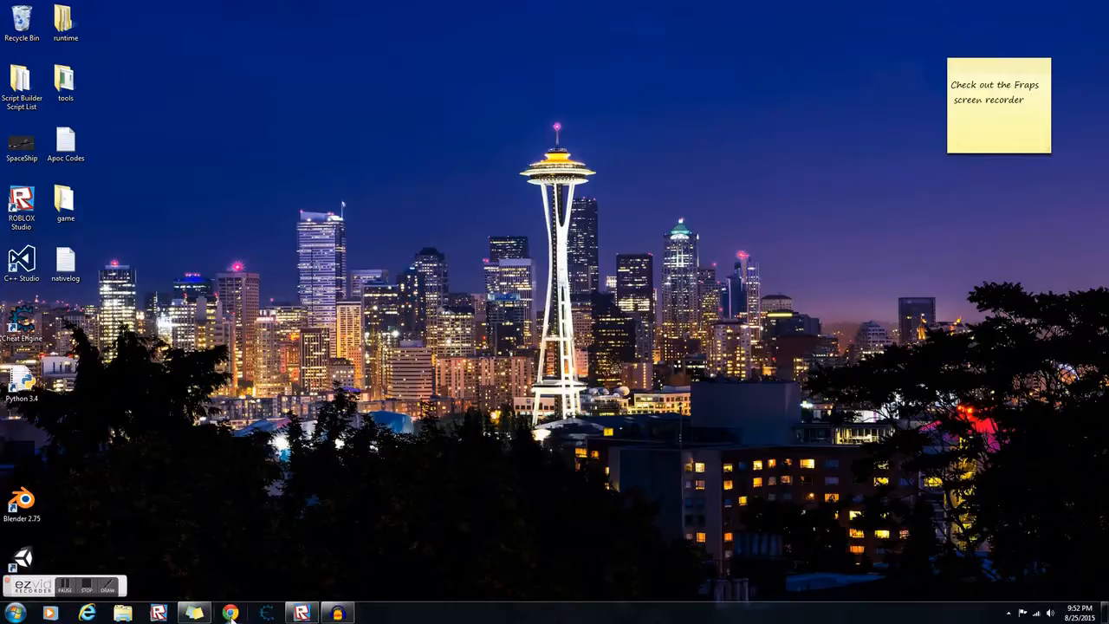
pyautogui.moveTo(246, 585)
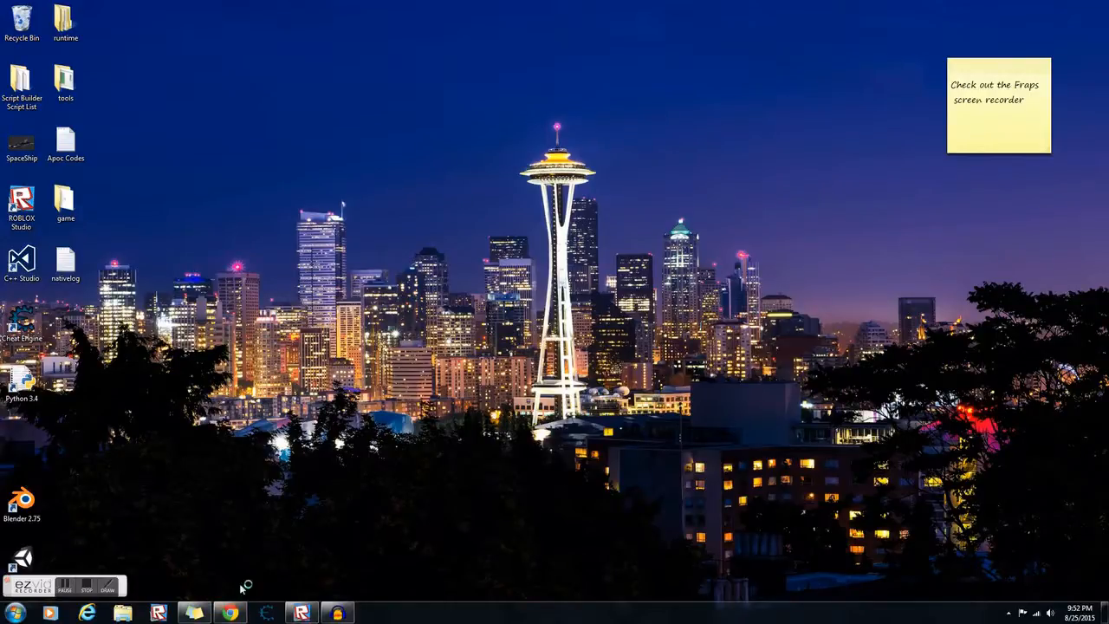
# - Launch the web browser and load the Roblox home page
pyautogui.click(229, 613)
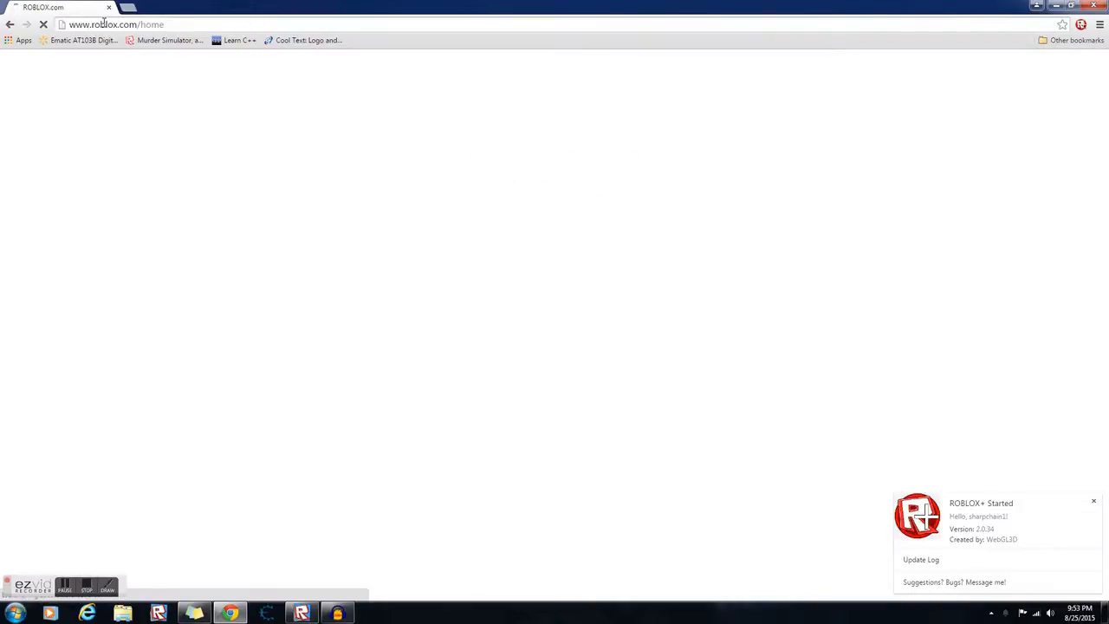
pyautogui.moveTo(158, 118)
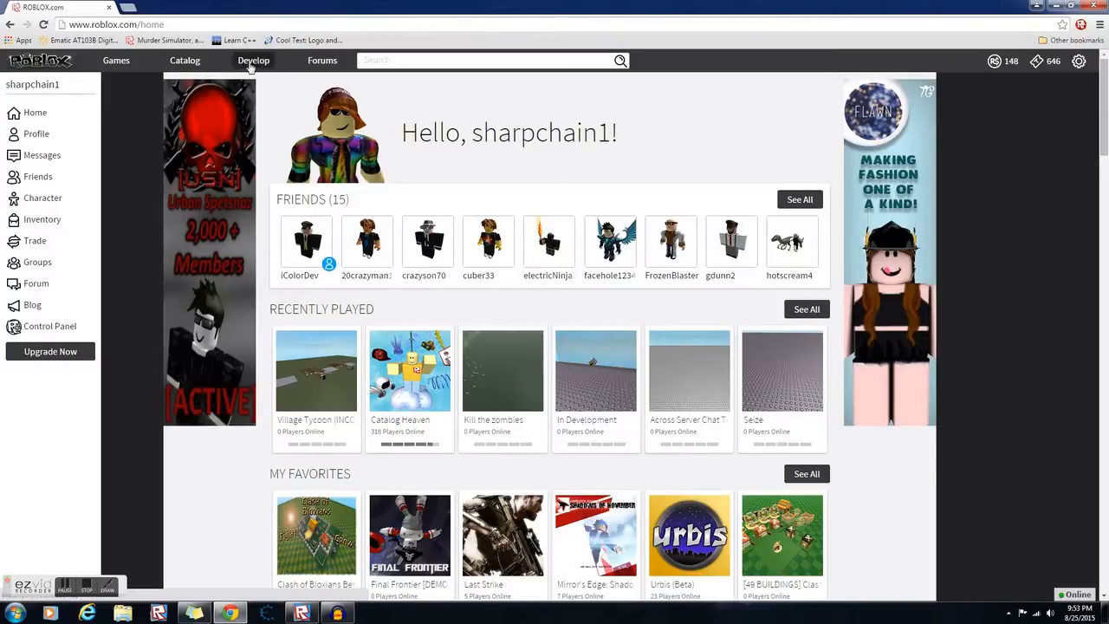
# - Go to the Develop page listing your created places
pyautogui.click(253, 59)
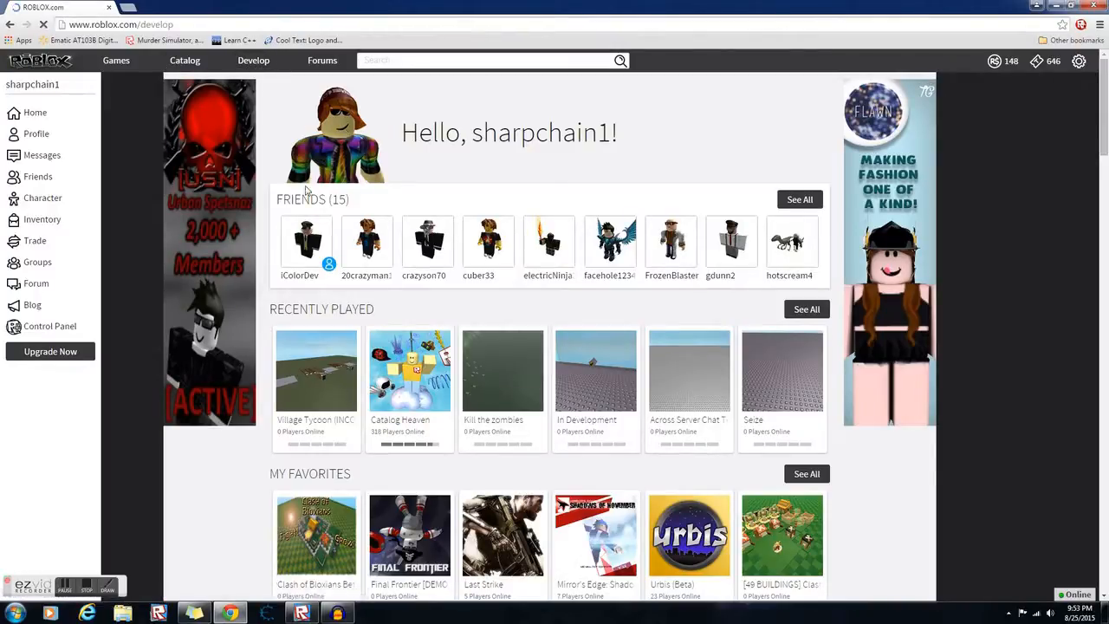
pyautogui.click(253, 59)
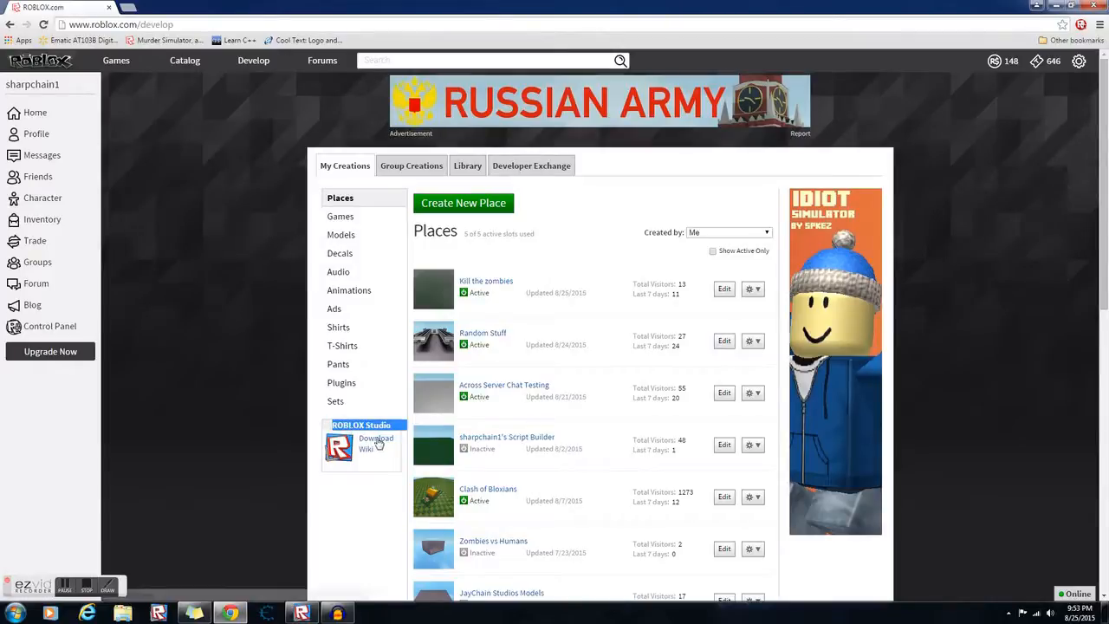
pyautogui.moveTo(380, 495)
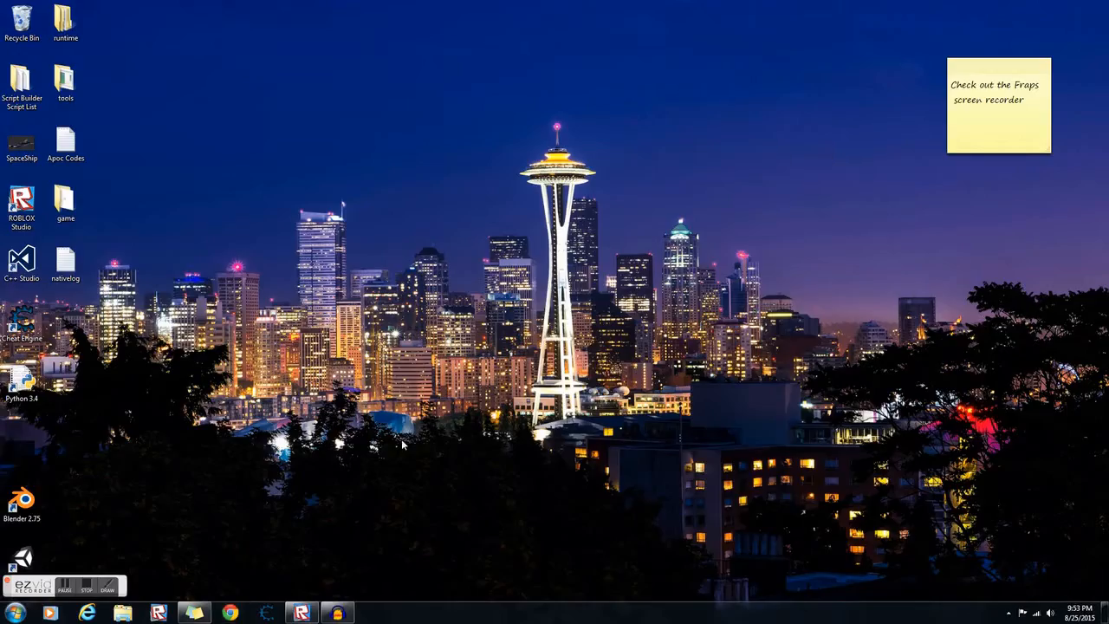
# - Switch to Roblox Studio and discard the unsaved Baseplate changes
pyautogui.click(302, 613)
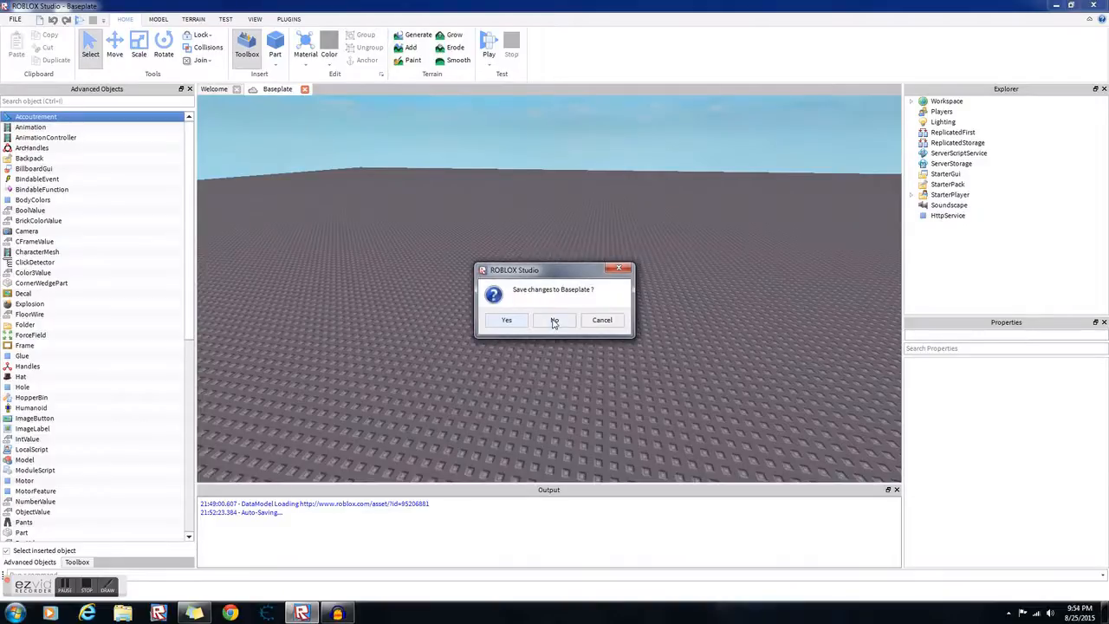
pyautogui.click(554, 319)
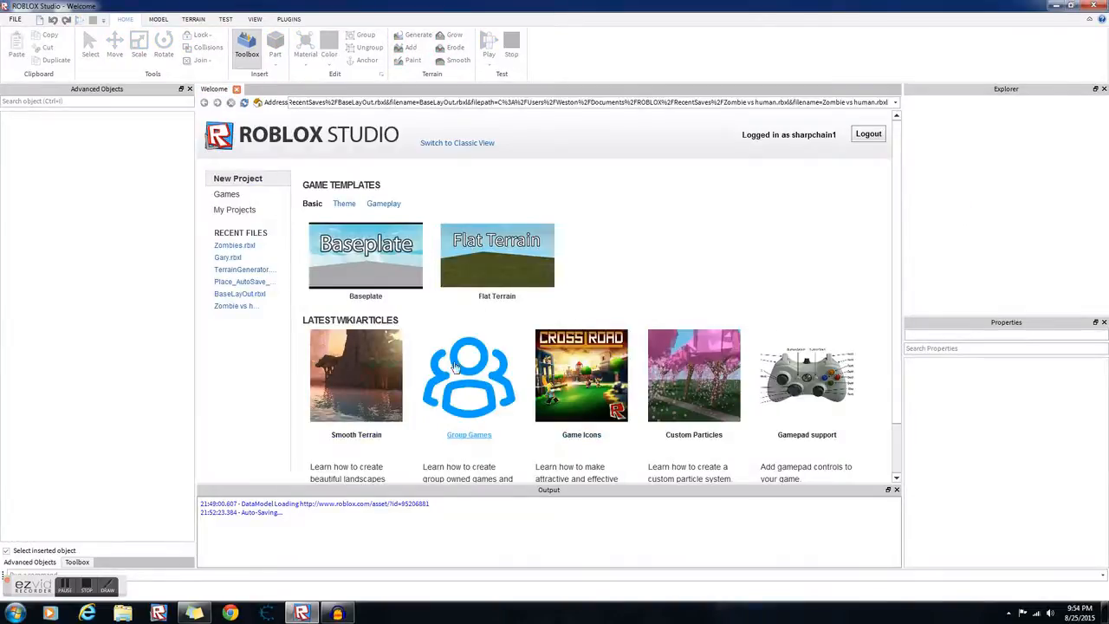
pyautogui.moveTo(863, 149)
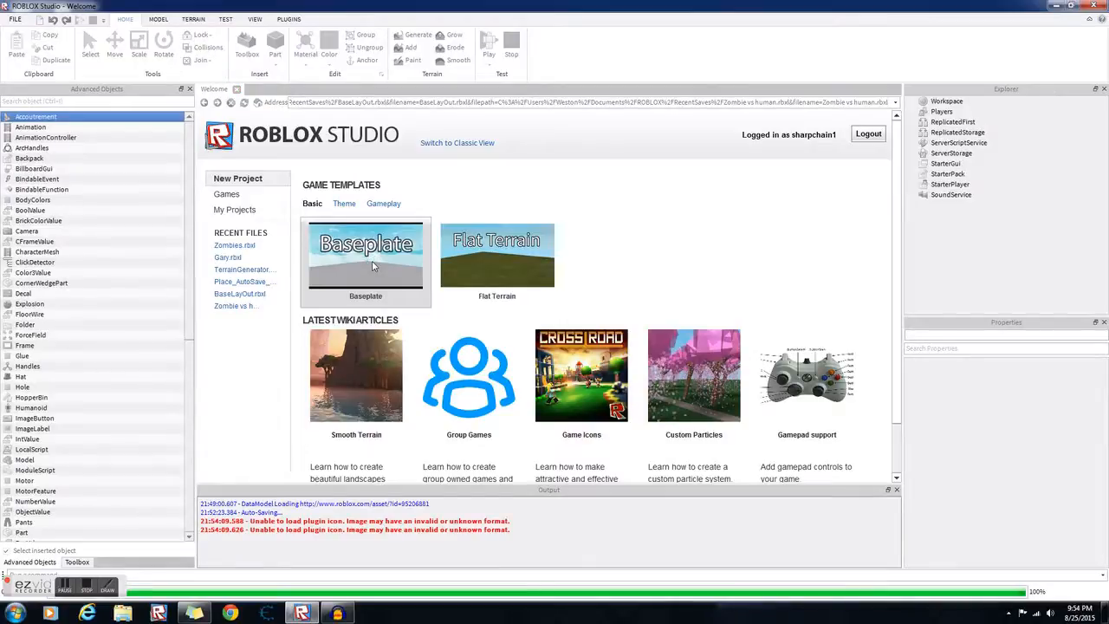
# - Create a new Baseplate place, show the Toolbox, then hide the panels
pyautogui.click(364, 260)
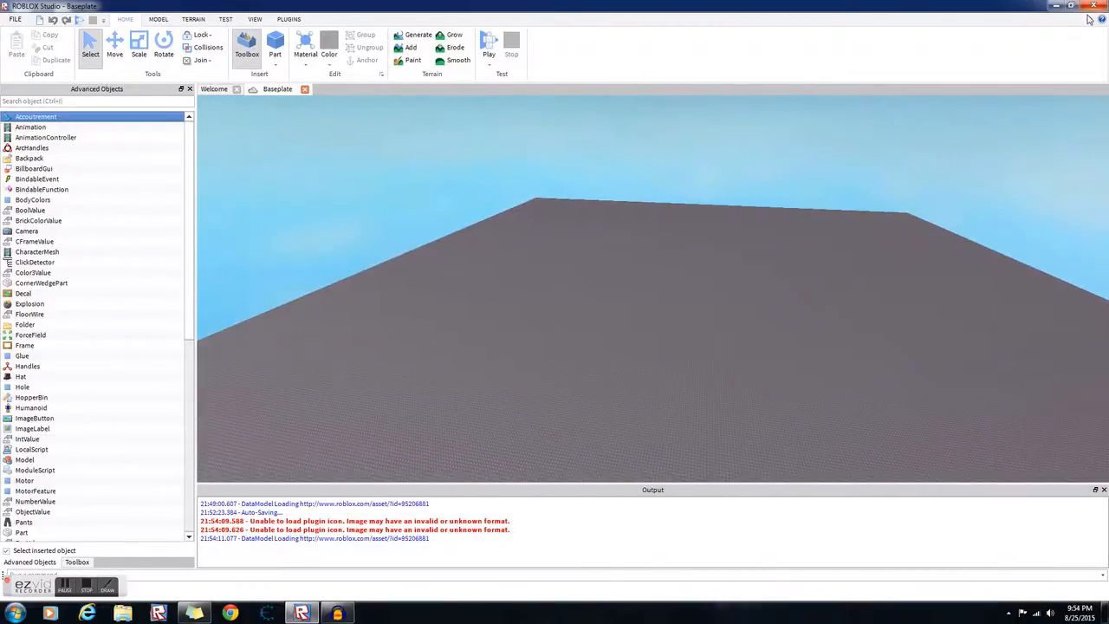
pyautogui.click(77, 561)
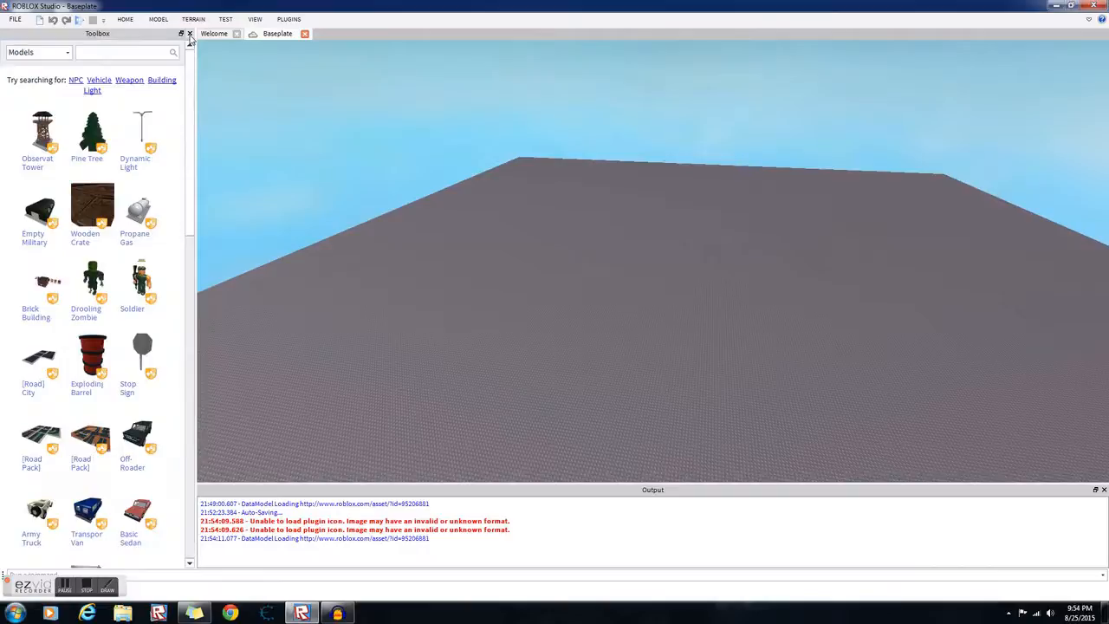
pyautogui.click(189, 34)
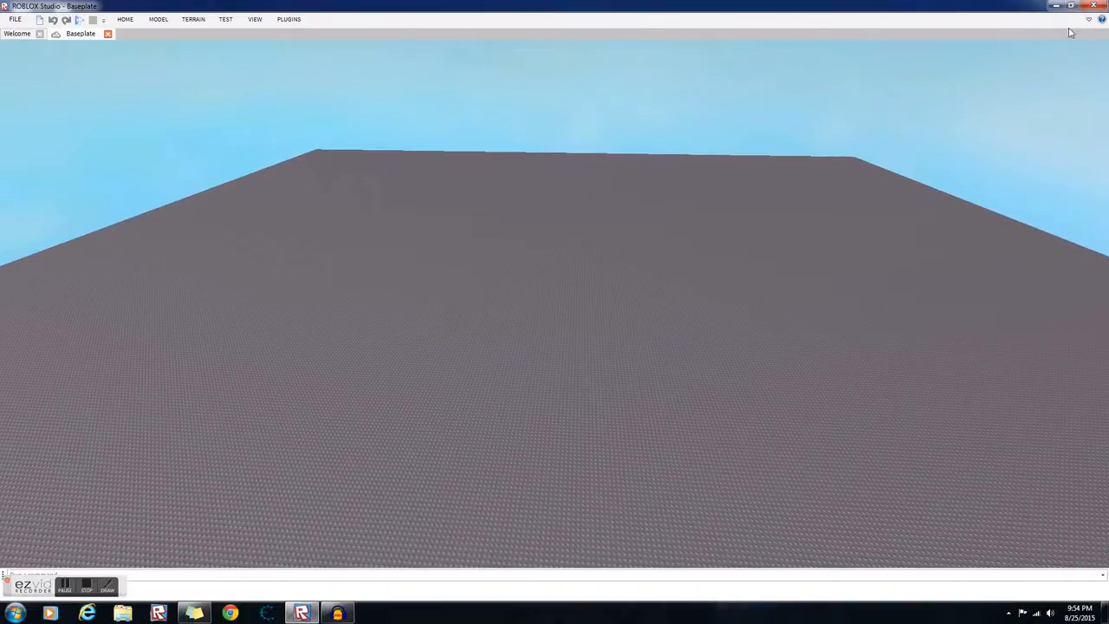
# - Restore the ribbon and show Explorer, Properties docked right, and Output below
pyautogui.click(125, 19)
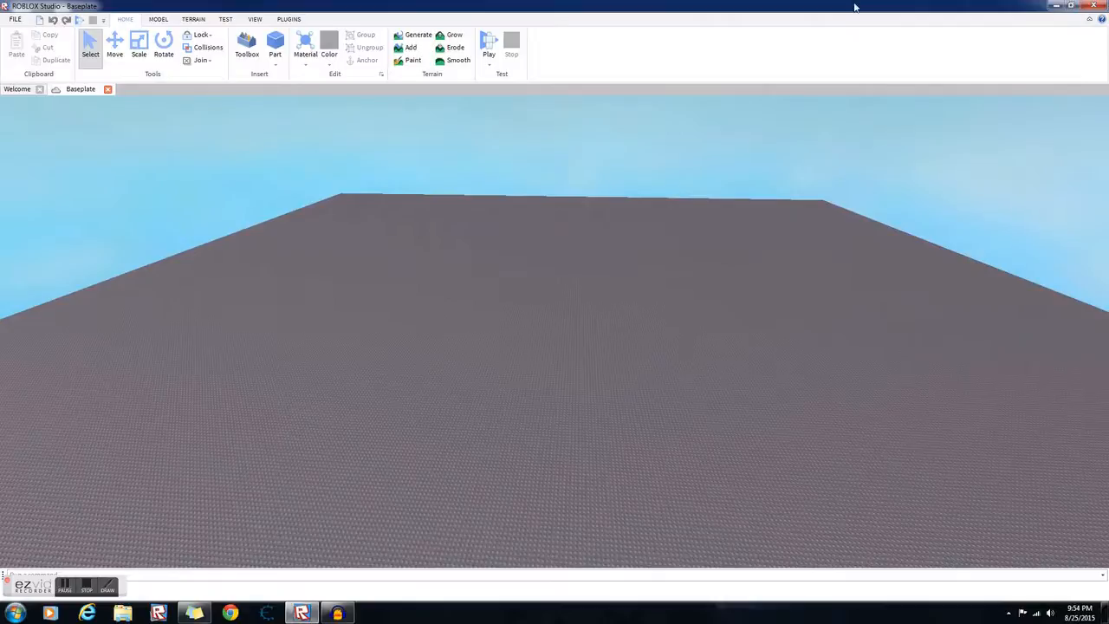
pyautogui.moveTo(215, 161)
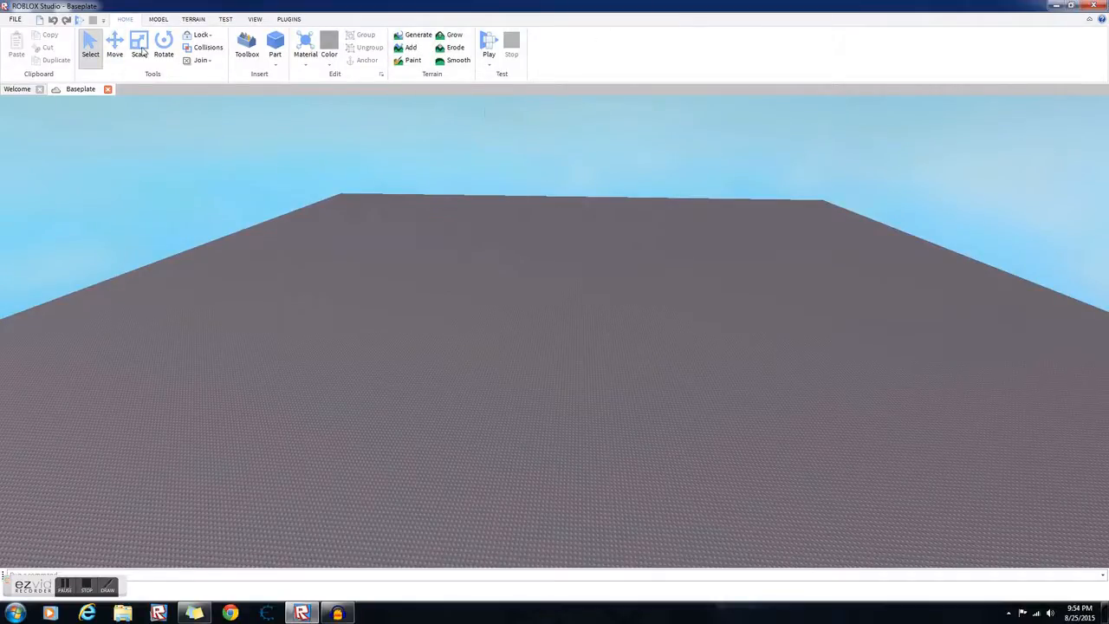
pyautogui.moveTo(270, 190)
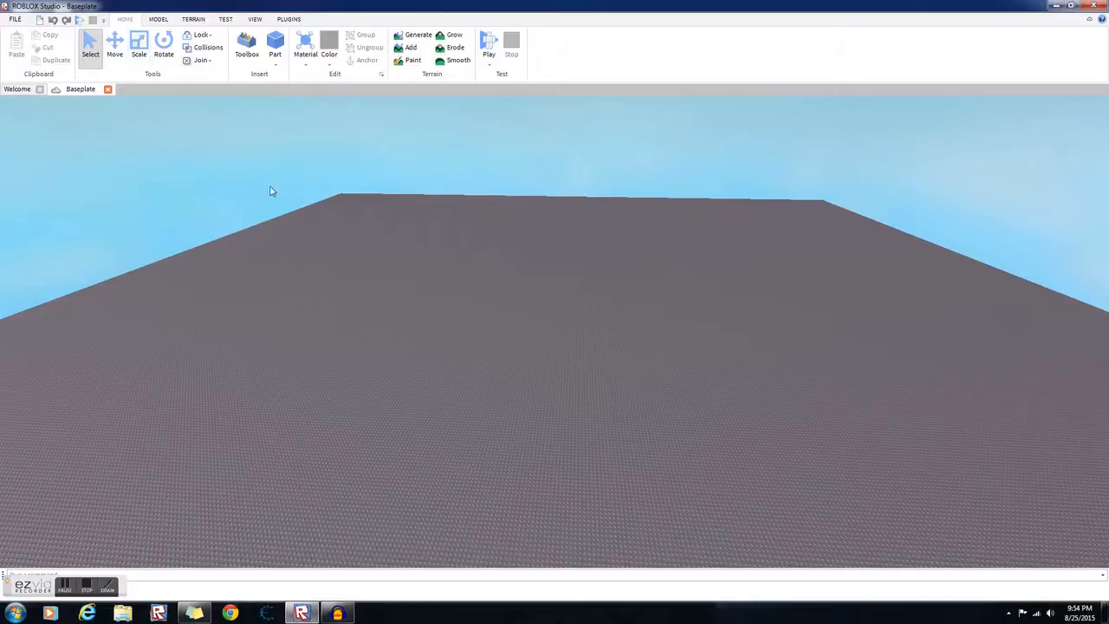
pyautogui.click(255, 20)
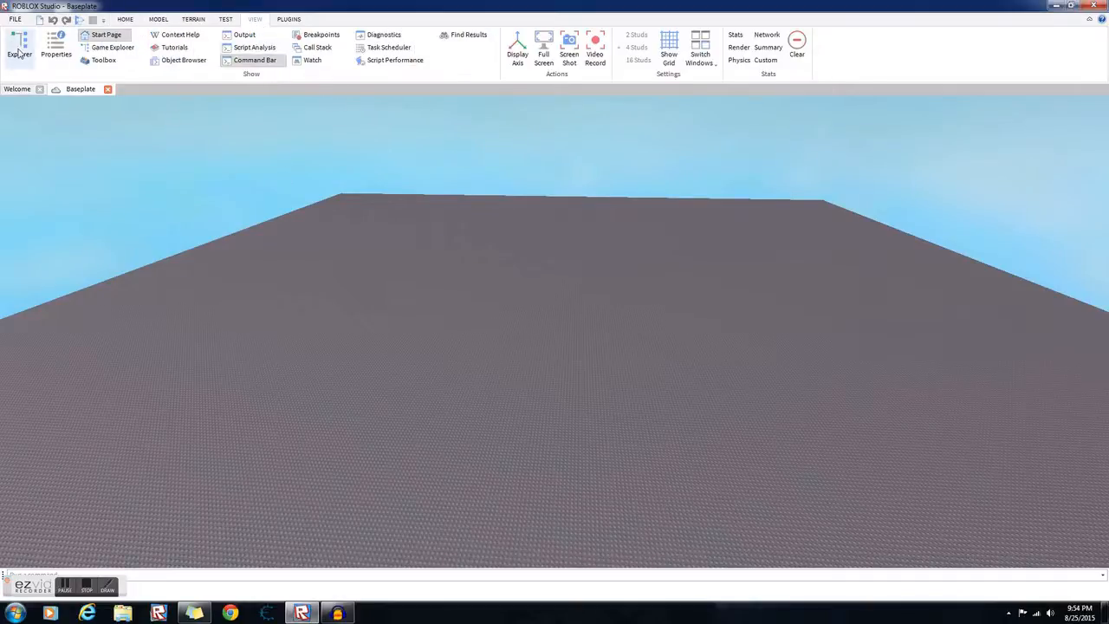
pyautogui.click(19, 54)
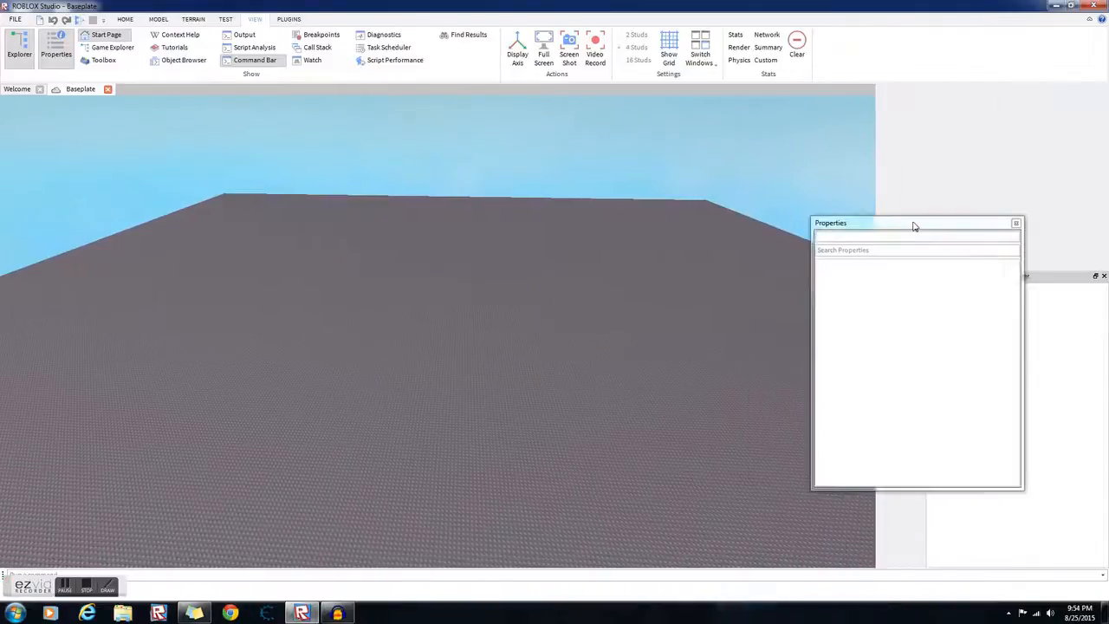
pyautogui.moveTo(915, 222); pyautogui.dragTo(1005, 89)
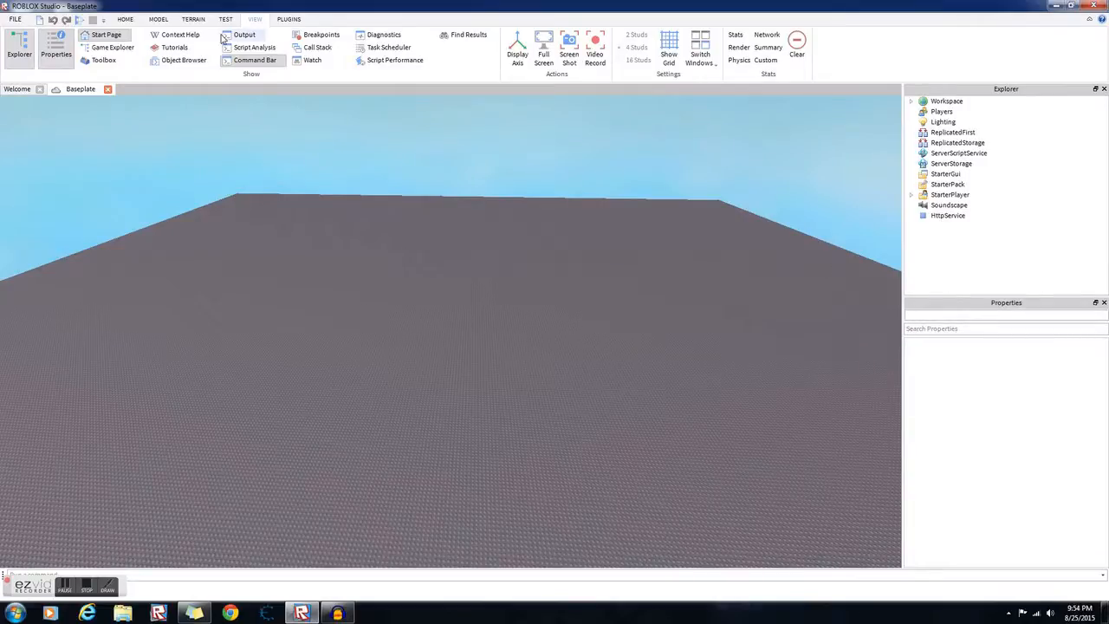
pyautogui.click(242, 34)
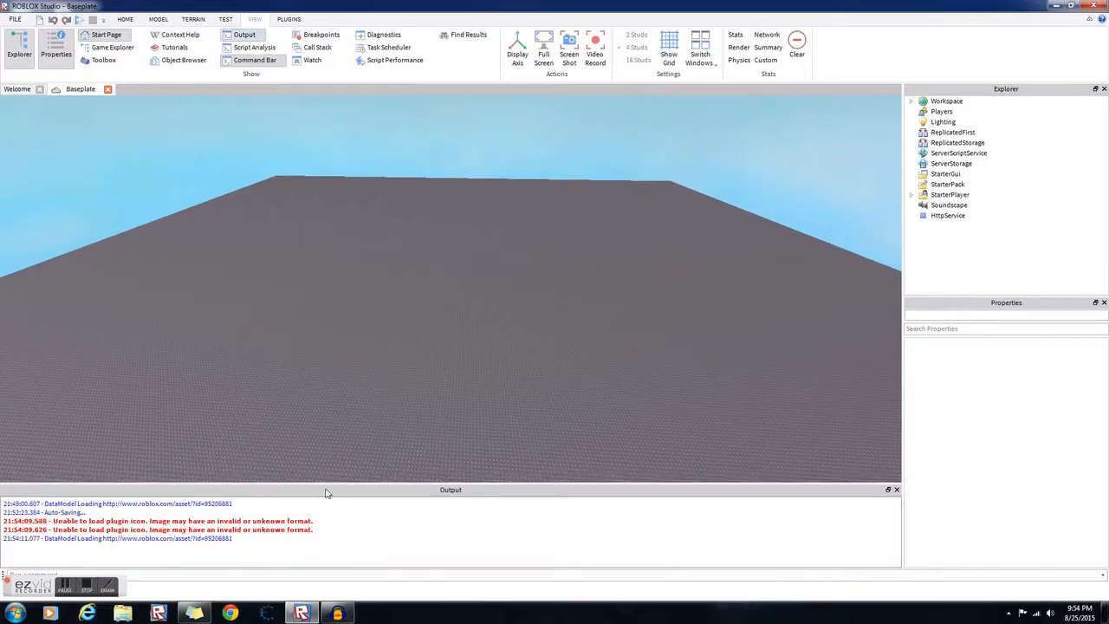
pyautogui.moveTo(451, 488); pyautogui.dragTo(415, 555)
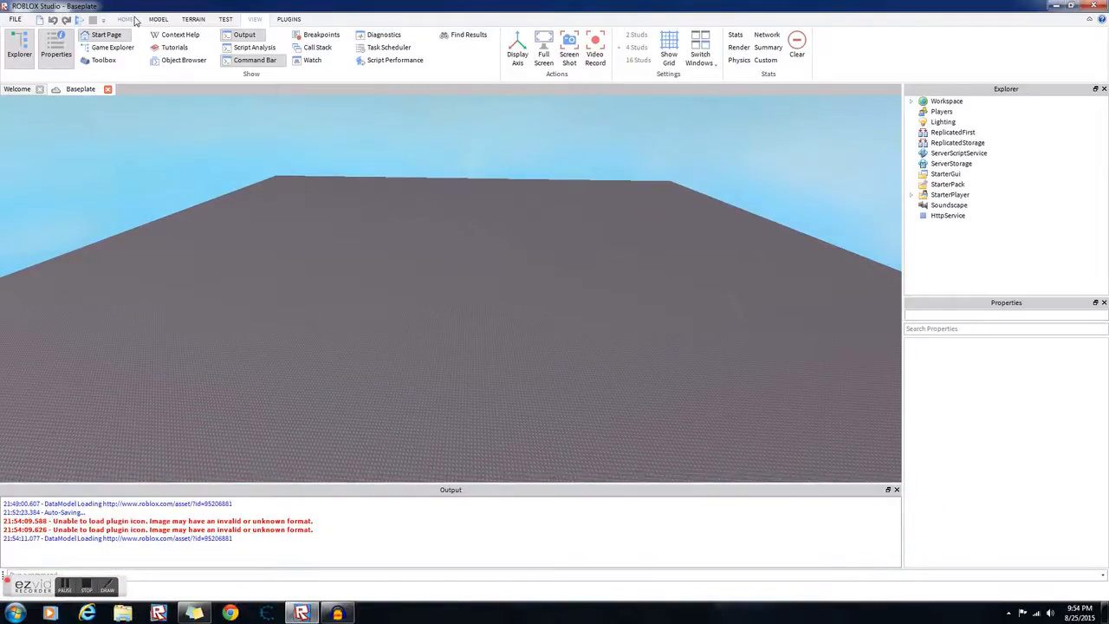
# - Show the Advanced Objects and Toolbox panels, with Advanced Objects active
pyautogui.click(159, 19)
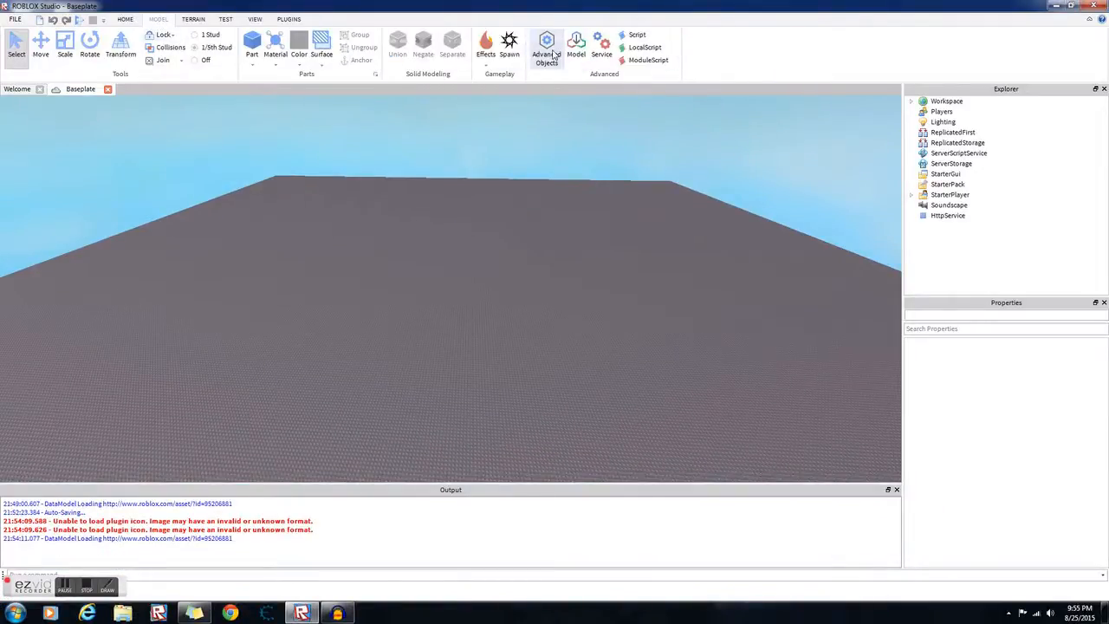
pyautogui.click(545, 43)
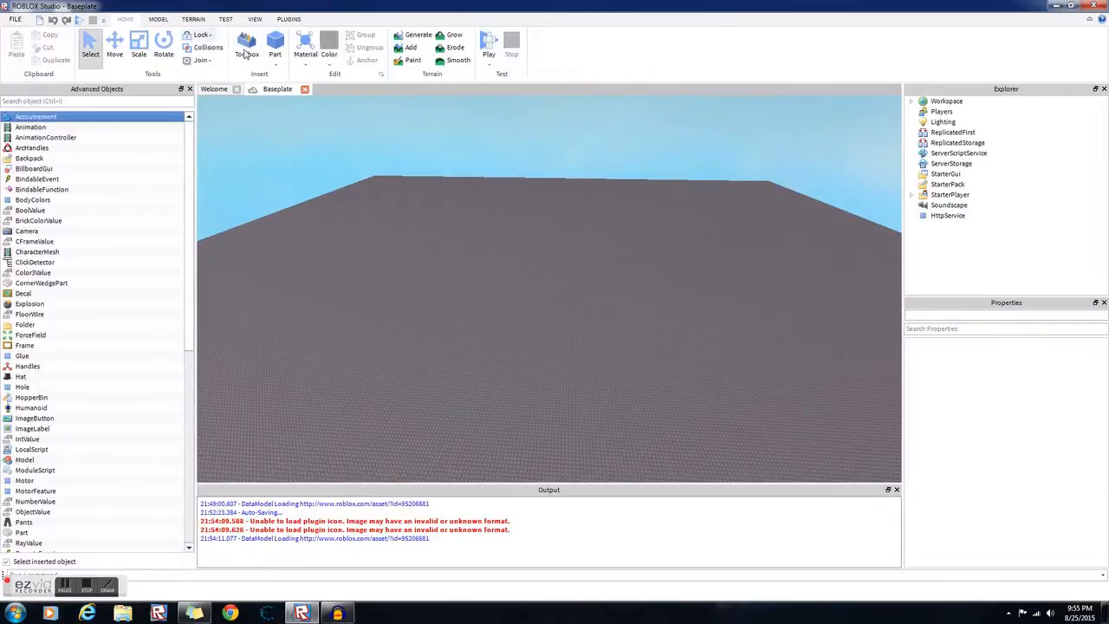
pyautogui.click(247, 44)
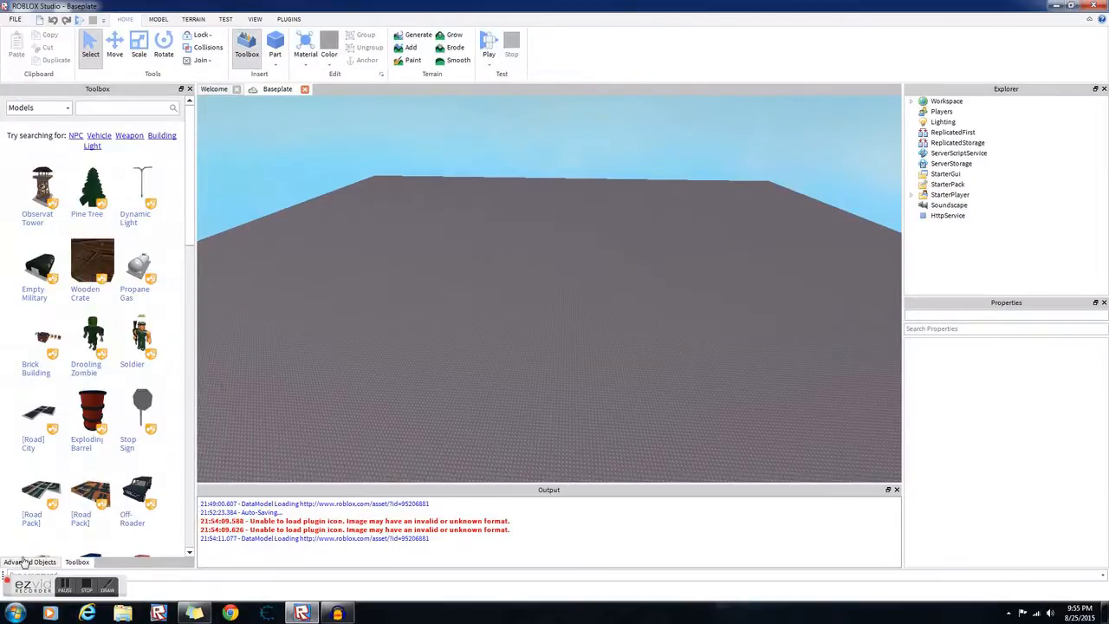
pyautogui.click(31, 562)
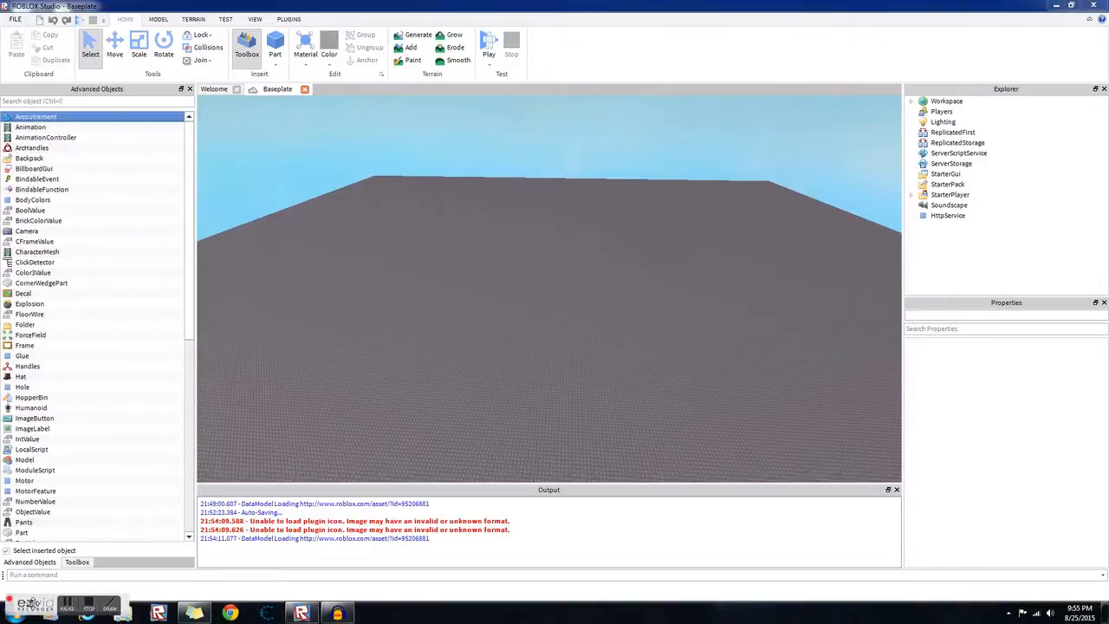
pyautogui.moveTo(219, 468)
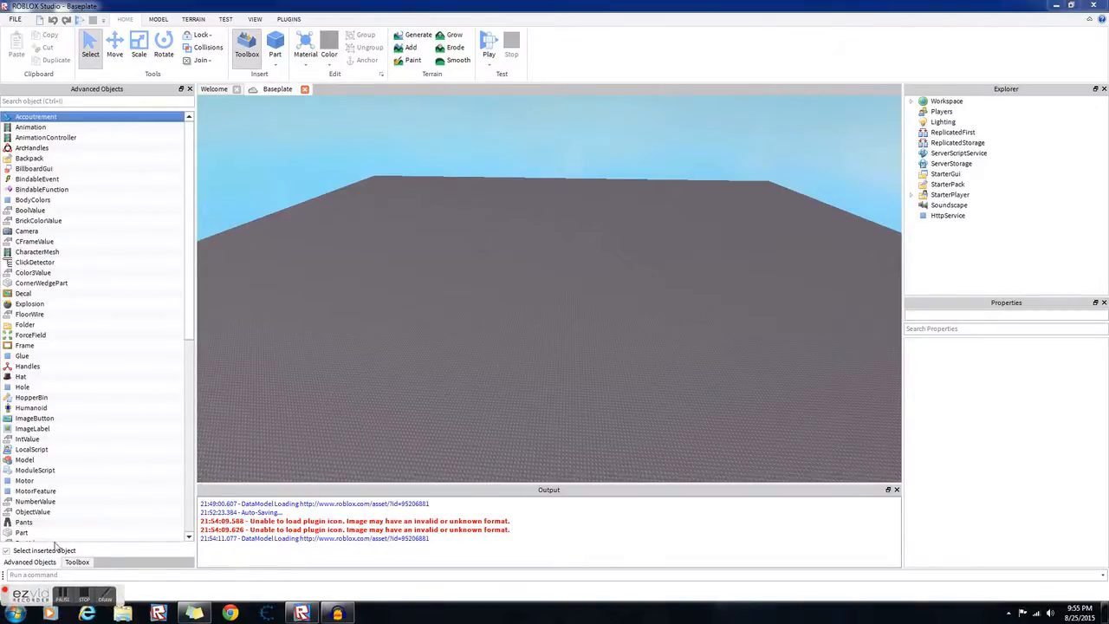
pyautogui.moveTo(499, 517)
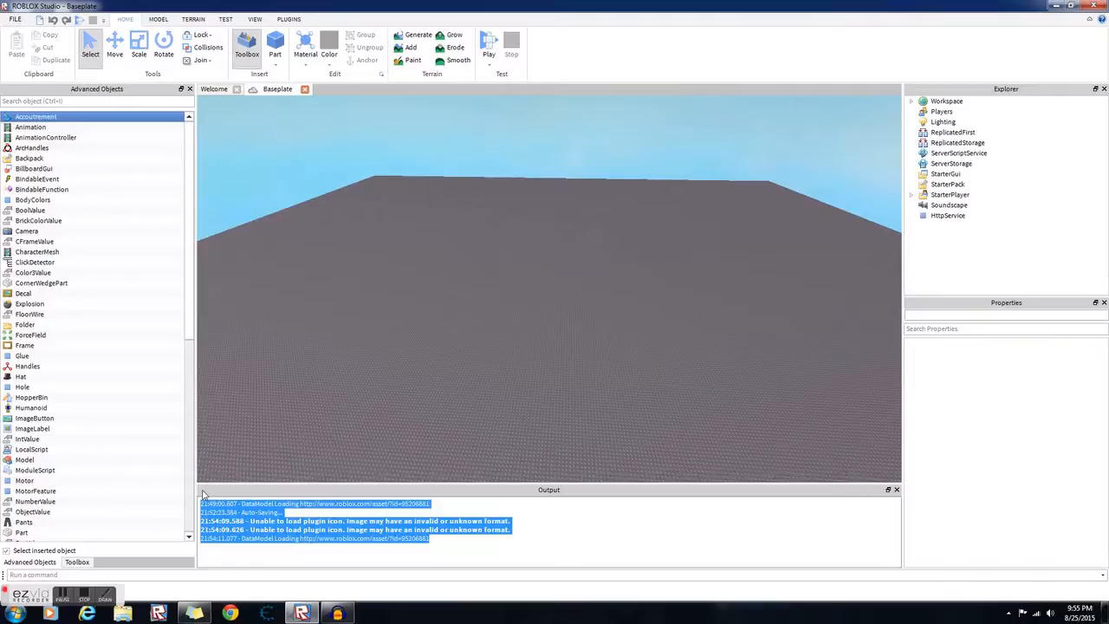
# - Run print("Hello") from the Command Bar so Hello appears in Output
pyautogui.click(232, 554)
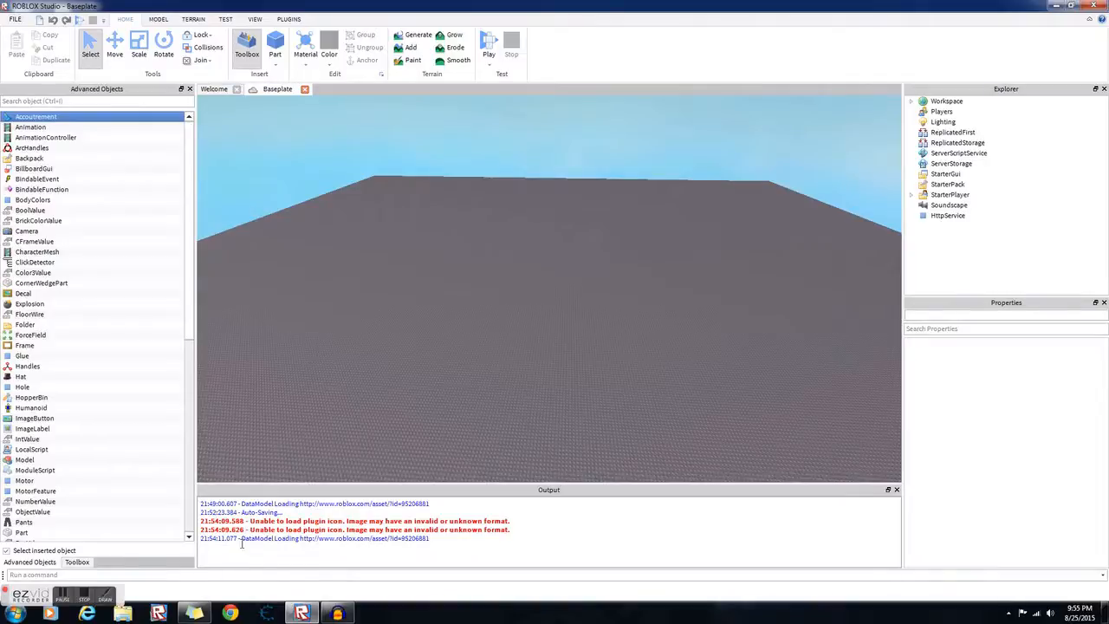
pyautogui.moveTo(301, 588)
pyautogui.write('print"Hello"')
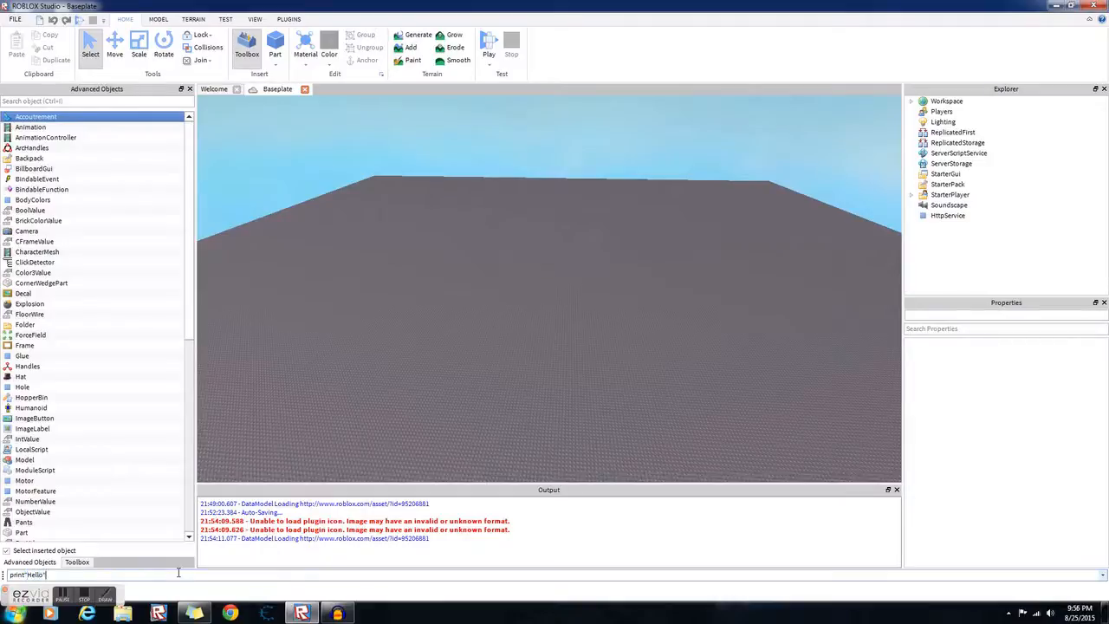
pyautogui.press('Return')
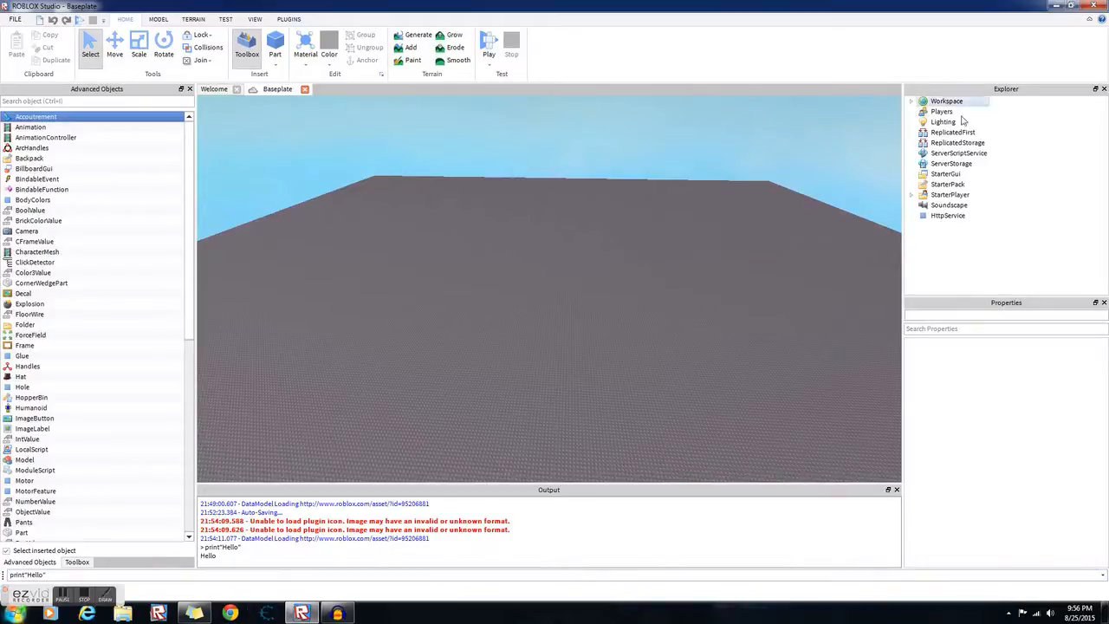
pyautogui.click(946, 101)
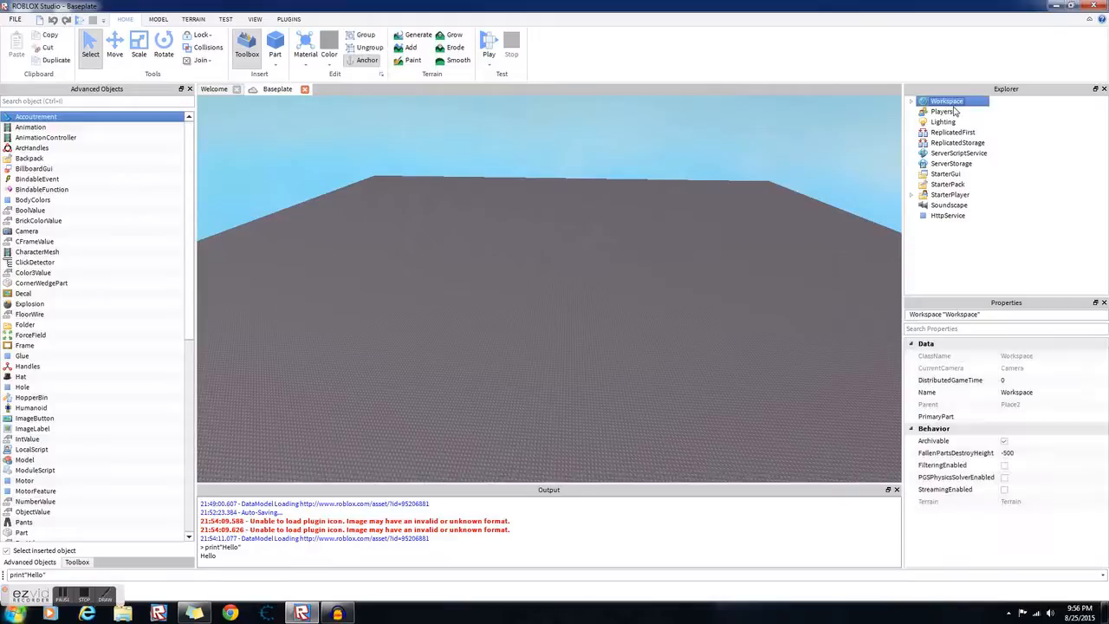
pyautogui.click(942, 121)
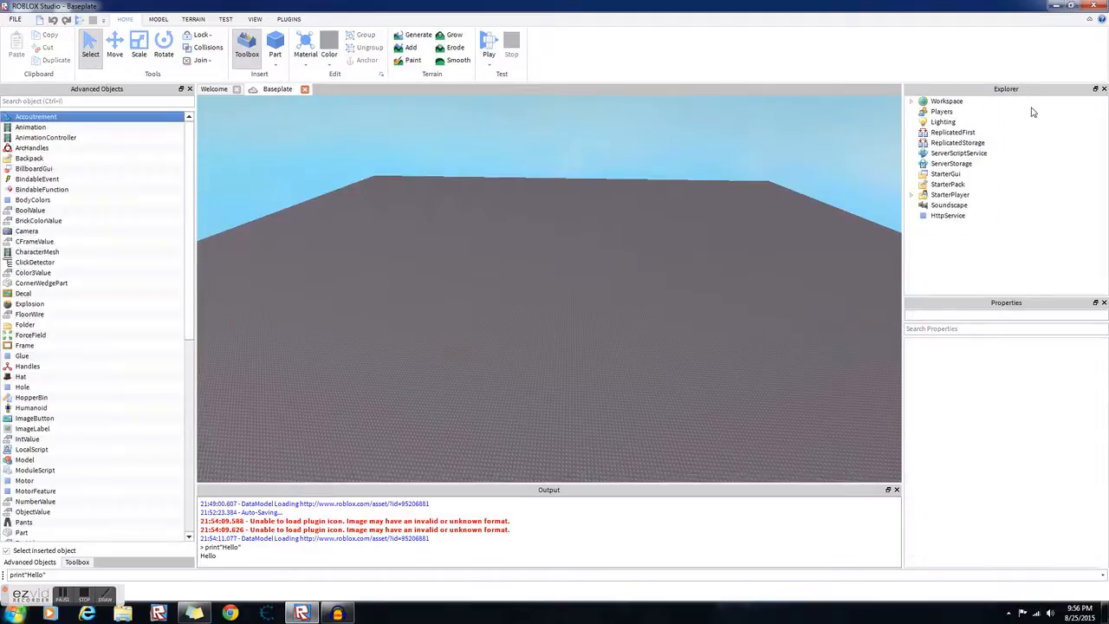
pyautogui.click(946, 100)
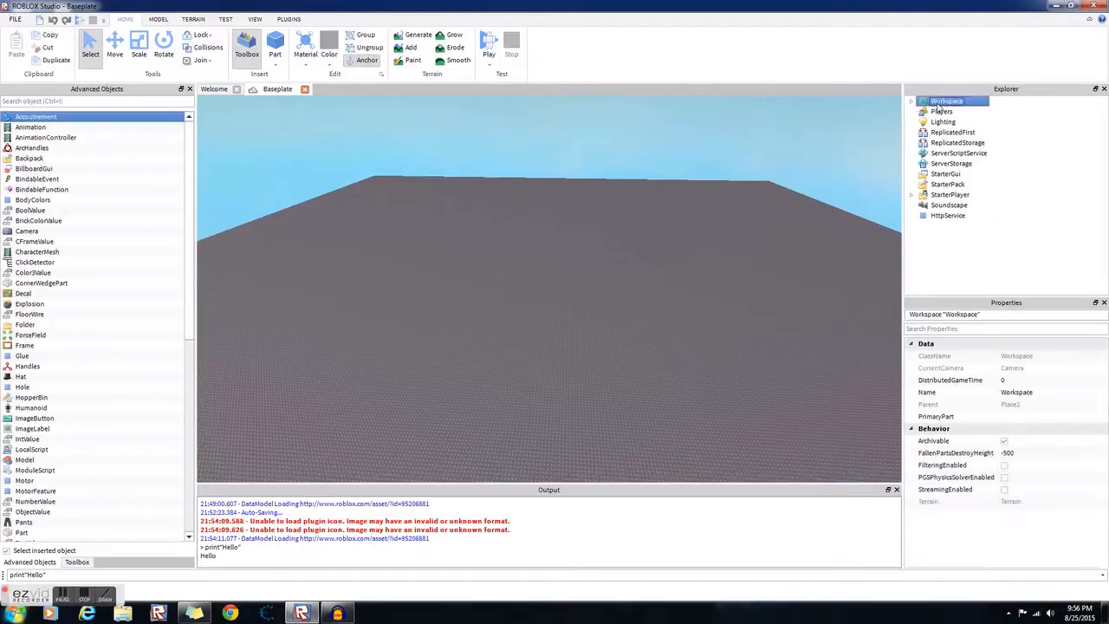
pyautogui.click(912, 101)
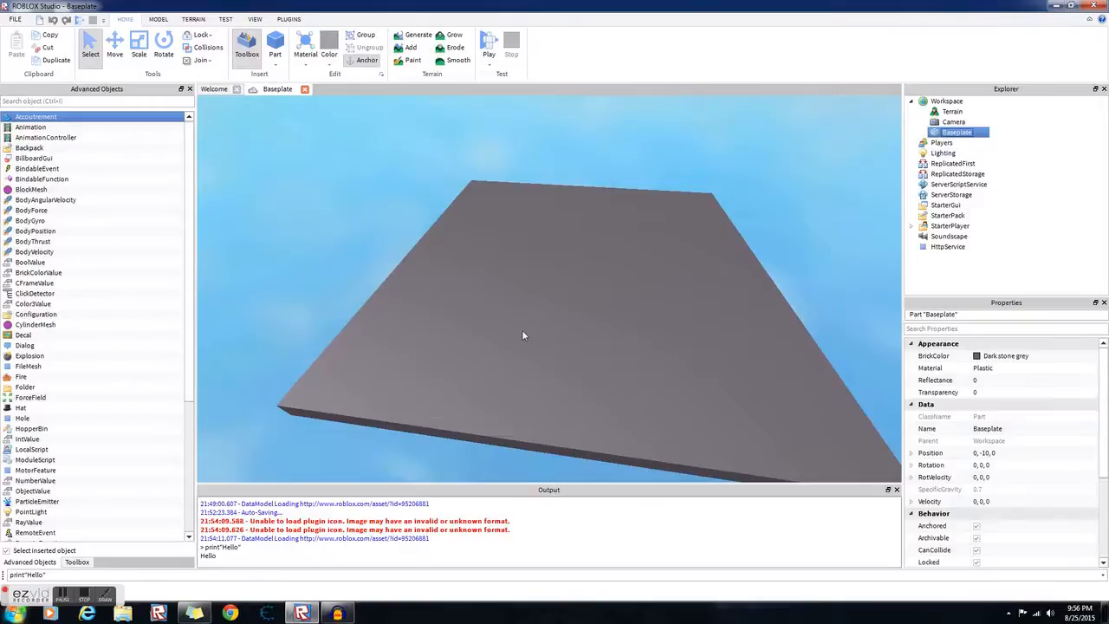
pyautogui.click(115, 43)
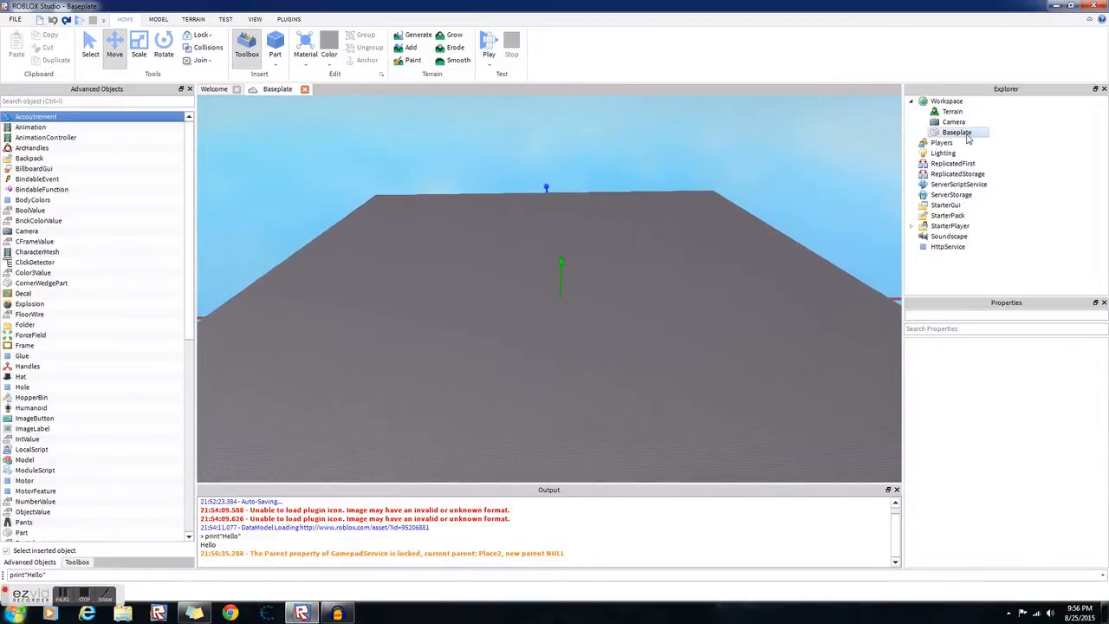
pyautogui.click(946, 101)
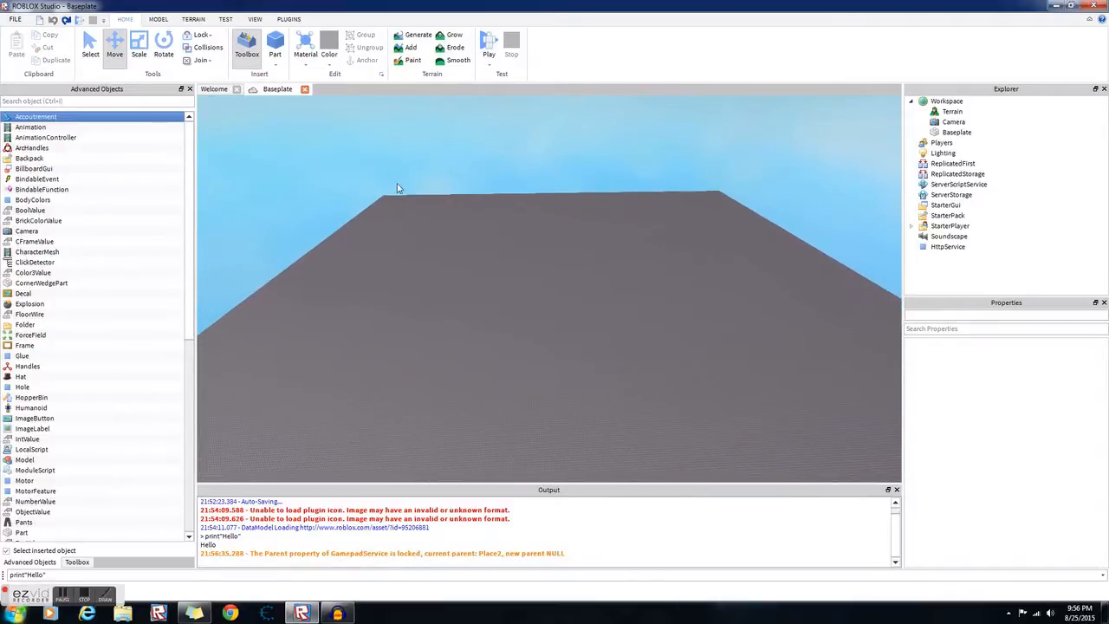
pyautogui.click(956, 173)
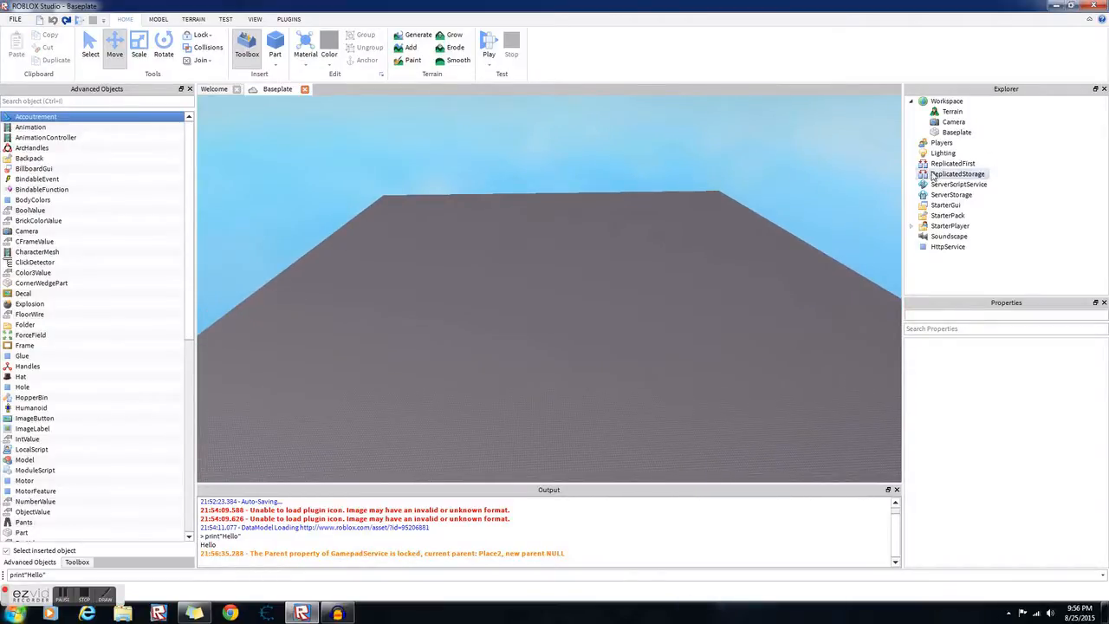
pyautogui.click(942, 111)
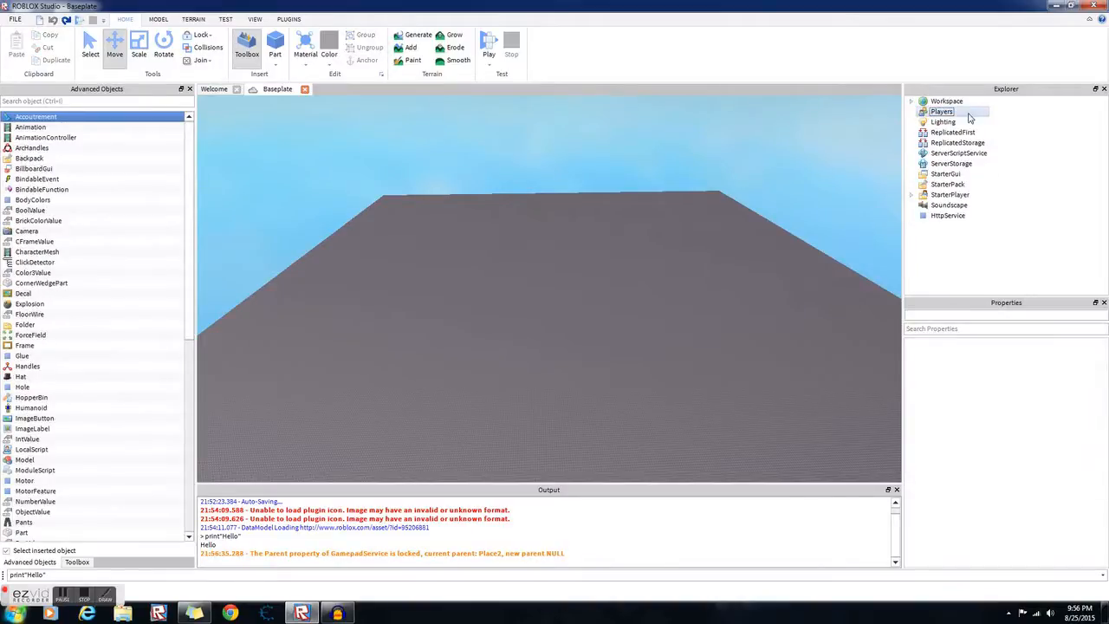
pyautogui.moveTo(853, 145)
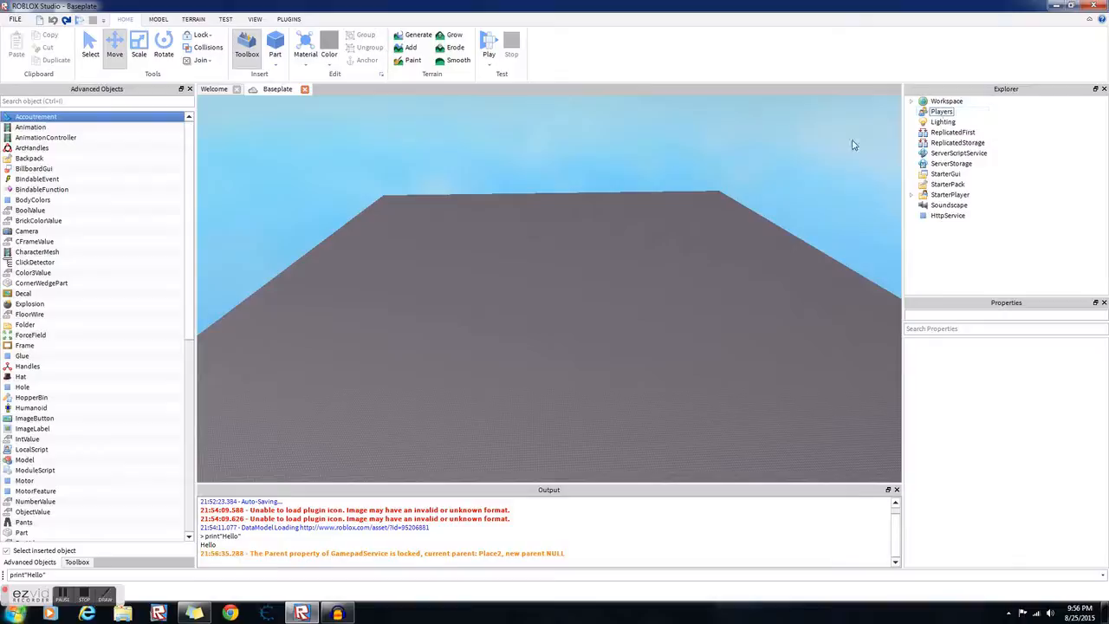
pyautogui.moveTo(934, 95)
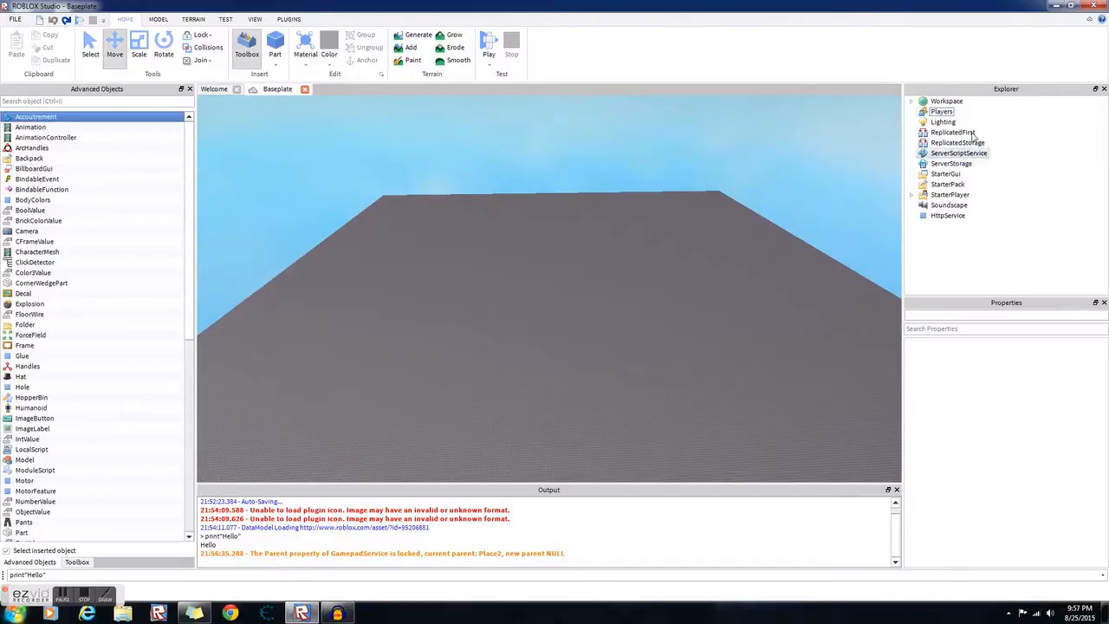
pyautogui.click(943, 121)
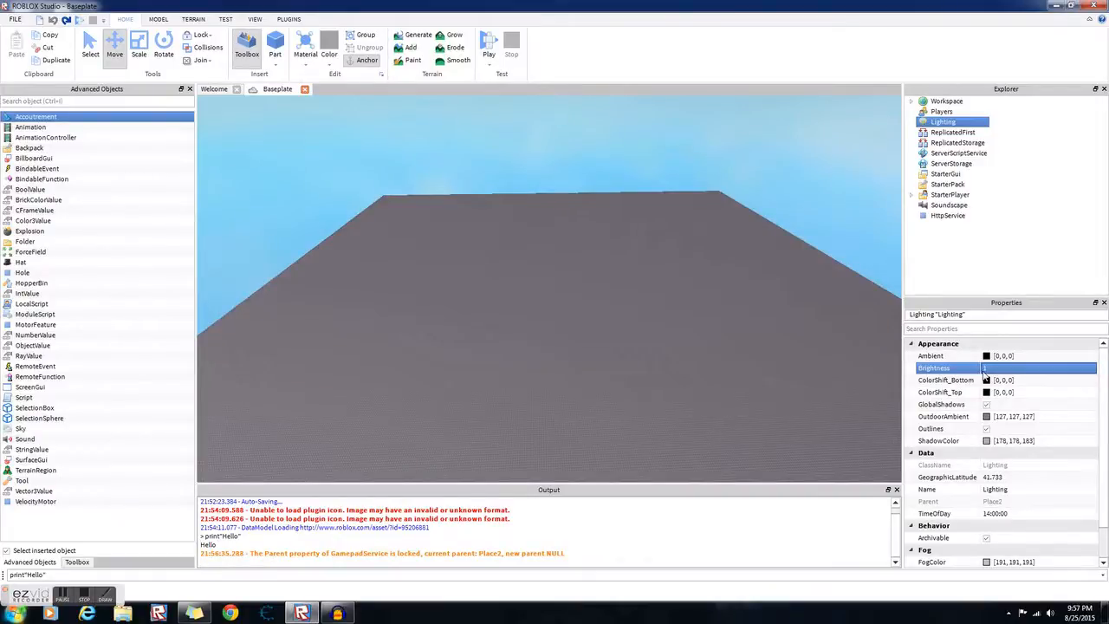
pyautogui.click(986, 405)
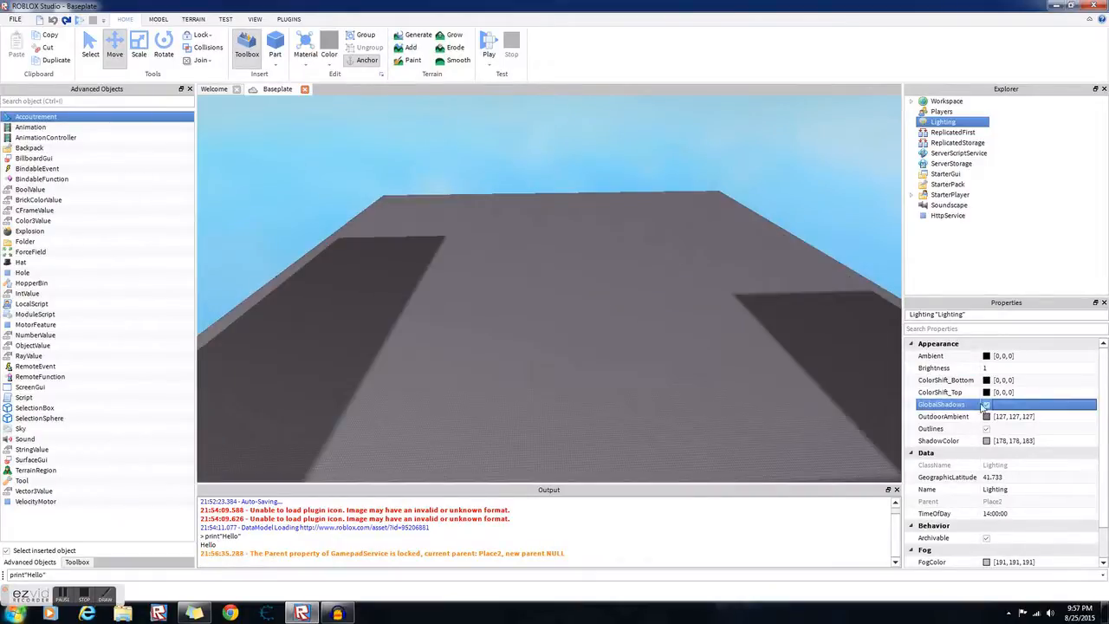
pyautogui.click(986, 404)
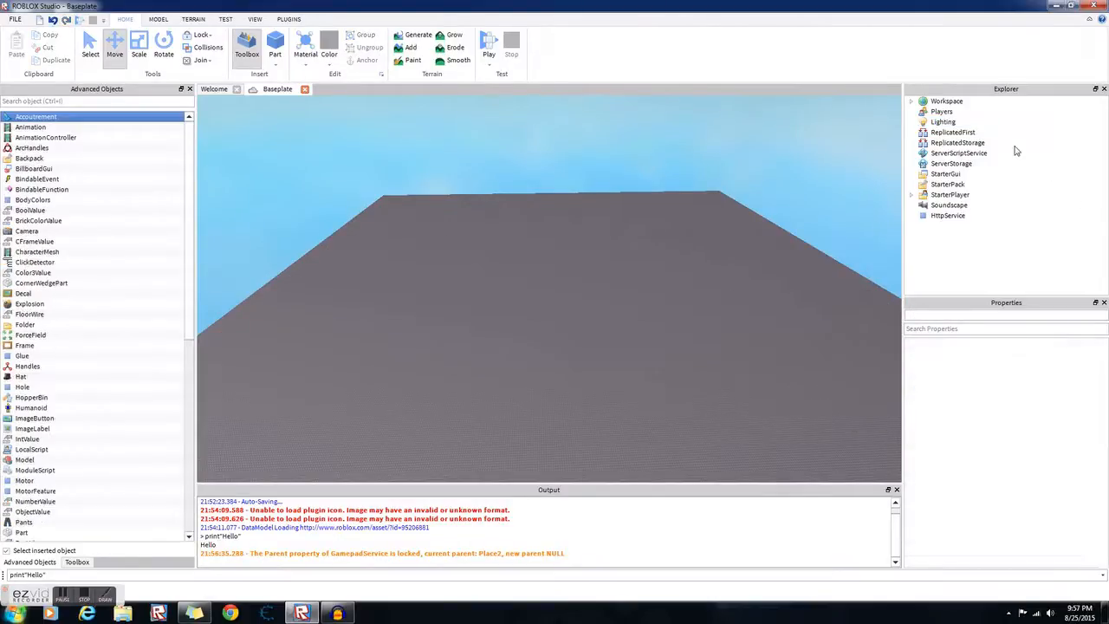
pyautogui.click(953, 132)
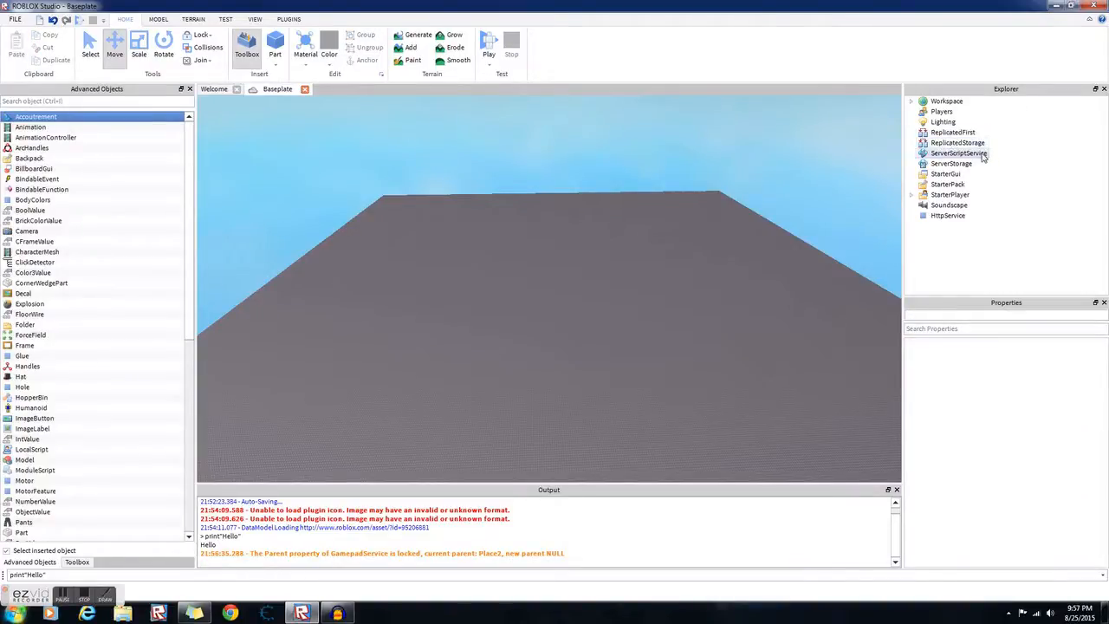
pyautogui.click(959, 153)
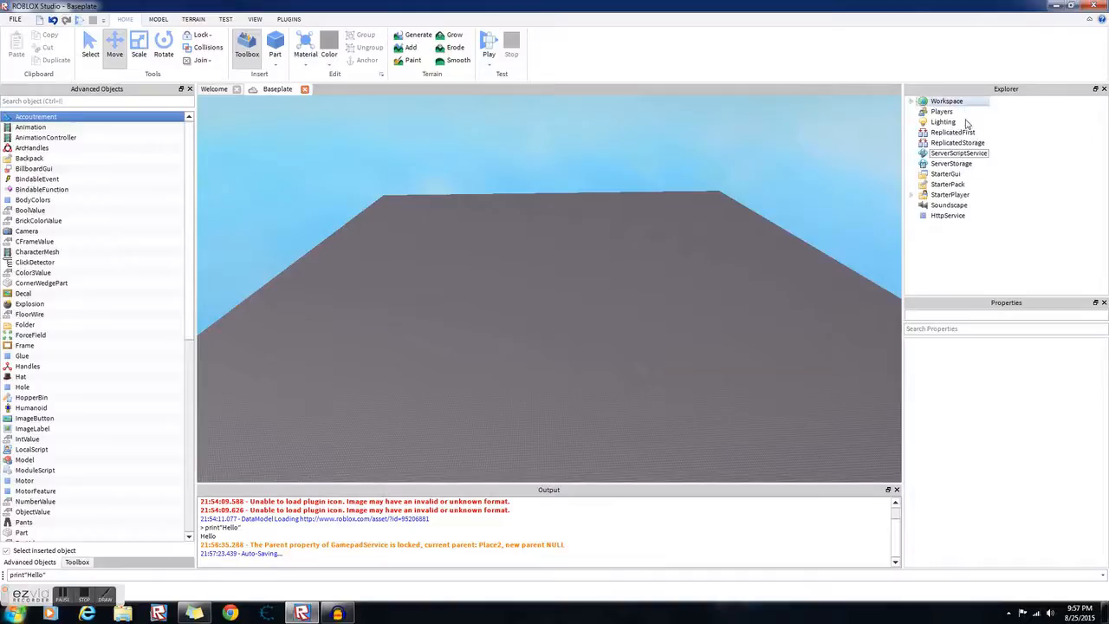
pyautogui.click(951, 163)
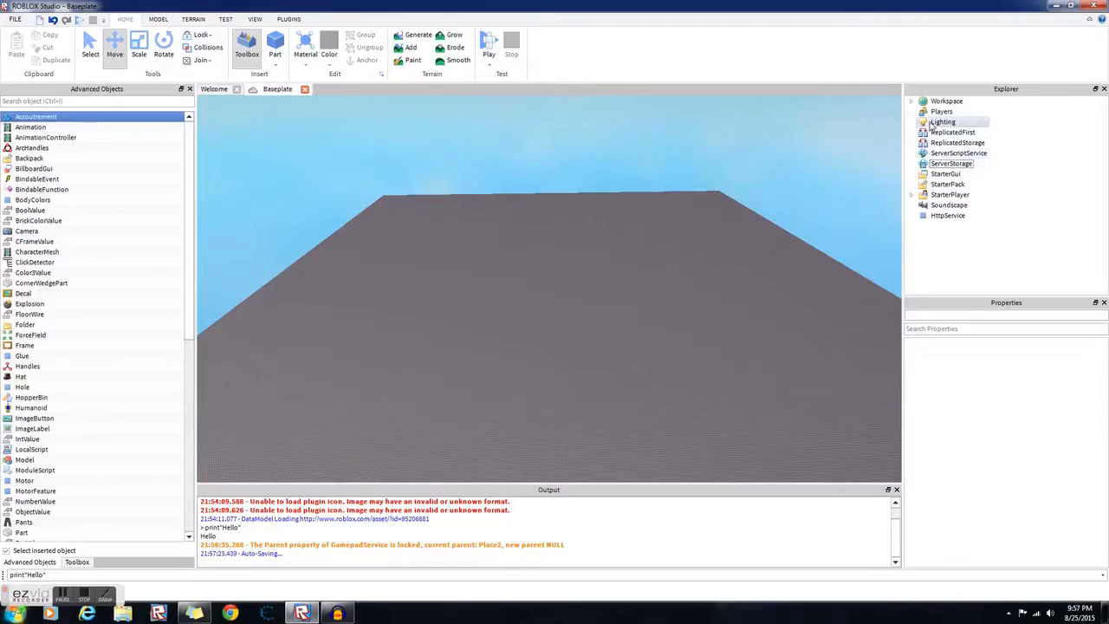
pyautogui.click(942, 122)
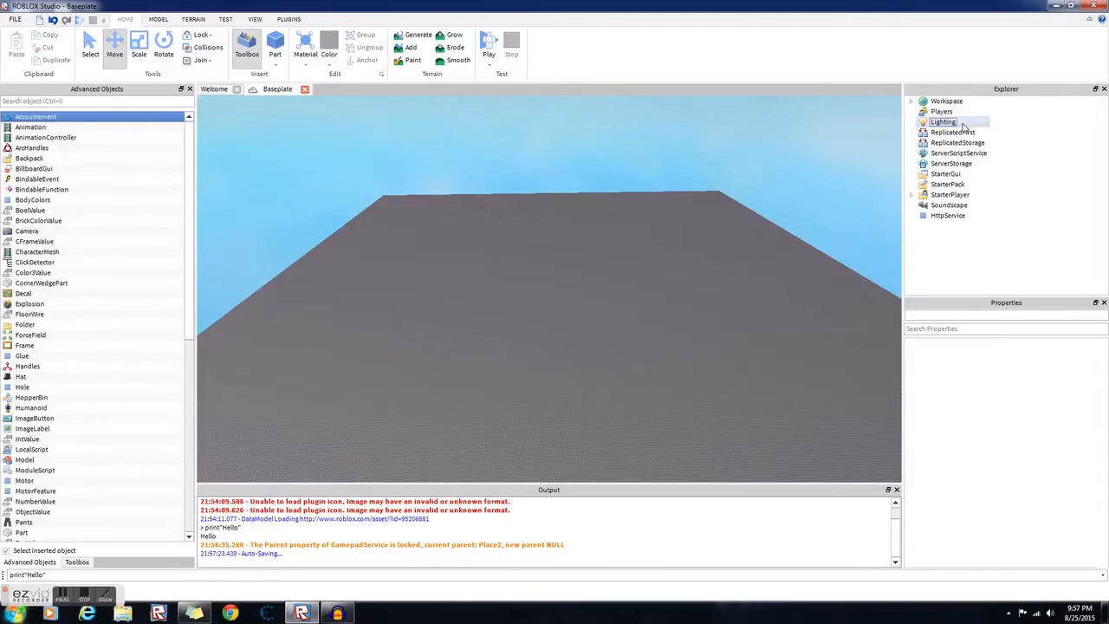
pyautogui.click(943, 122)
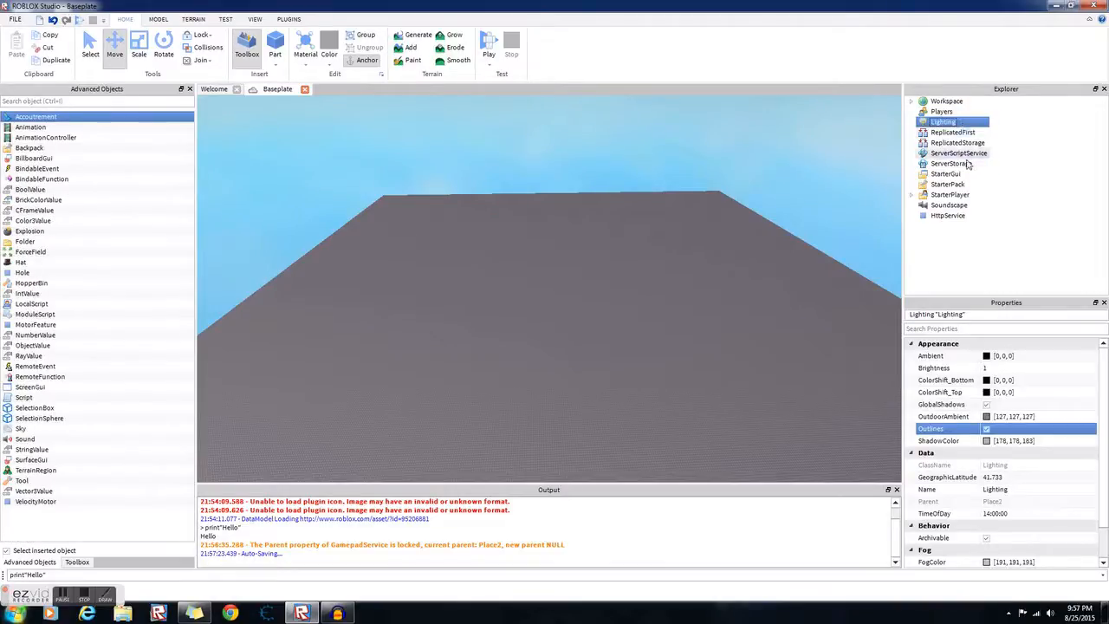
pyautogui.click(952, 163)
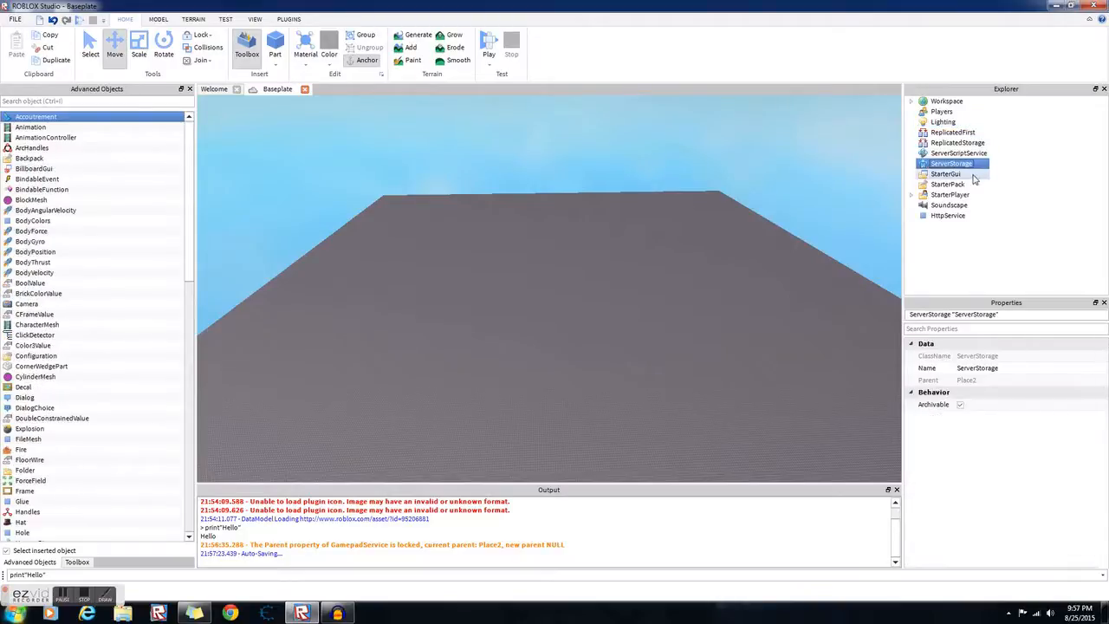
pyautogui.click(947, 173)
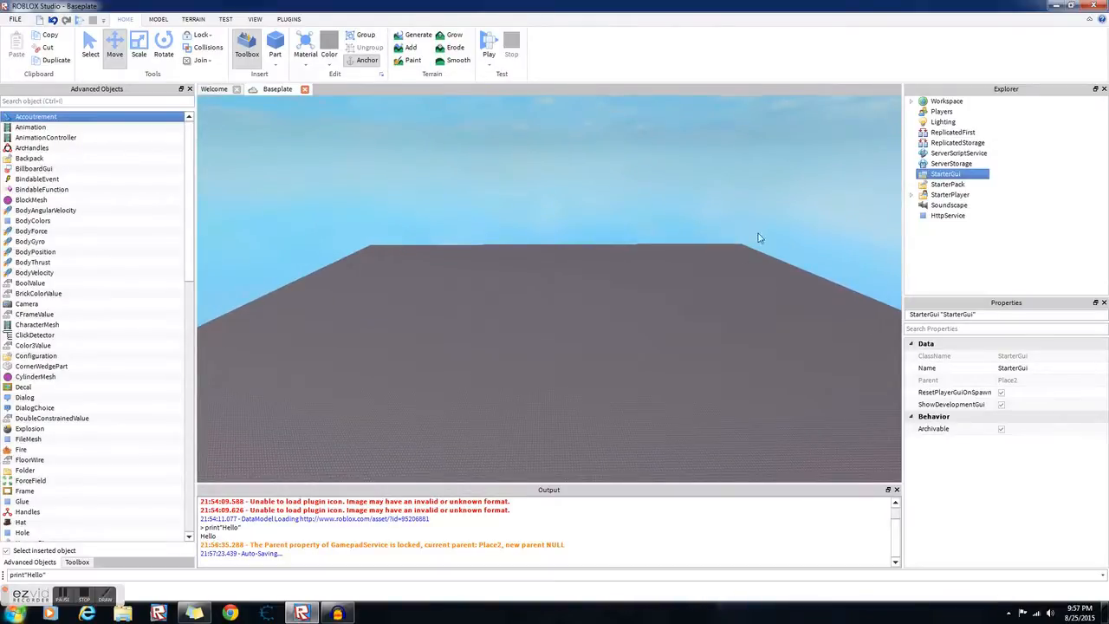
pyautogui.moveTo(253, 402)
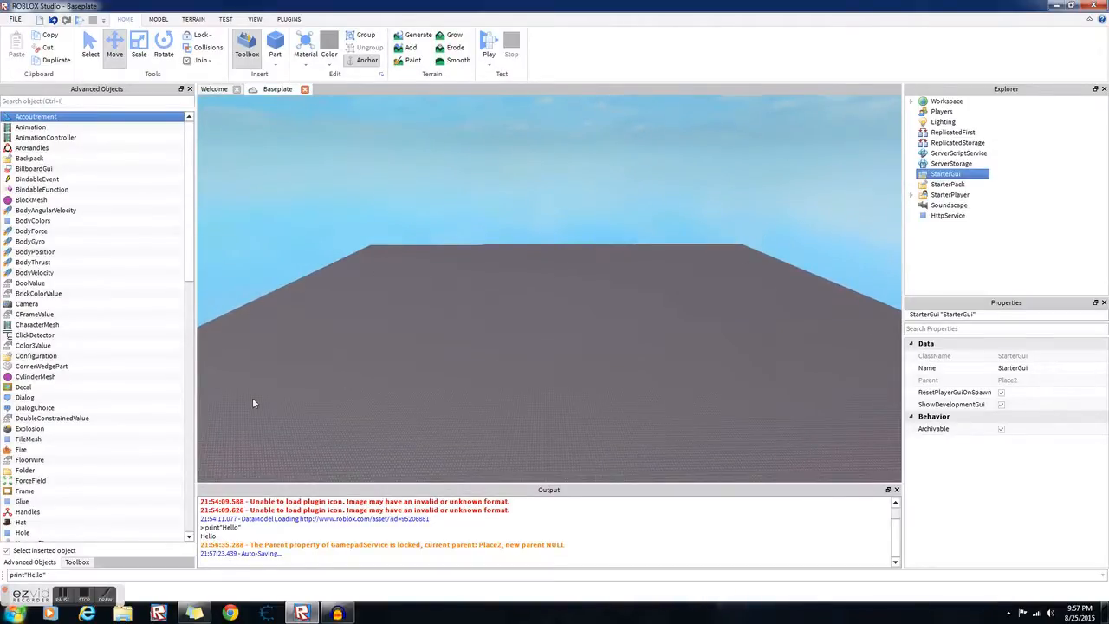
pyautogui.moveTo(442, 83)
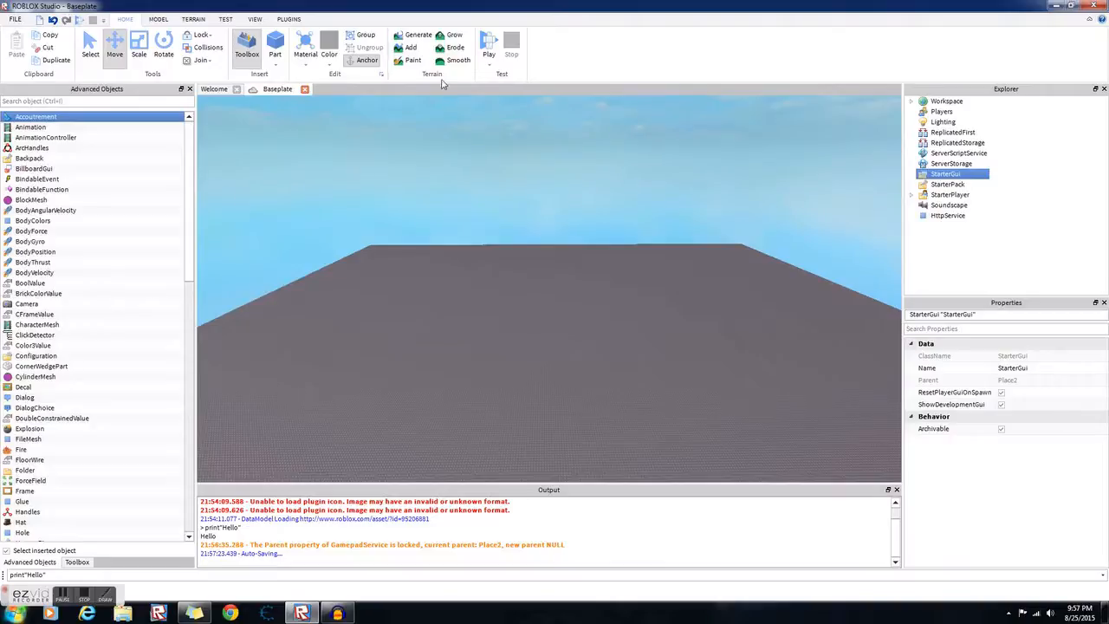
pyautogui.moveTo(1040, 171)
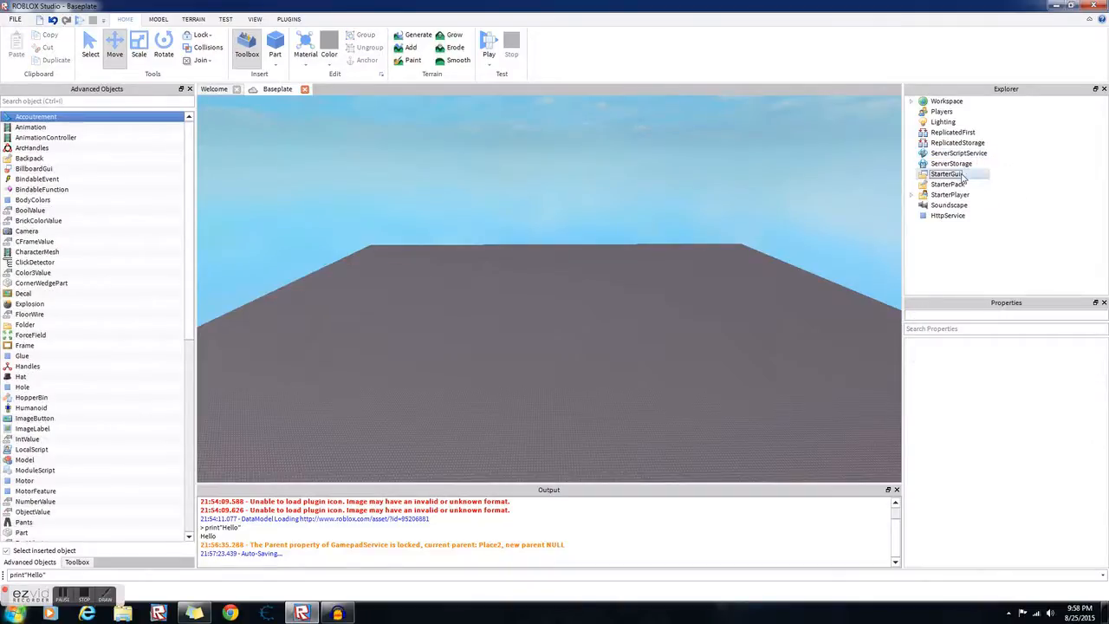
# - Inspect StarterGui, StarterPack and StarterPlayer properties, then select SoundService
pyautogui.click(946, 173)
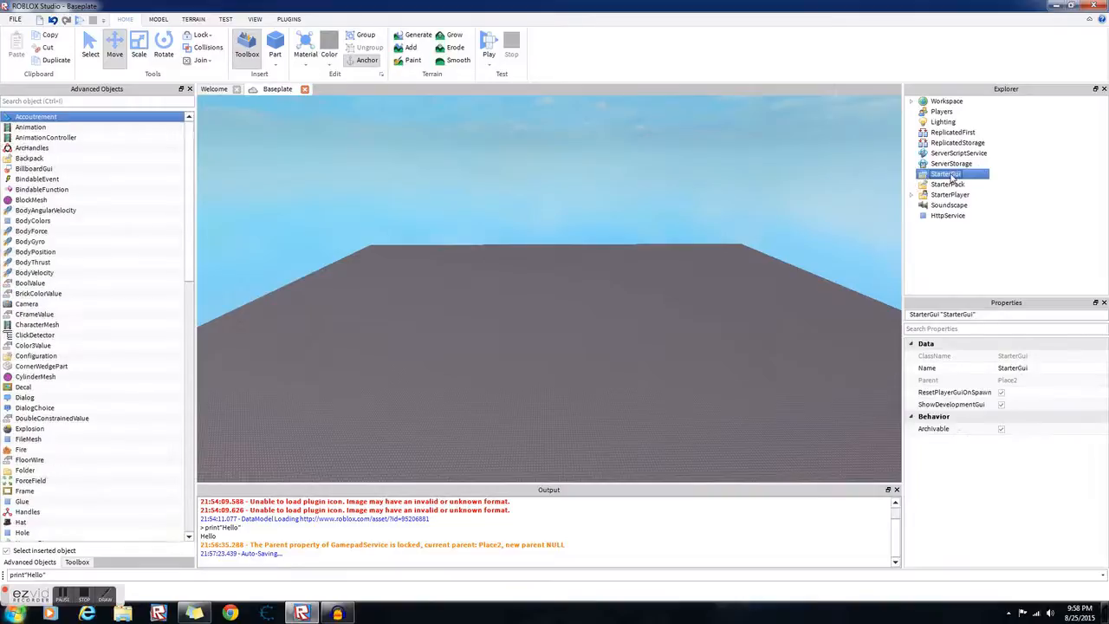
pyautogui.click(946, 184)
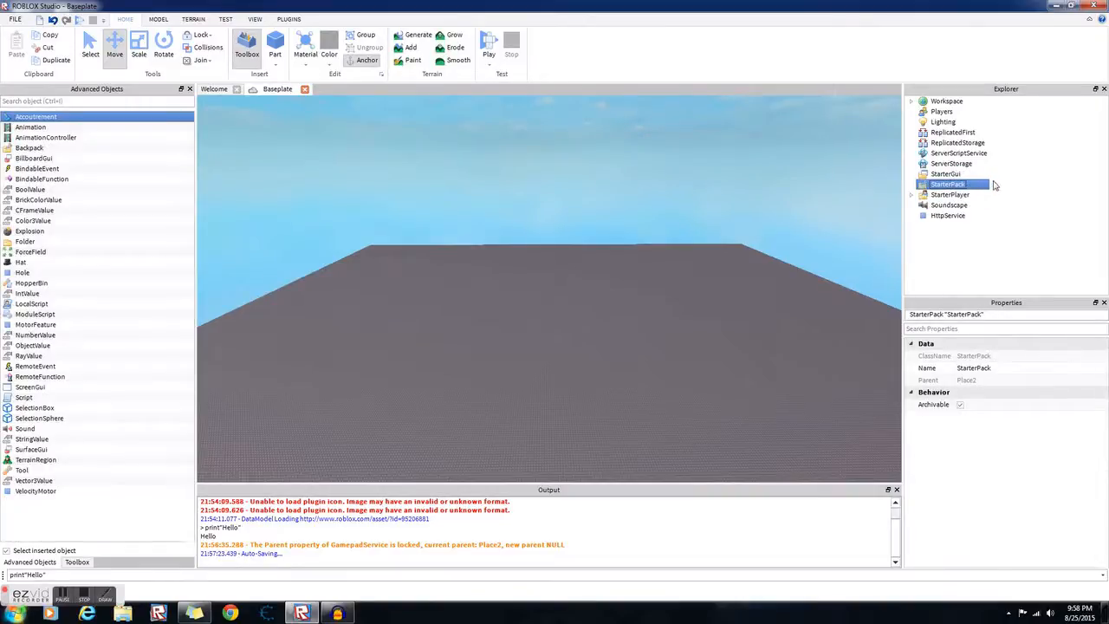
pyautogui.moveTo(1002, 191)
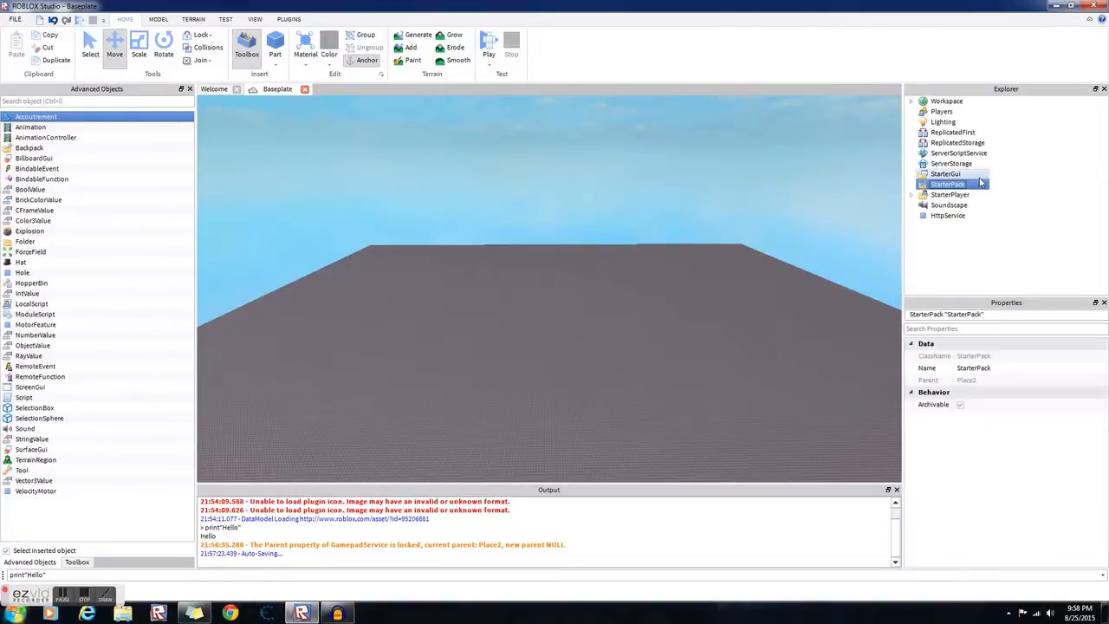
pyautogui.click(950, 194)
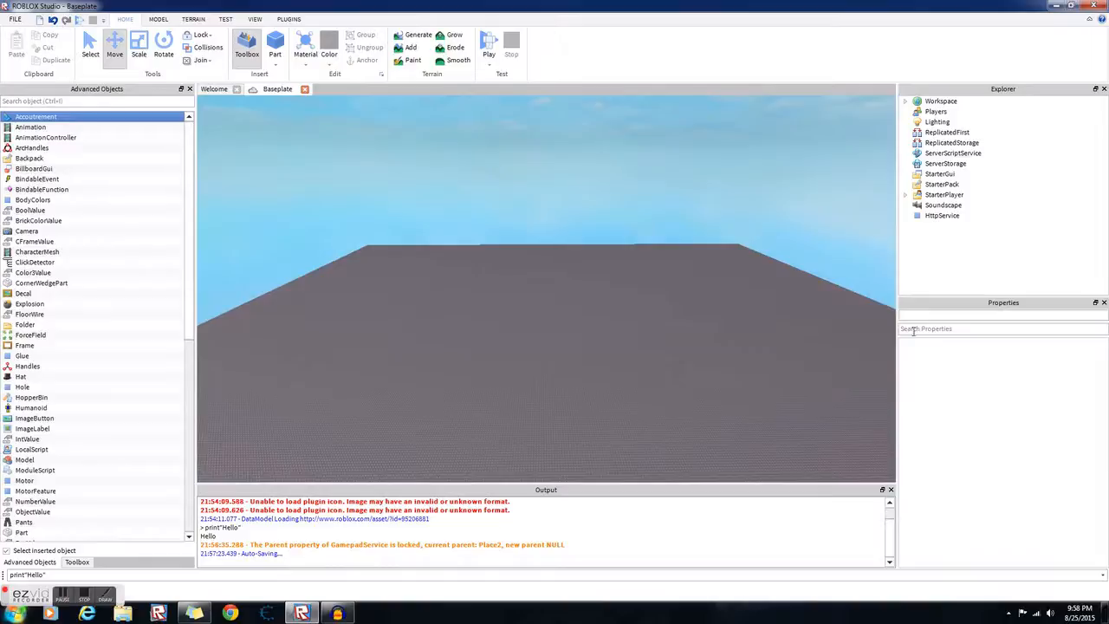
pyautogui.click(943, 194)
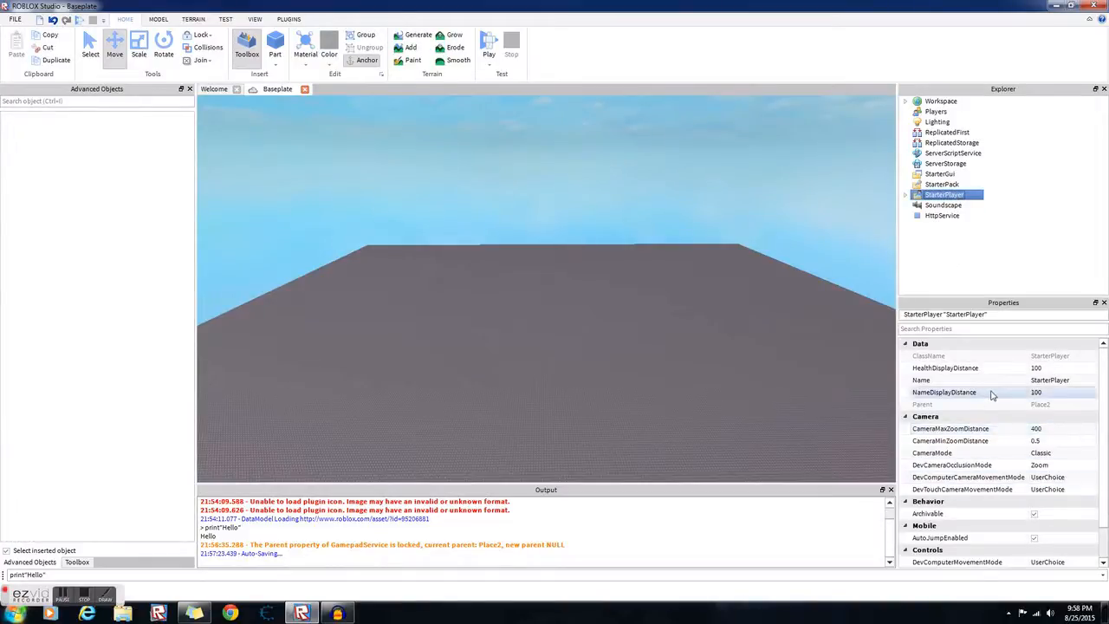
pyautogui.moveTo(1040, 381)
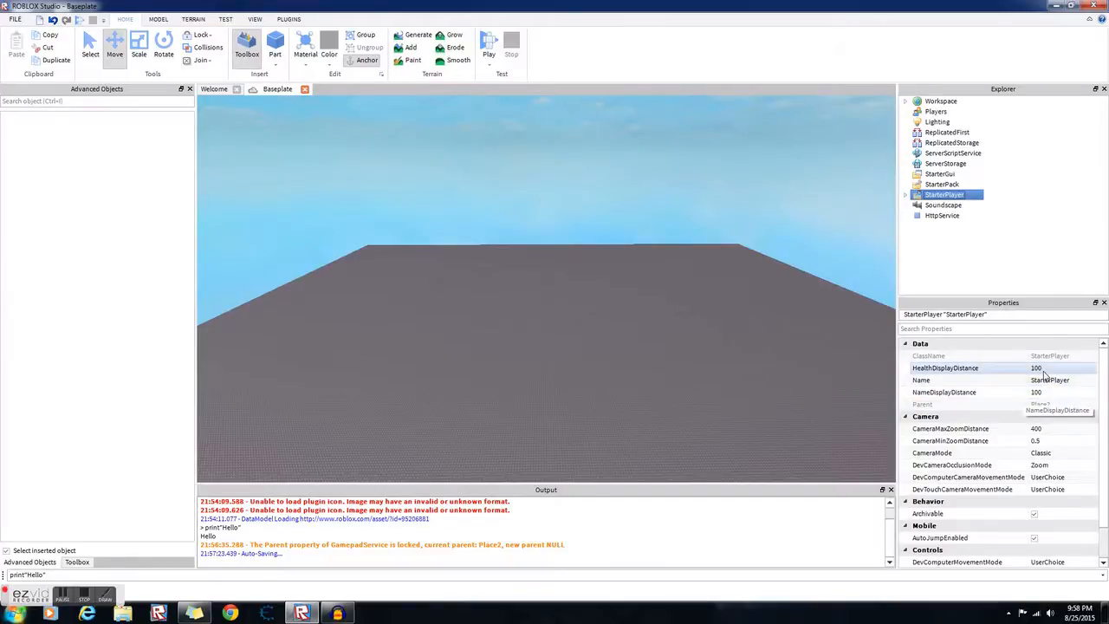
pyautogui.moveTo(1071, 388)
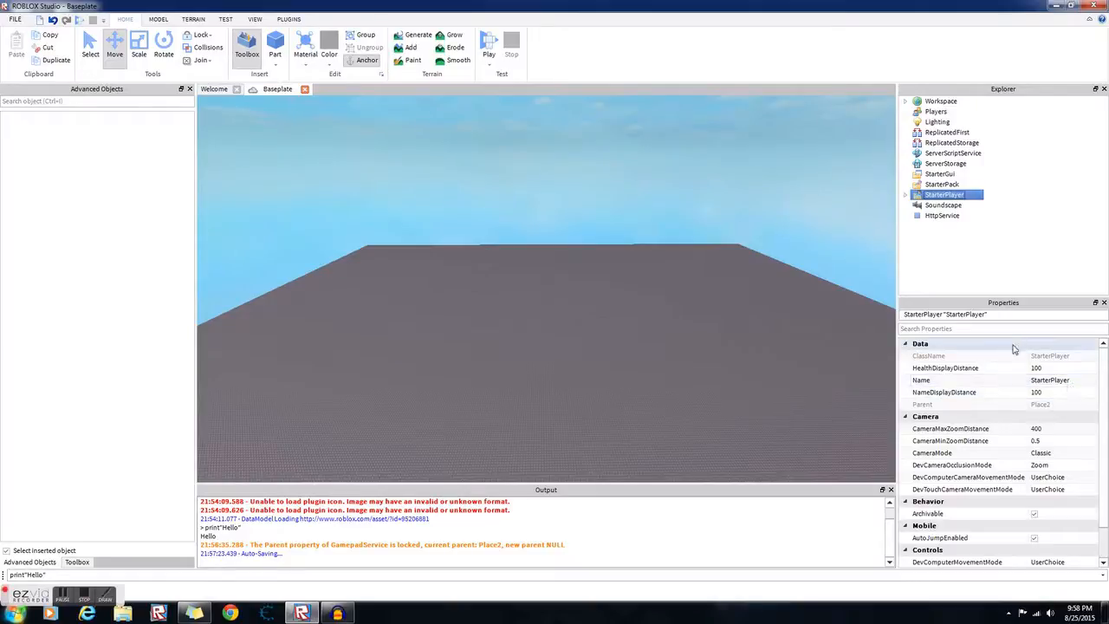
pyautogui.moveTo(1062, 459)
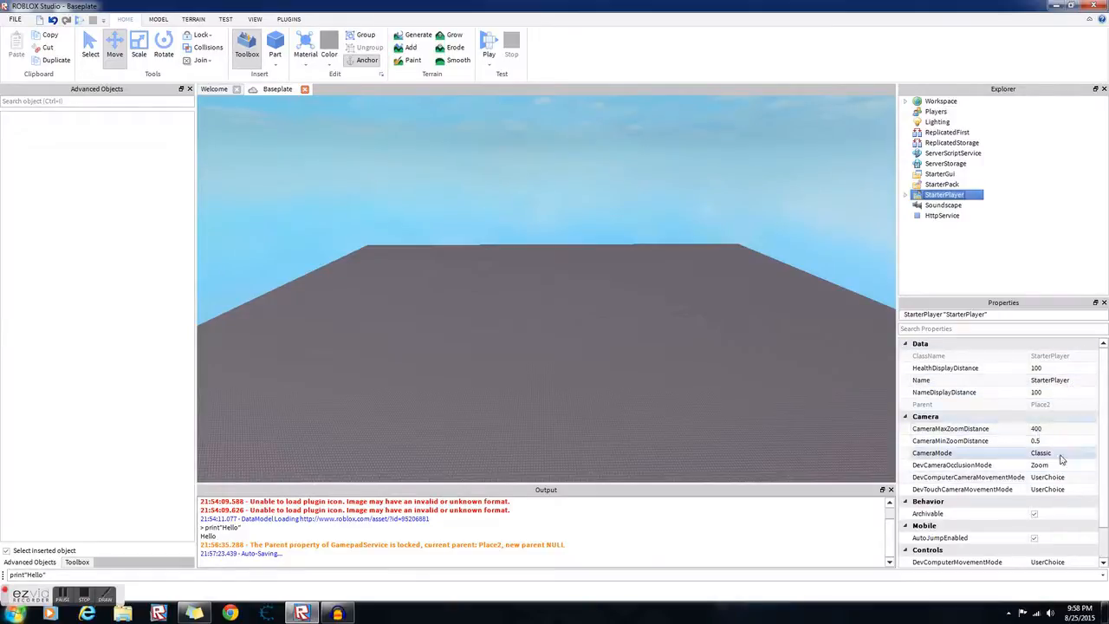
pyautogui.scroll(-3)
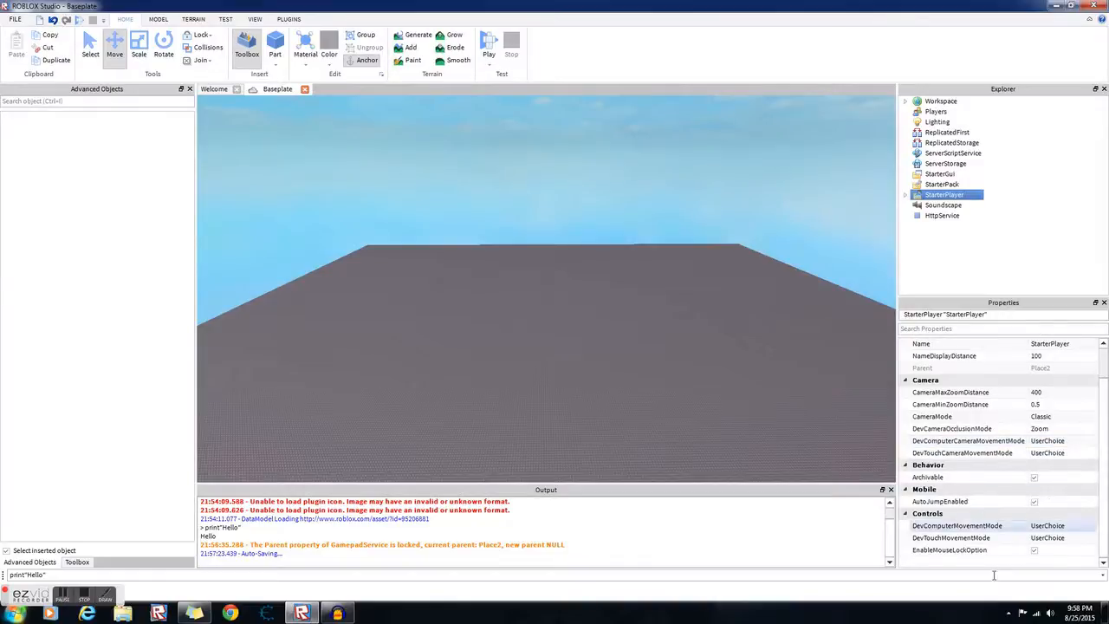
pyautogui.click(942, 205)
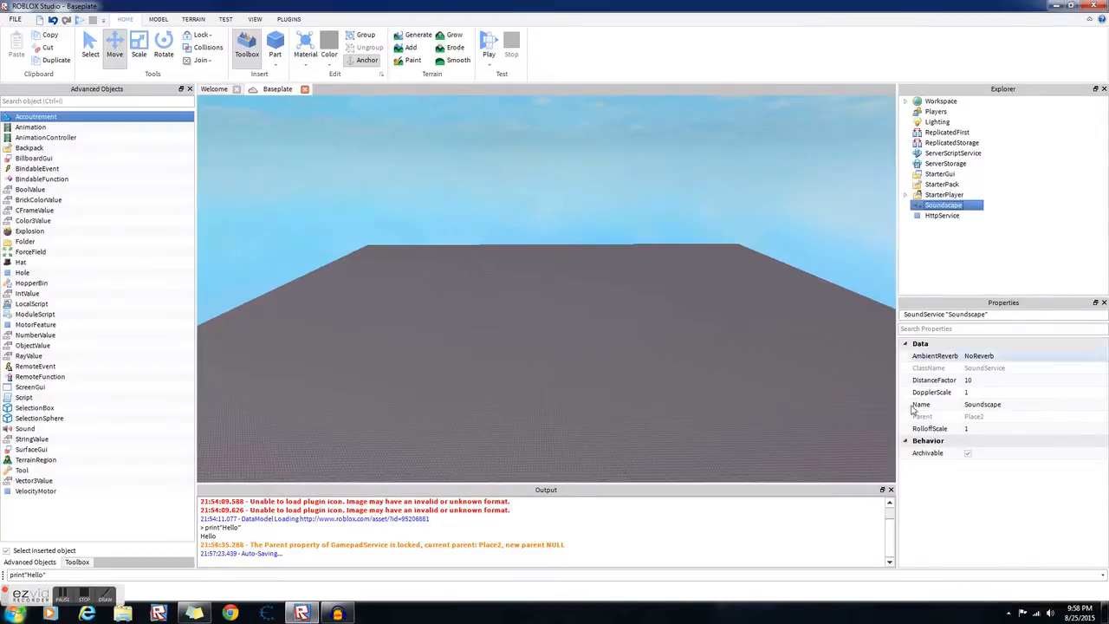
# - View HttpService's properties, then clear the selection
pyautogui.click(943, 214)
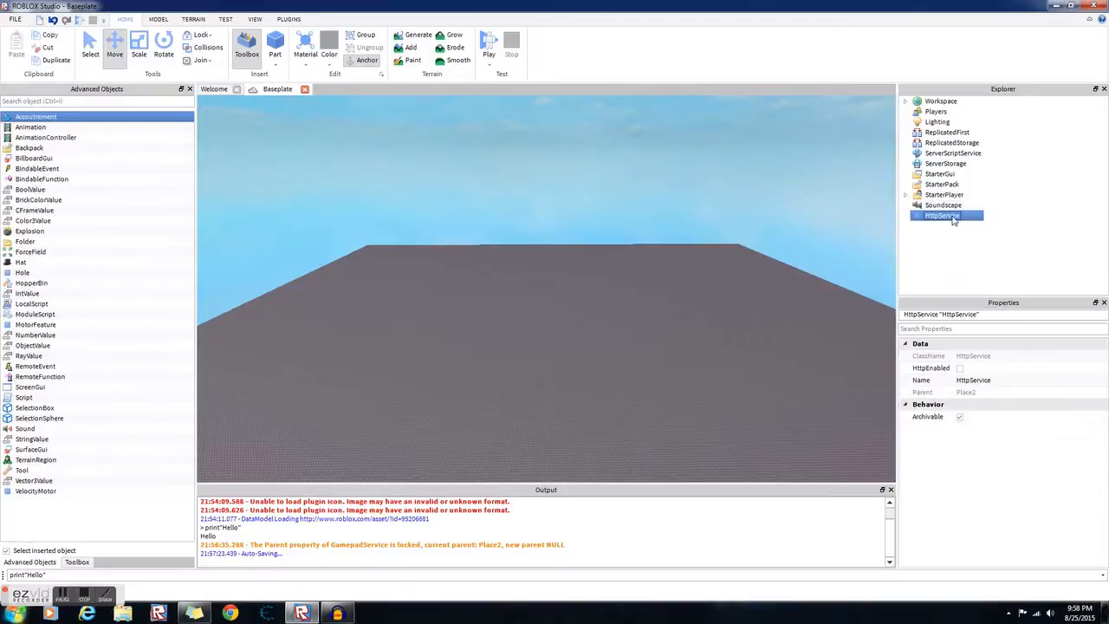
pyautogui.moveTo(985, 261)
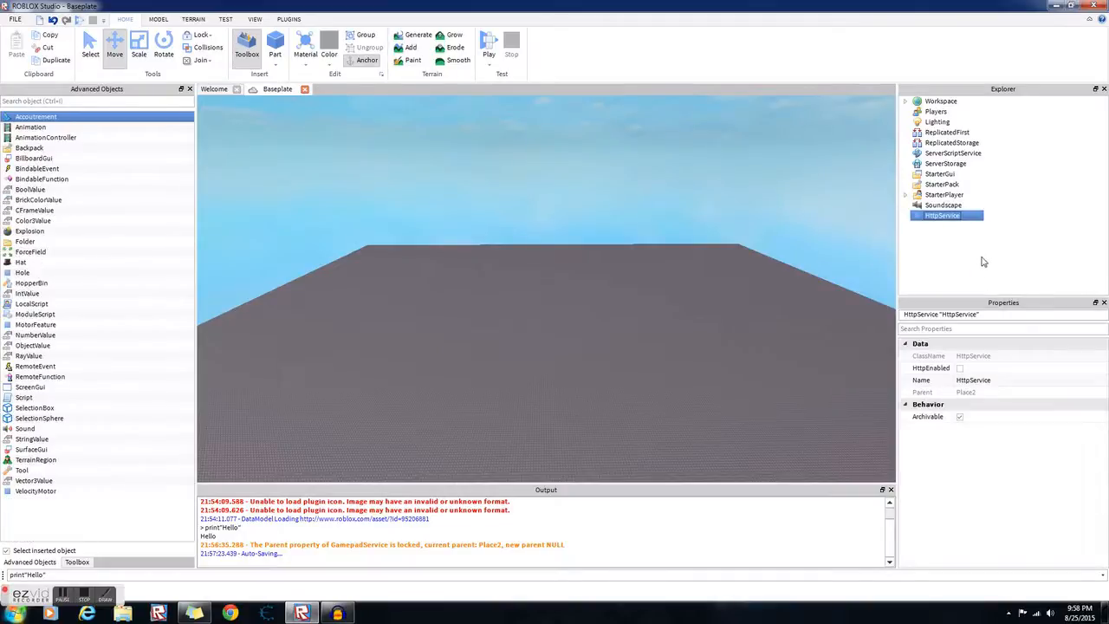
pyautogui.moveTo(1034, 159)
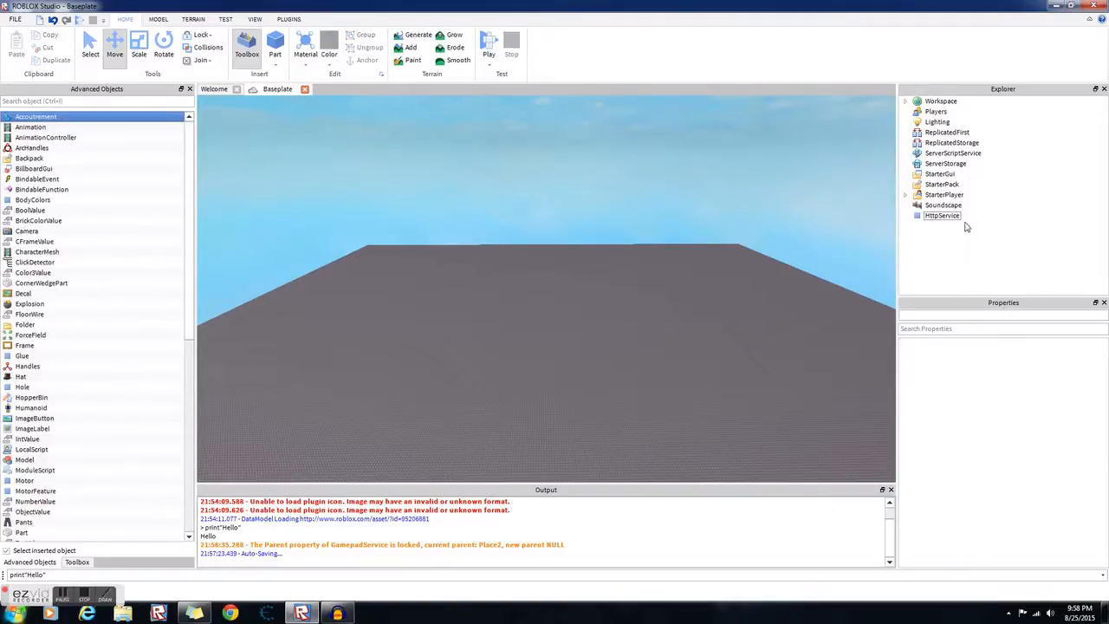
pyautogui.click(943, 215)
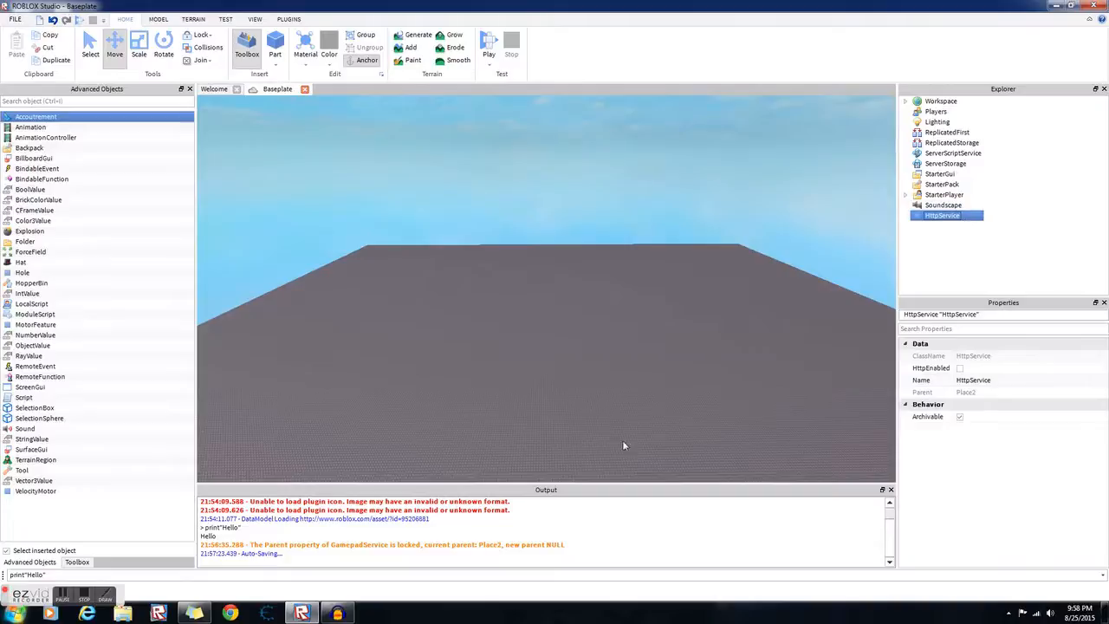
pyautogui.moveTo(776, 258)
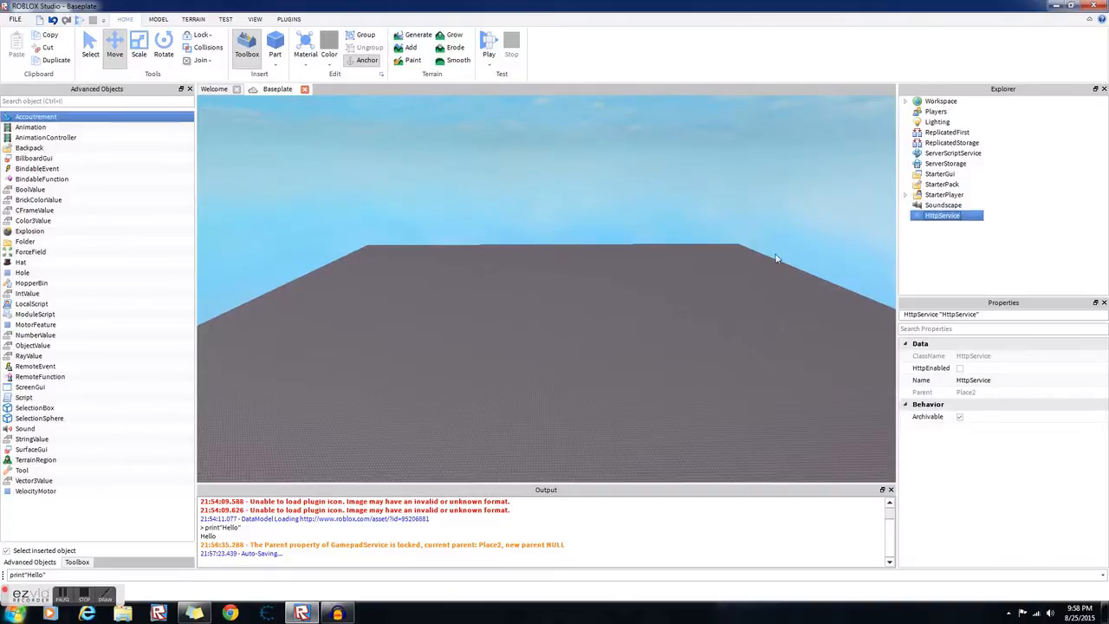
pyautogui.moveTo(563, 388)
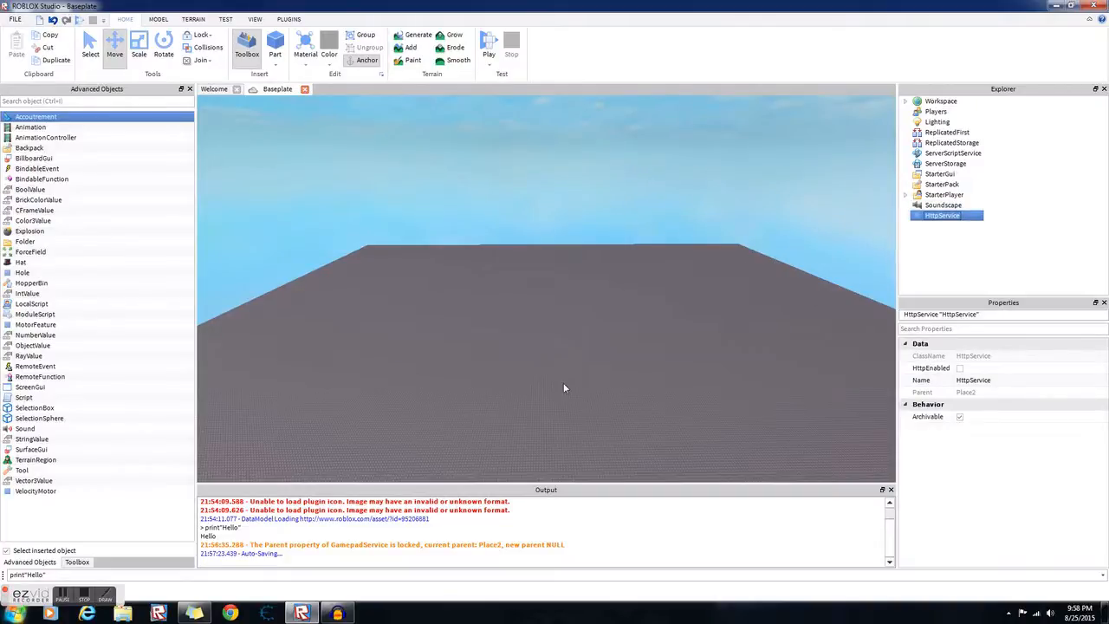
pyautogui.click(1031, 212)
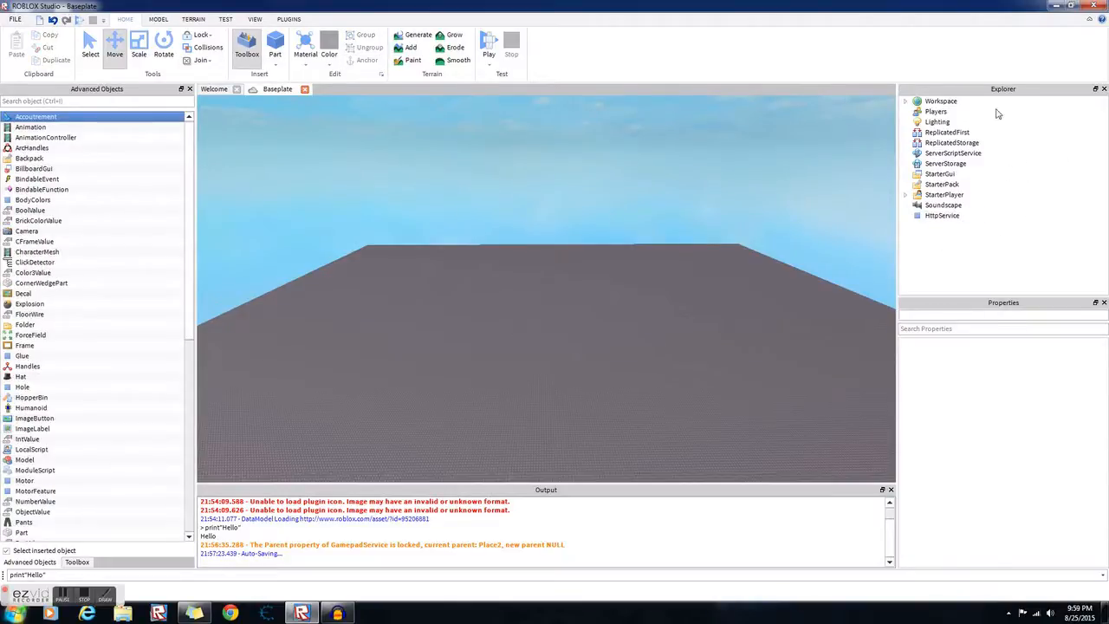
pyautogui.moveTo(736, 173)
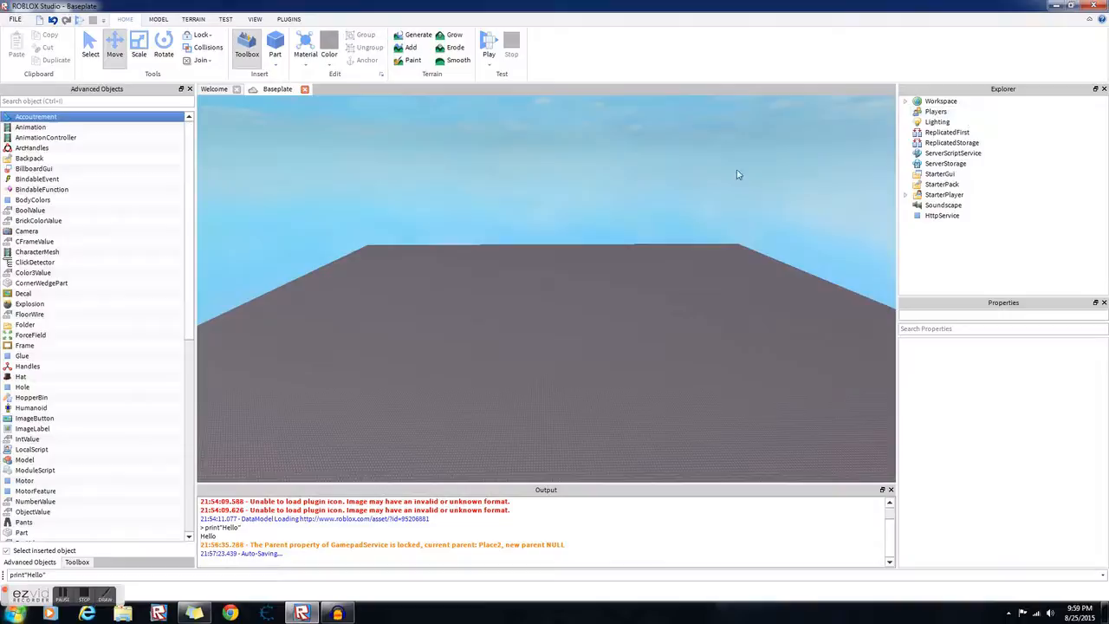
# - Set the Baseplate's BrickColor to Really black after a green trial
pyautogui.click(940, 101)
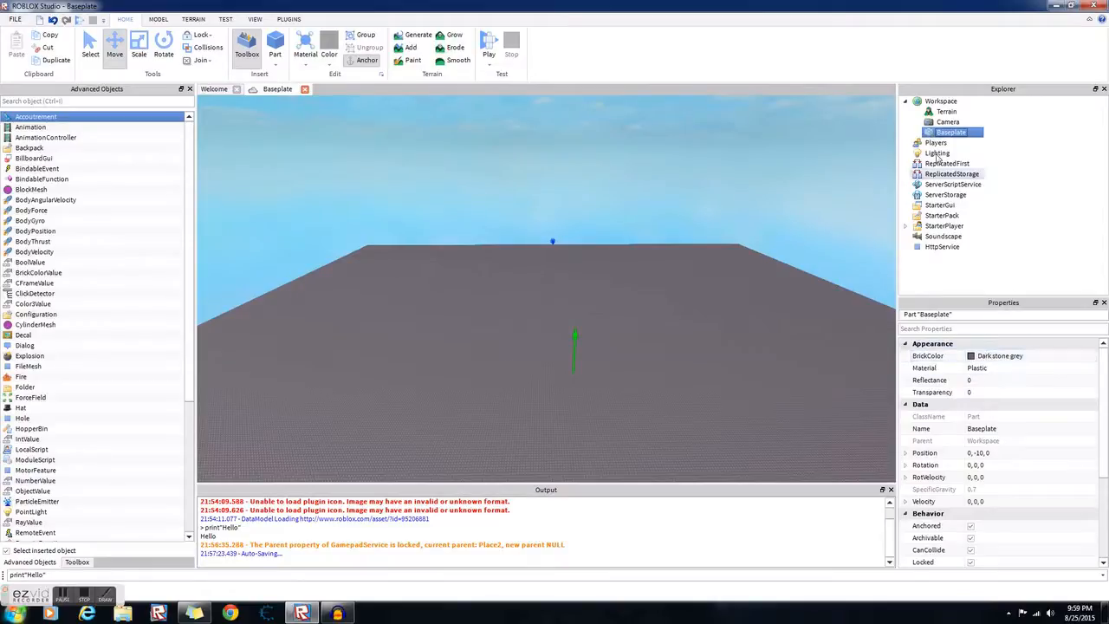
pyautogui.click(1025, 355)
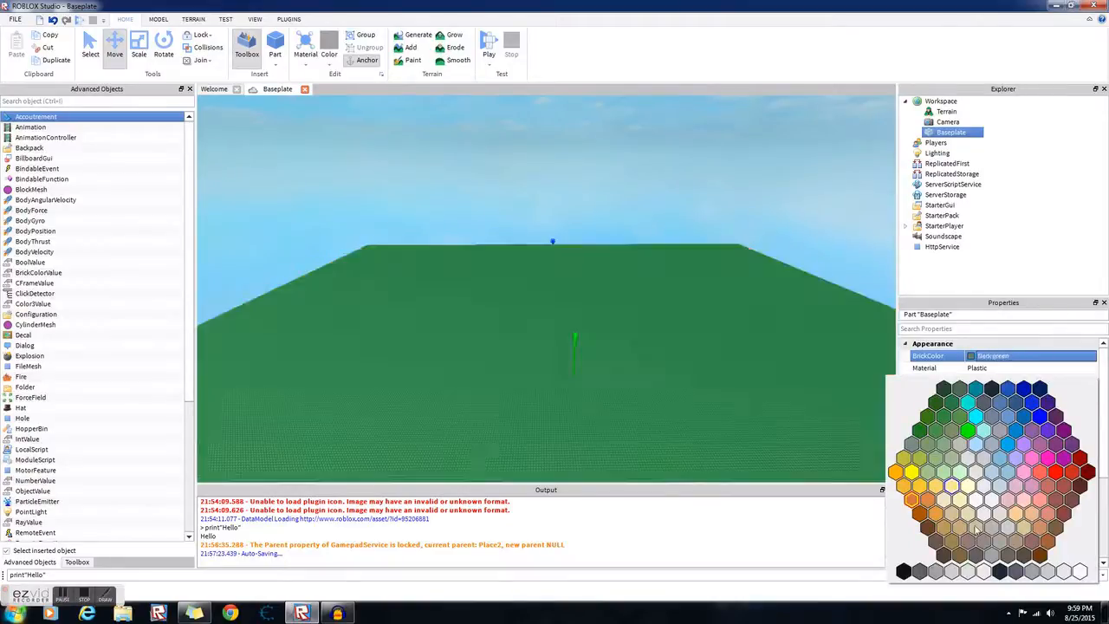
pyautogui.click(904, 570)
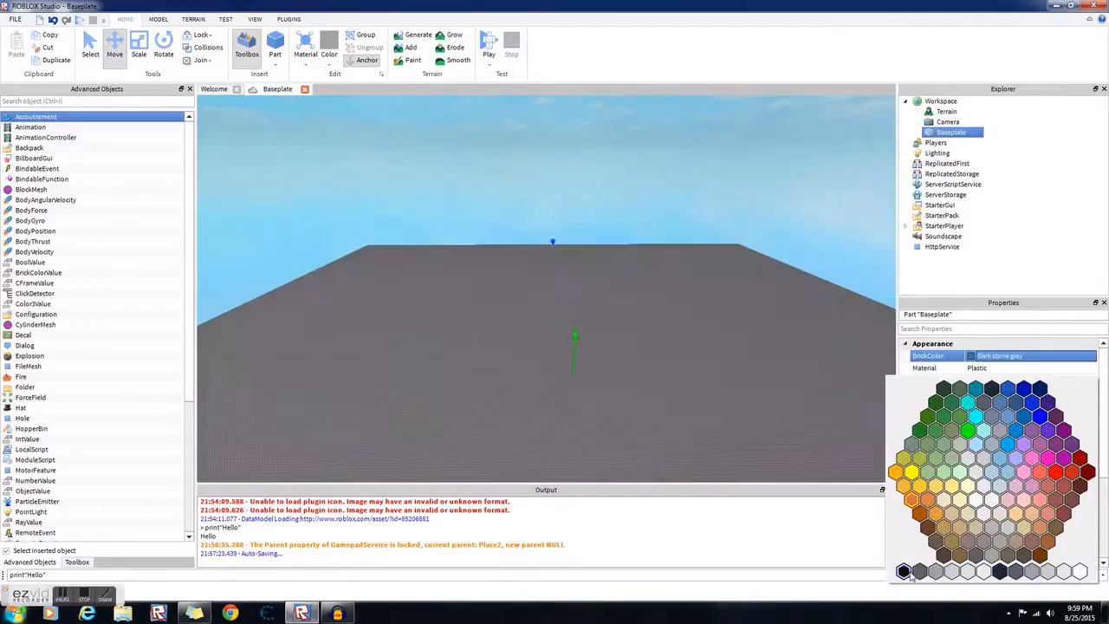
pyautogui.click(935, 142)
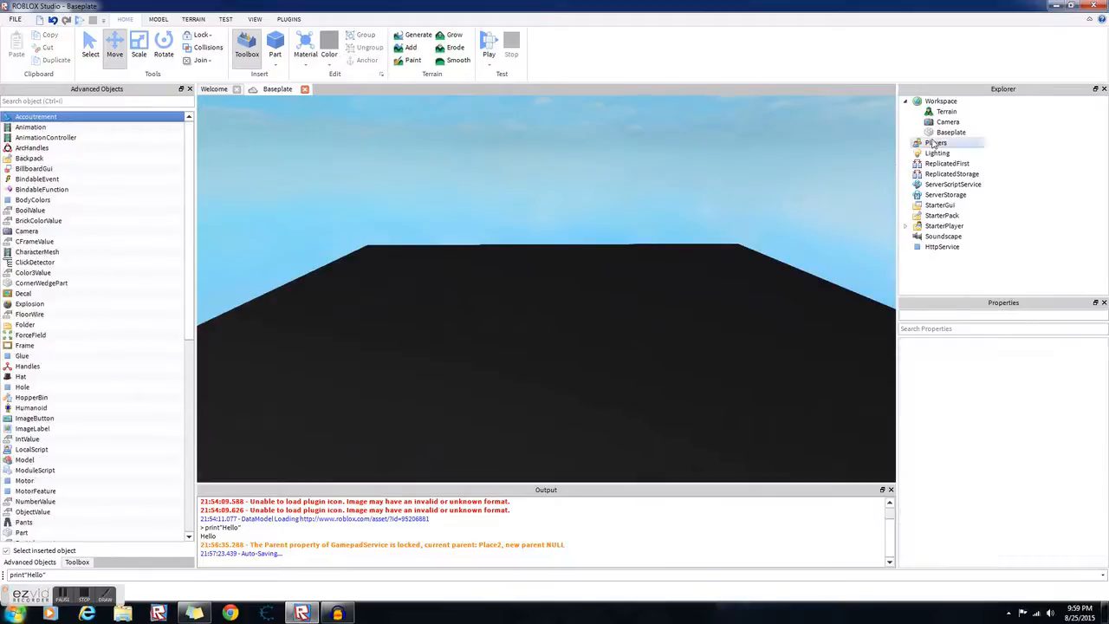
pyautogui.click(950, 131)
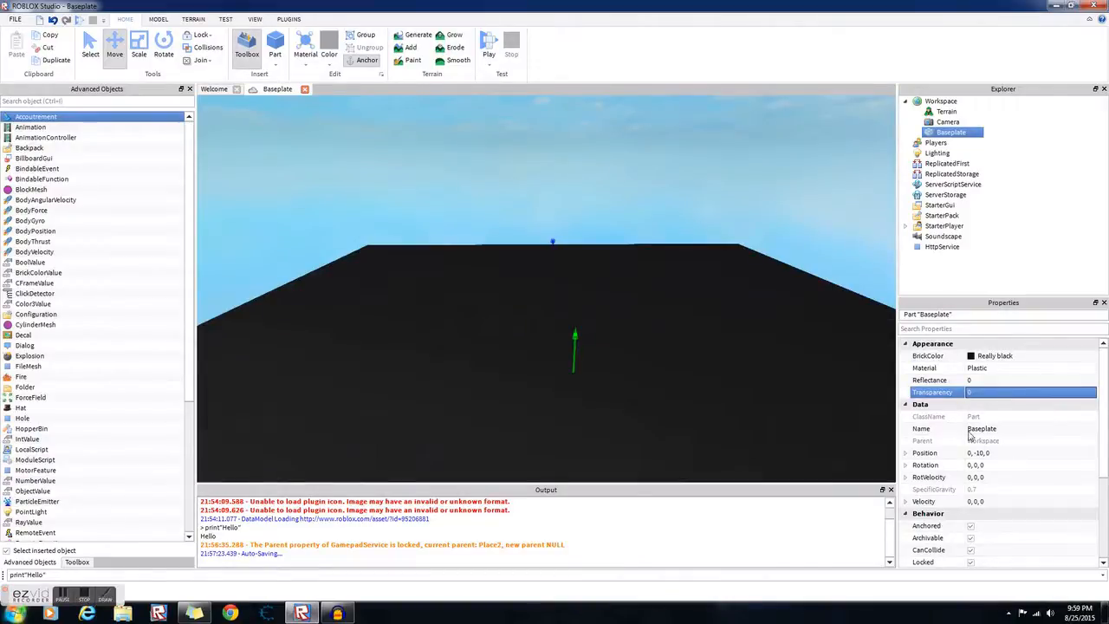
pyautogui.scroll(-3)
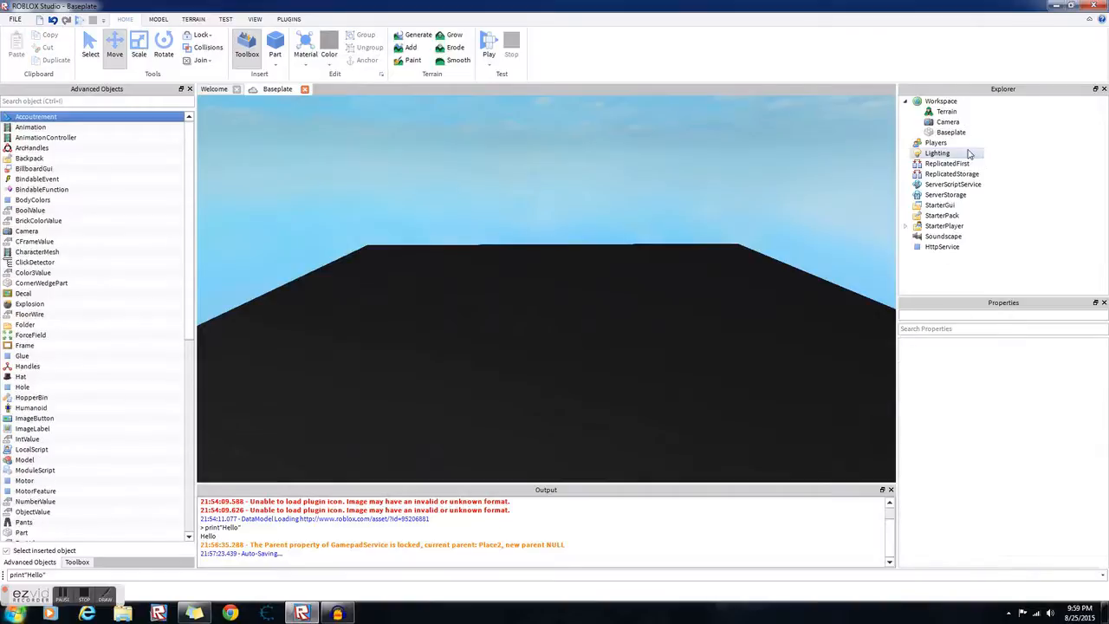
# - Inspect Lighting's Ambient and Brightness settings, then deselect so Properties is empty
pyautogui.click(935, 152)
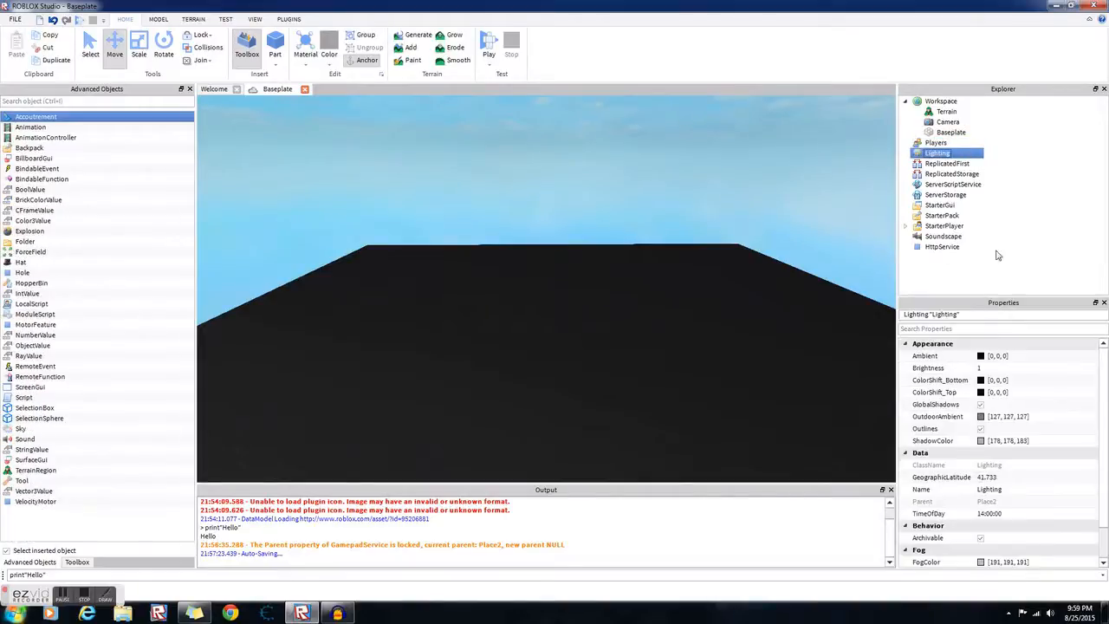
pyautogui.click(944, 225)
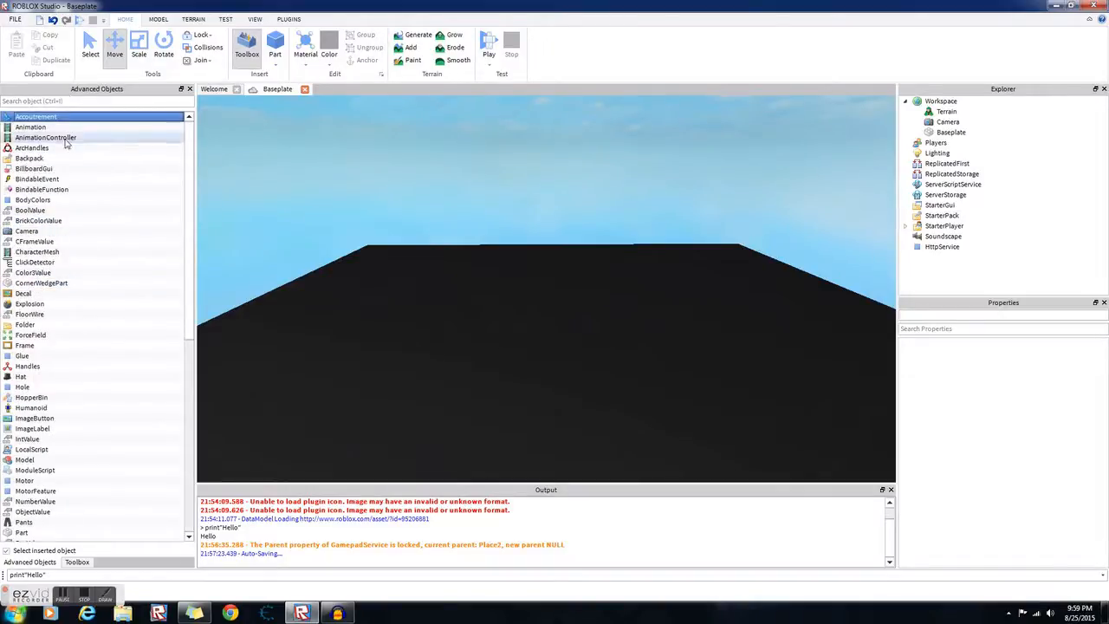
pyautogui.scroll(-3)
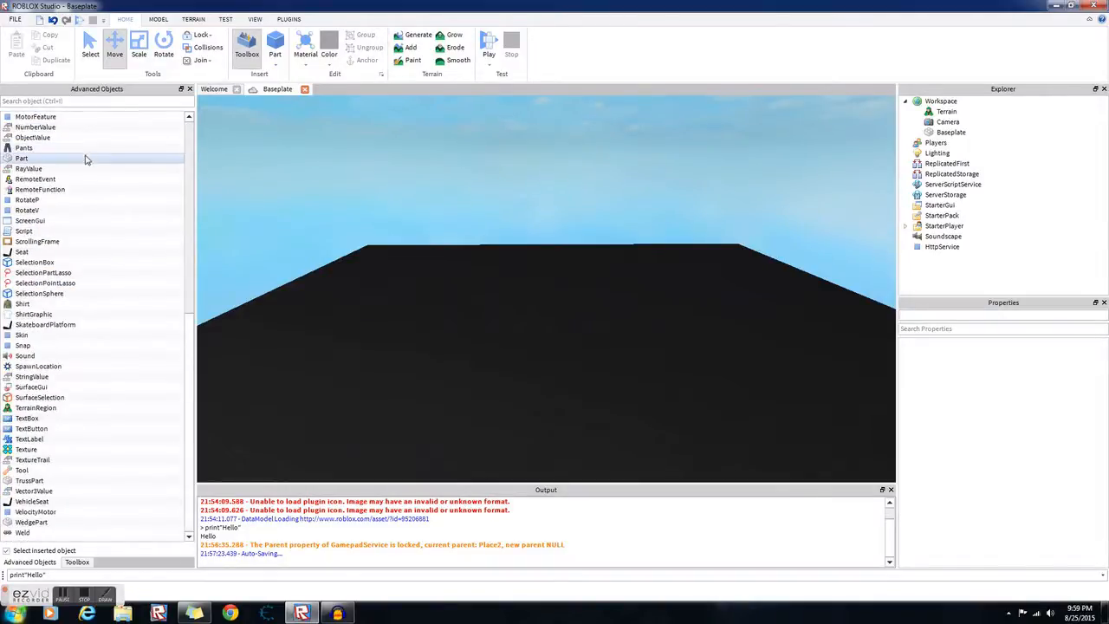
pyautogui.moveTo(49, 345)
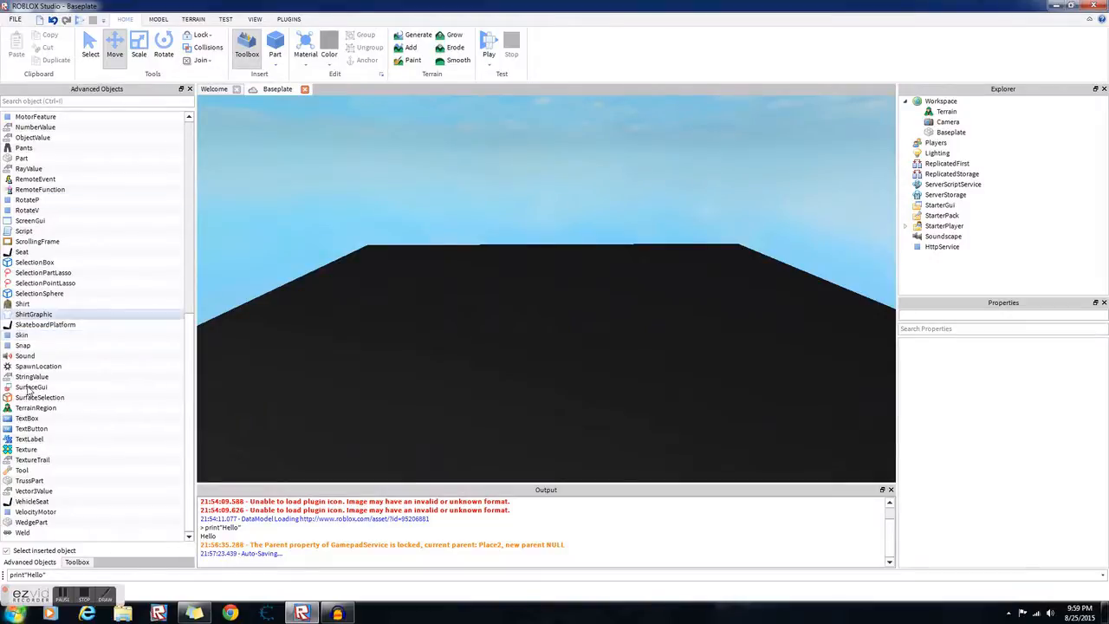
pyautogui.scroll(3)
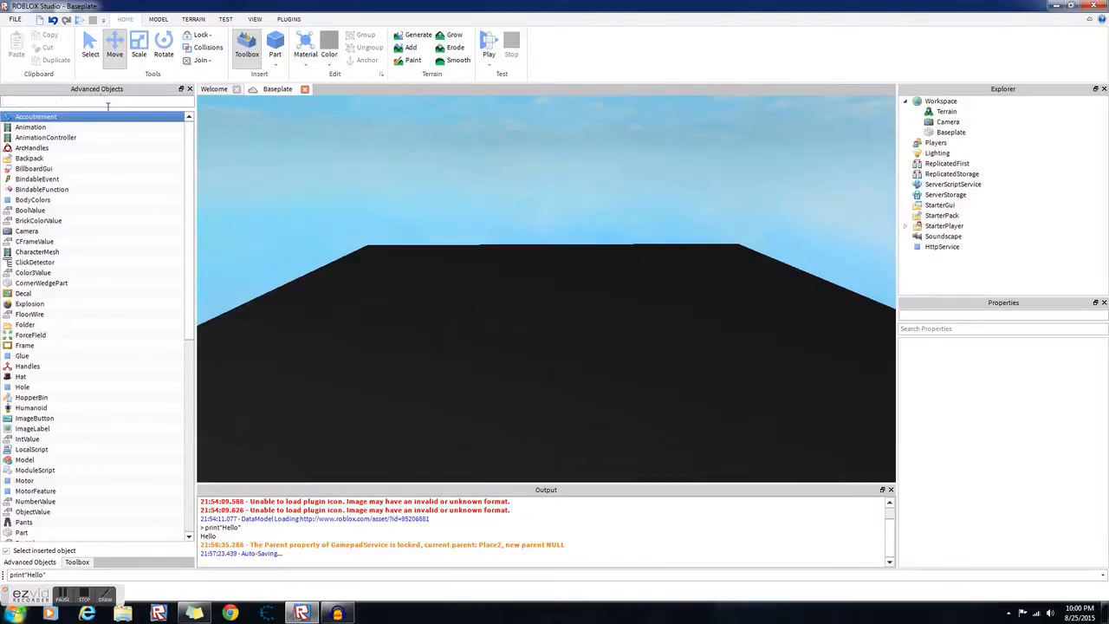
# - Find Script via the 'scr' search, insert the Hello world script, then remove it from Workspace
pyautogui.write('scr')
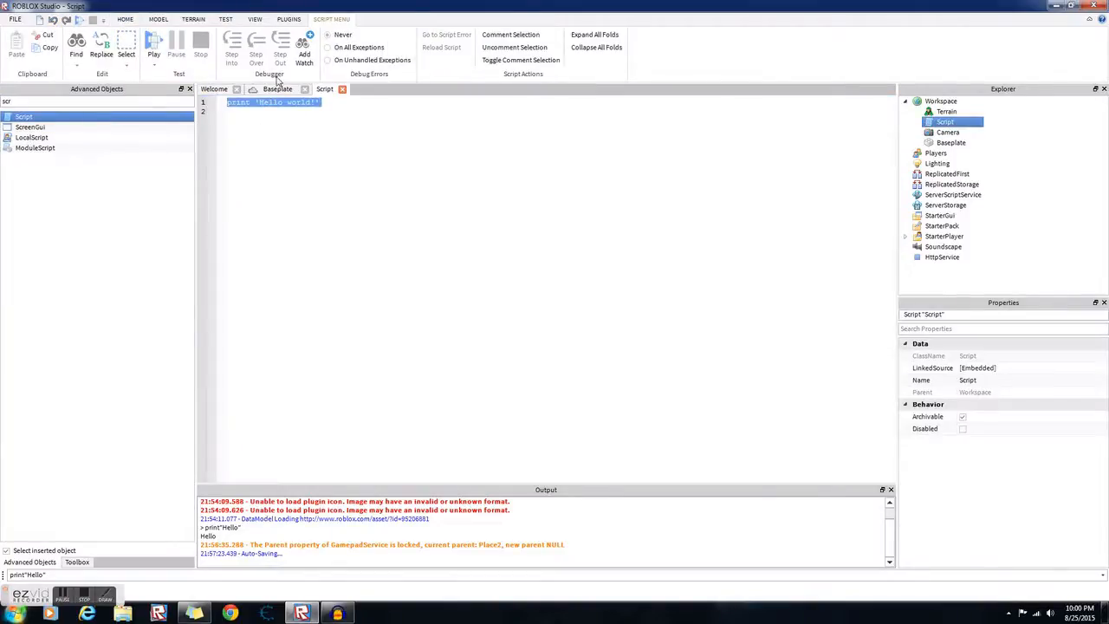
pyautogui.click(277, 88)
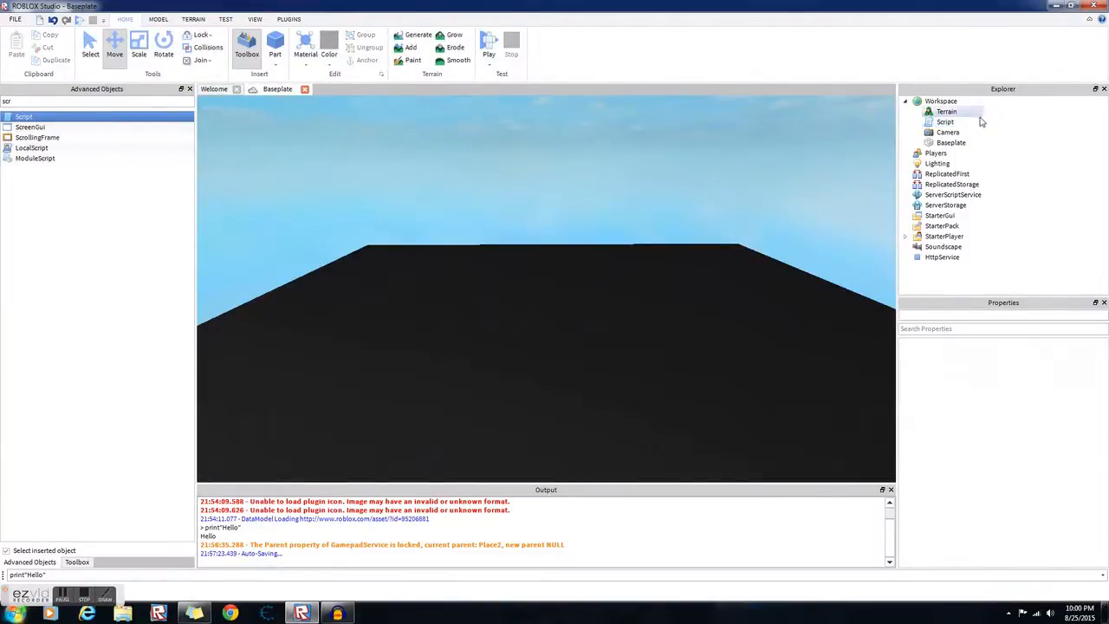
pyautogui.click(905, 101)
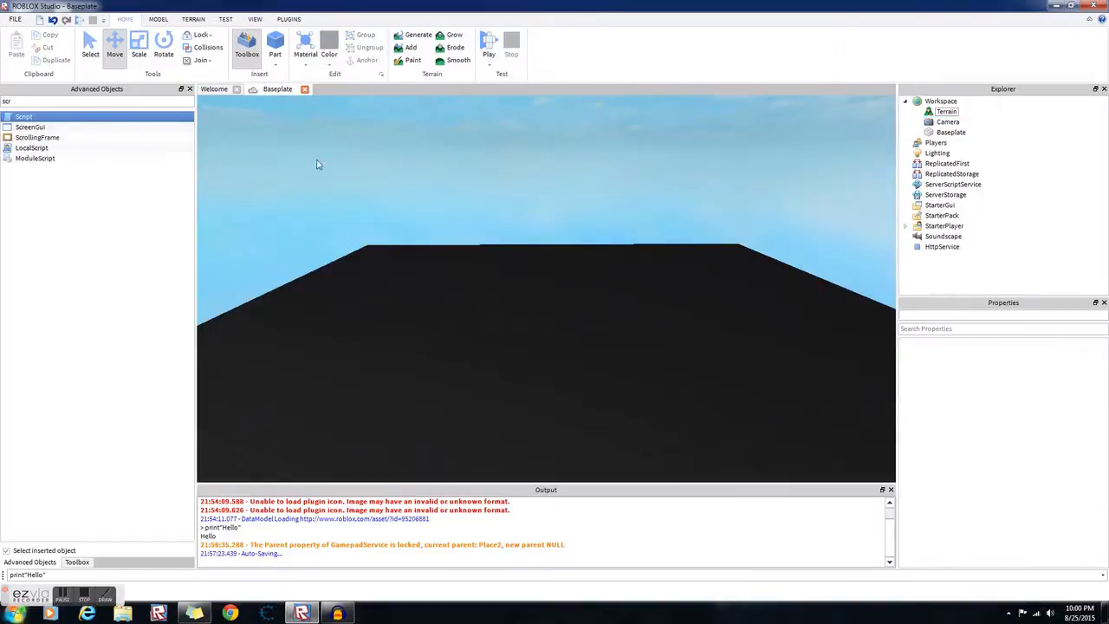
pyautogui.moveTo(264, 174)
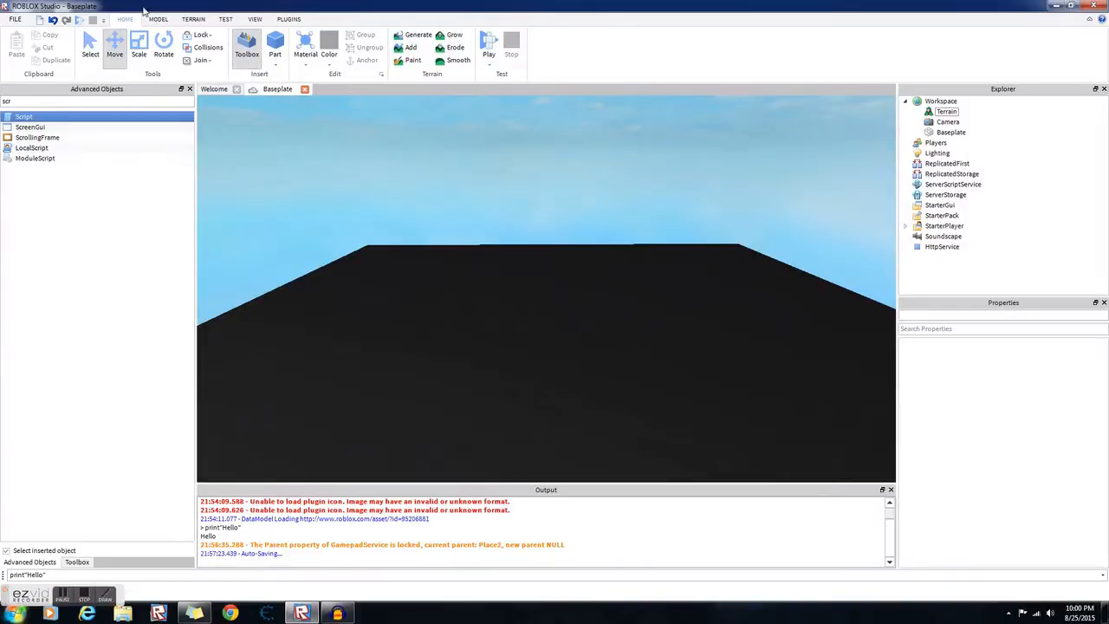
pyautogui.moveTo(28, 170)
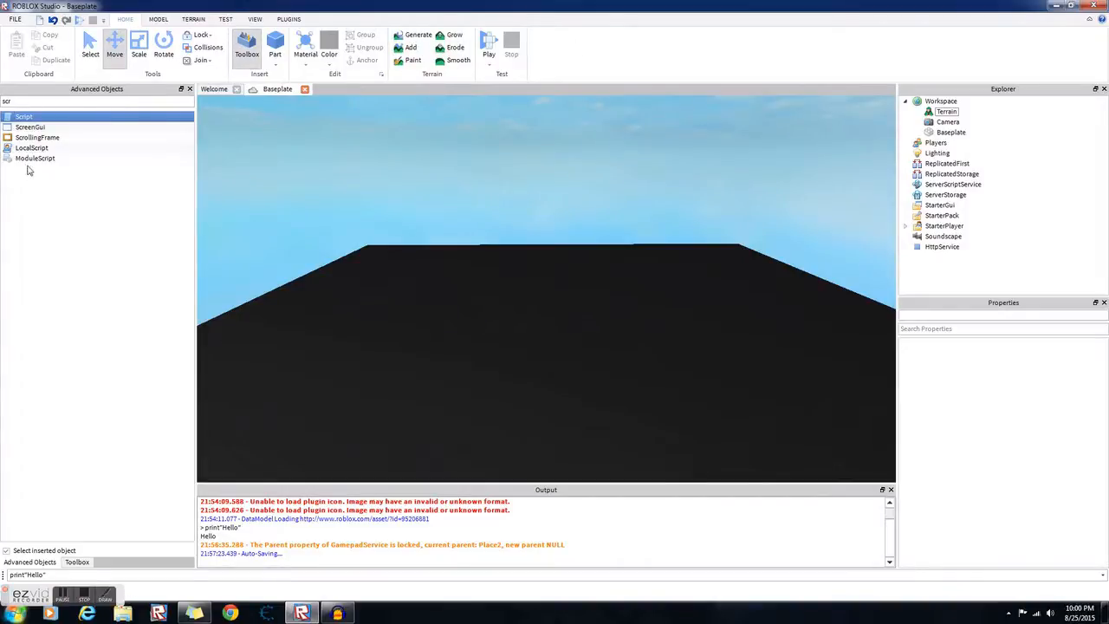
pyautogui.moveTo(35, 157)
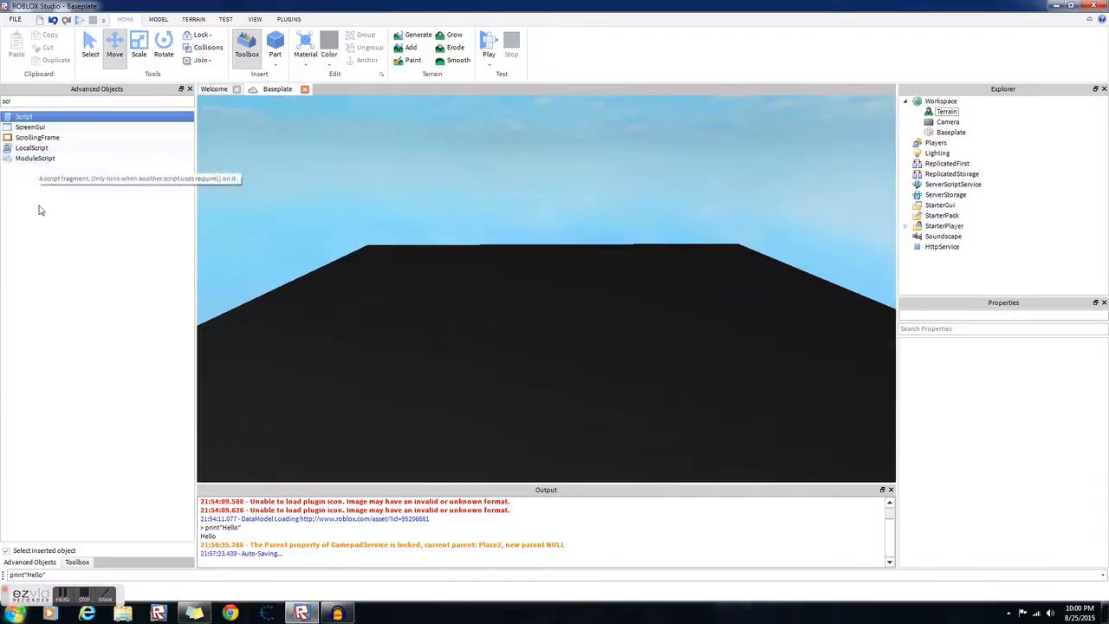
pyautogui.moveTo(541, 378)
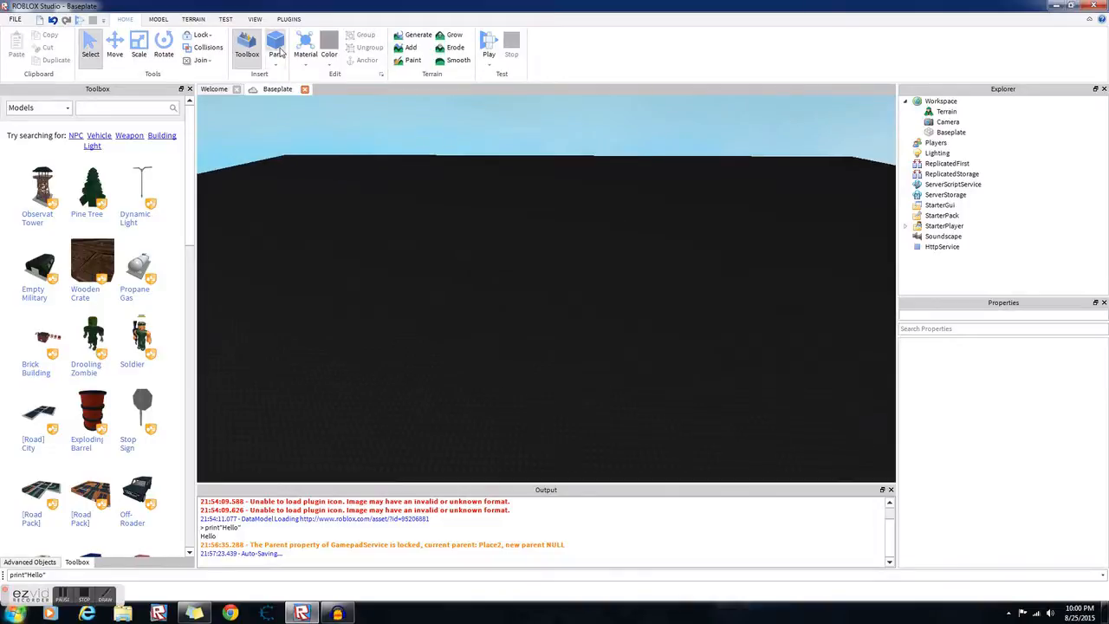
# - Insert a grey brick Part and drag it far toward the back of the baseplate
pyautogui.click(274, 43)
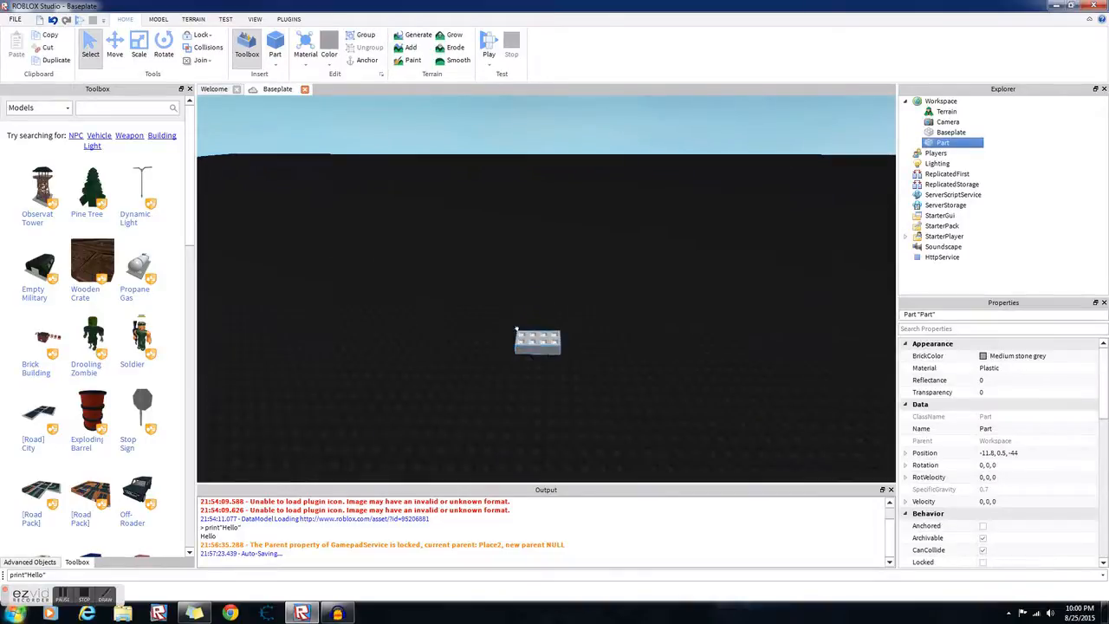
pyautogui.moveTo(538, 339); pyautogui.dragTo(563, 385)
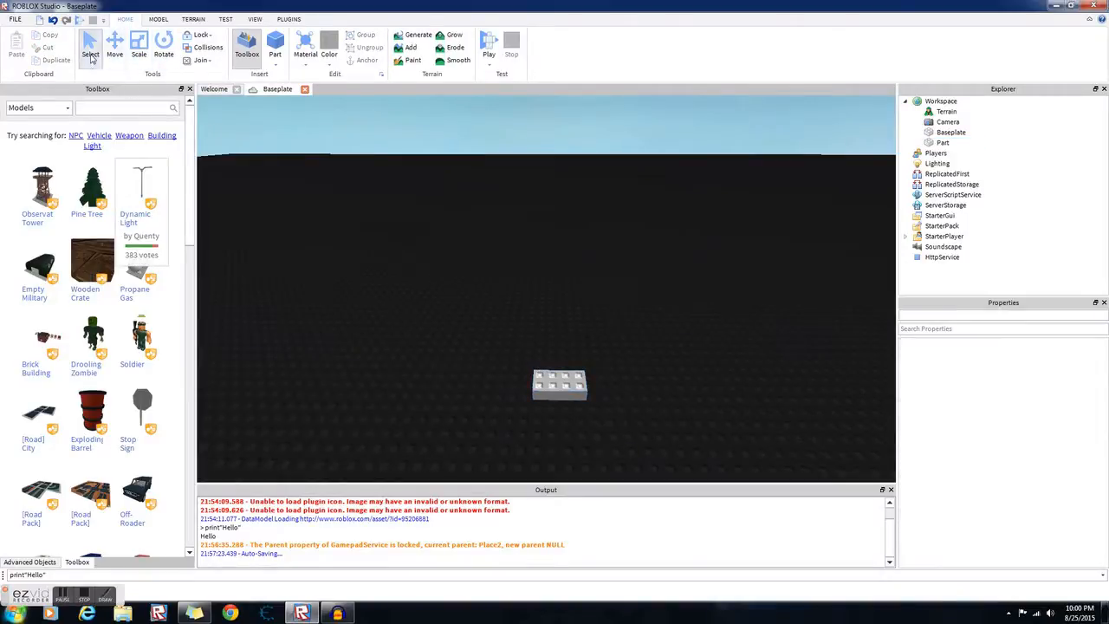
pyautogui.click(558, 385)
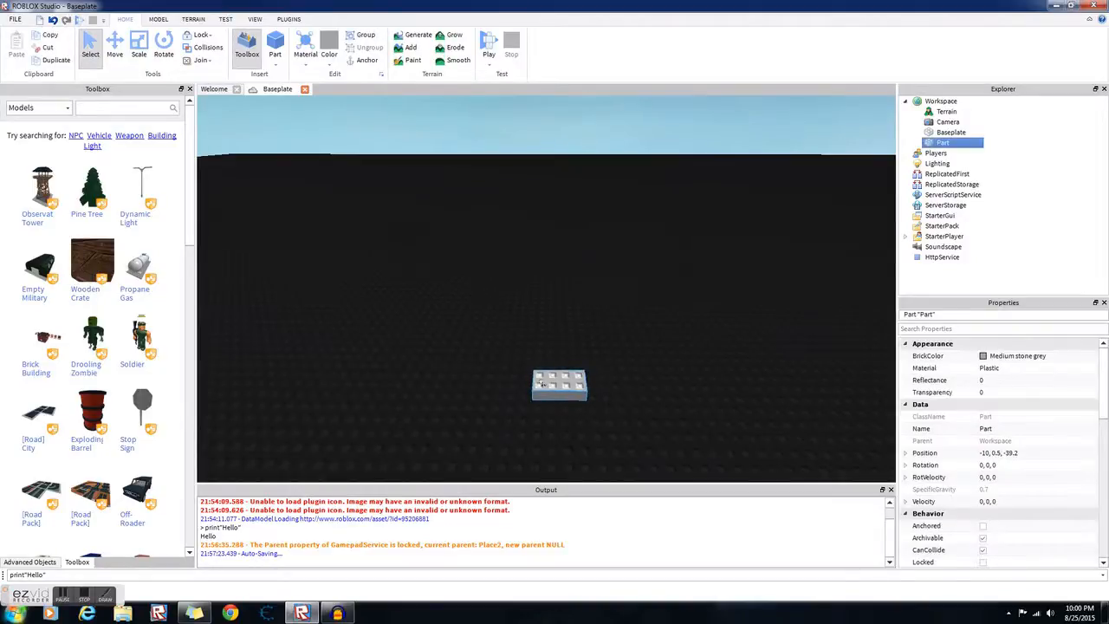
pyautogui.moveTo(558, 385); pyautogui.dragTo(515, 374)
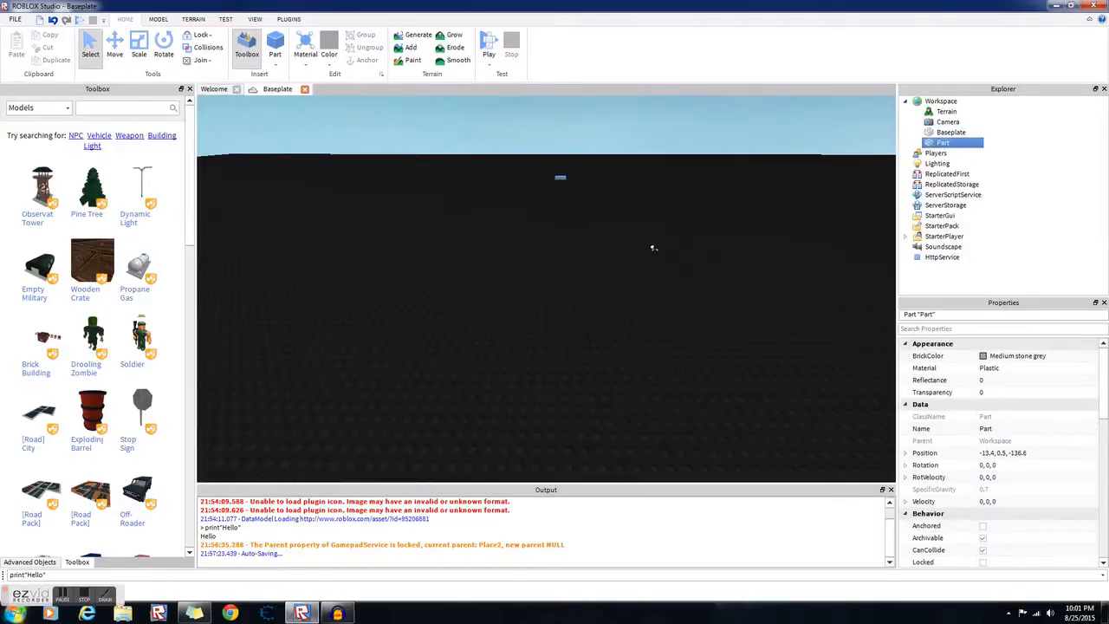
pyautogui.click(114, 44)
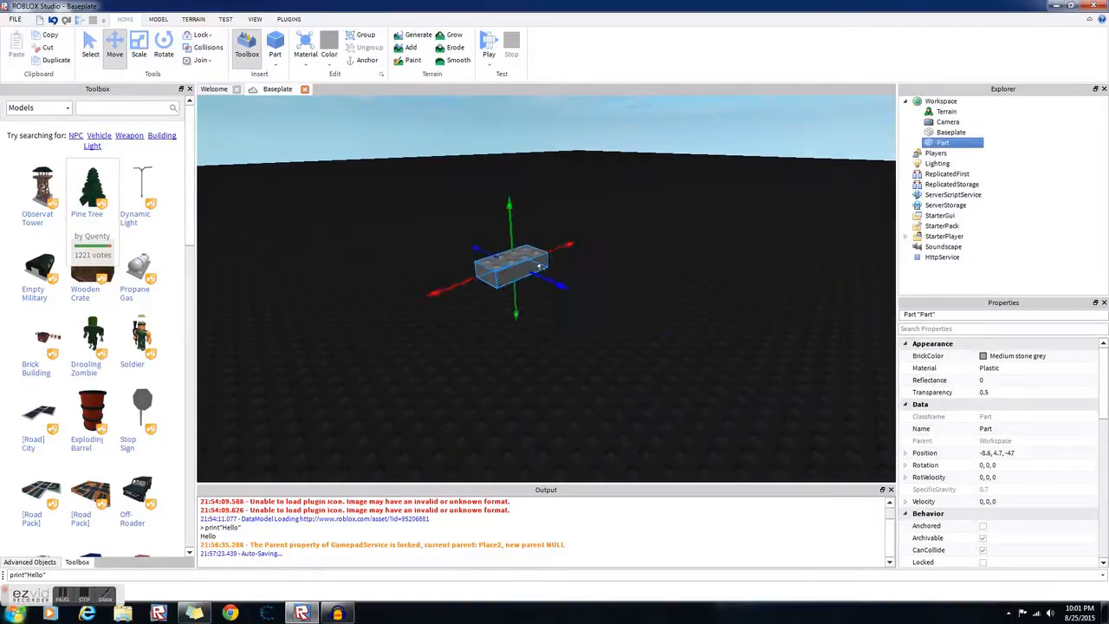
# - Duplicate the brick into a row of three copies, then delete all three
pyautogui.moveTo(520, 260); pyautogui.dragTo(520, 321)
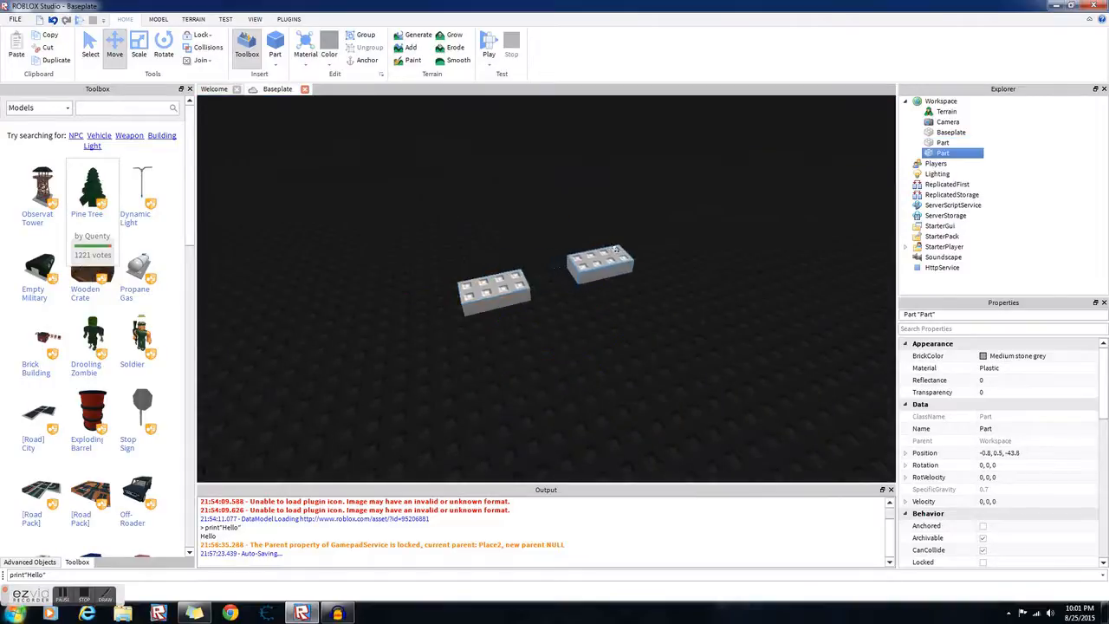
pyautogui.click(607, 258)
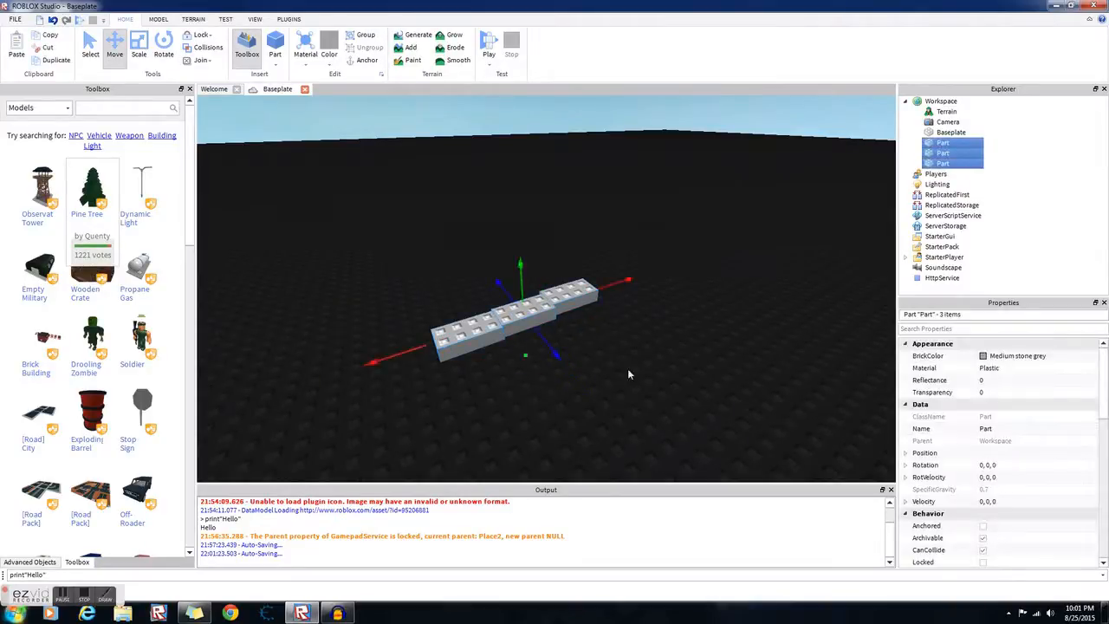
pyautogui.press('Delete')
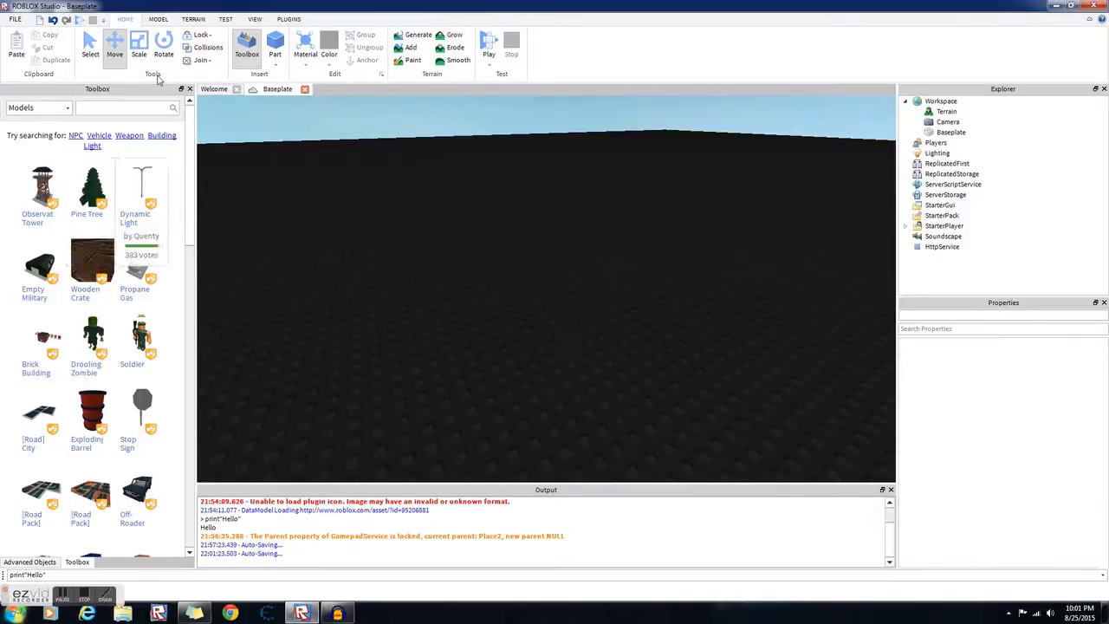
# - Insert a new block Part and enlarge it into a large box with the Scale handles
pyautogui.click(274, 42)
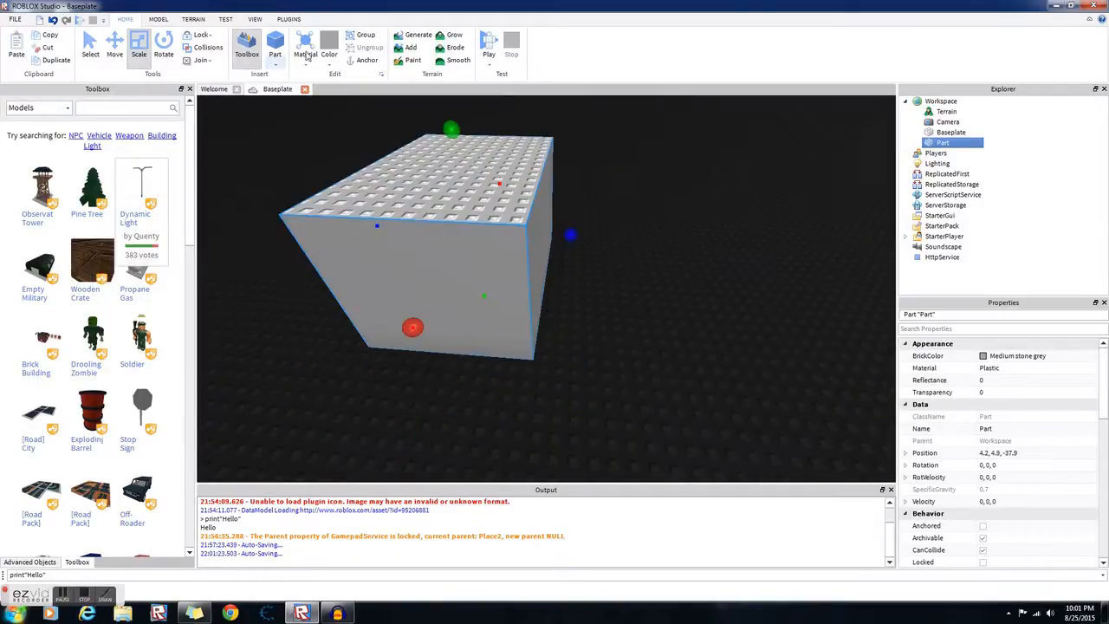
pyautogui.click(163, 44)
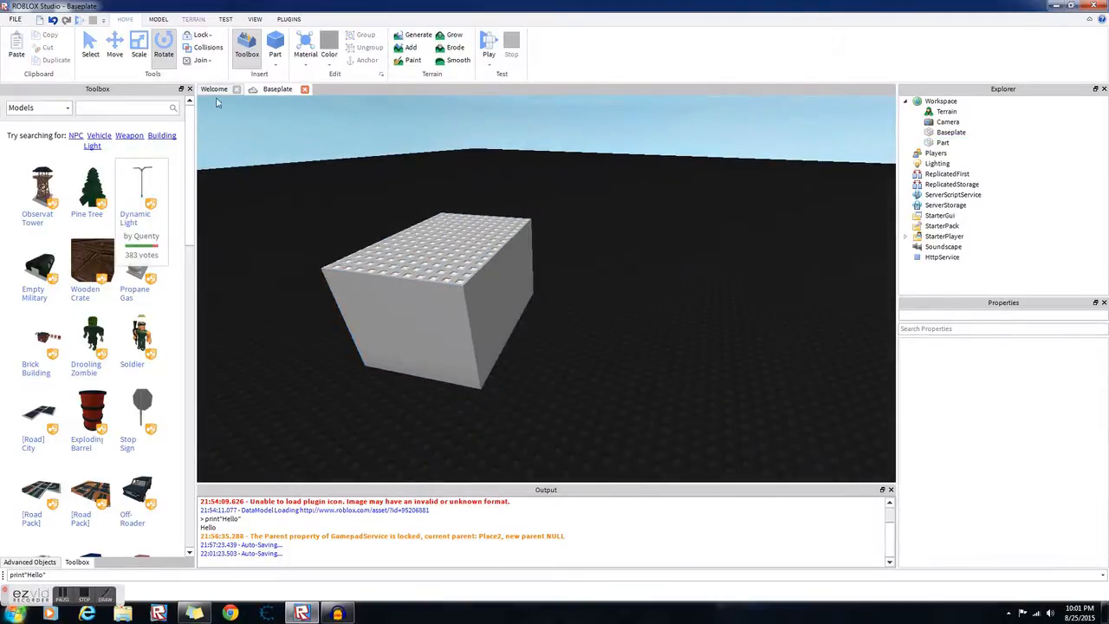
pyautogui.click(201, 34)
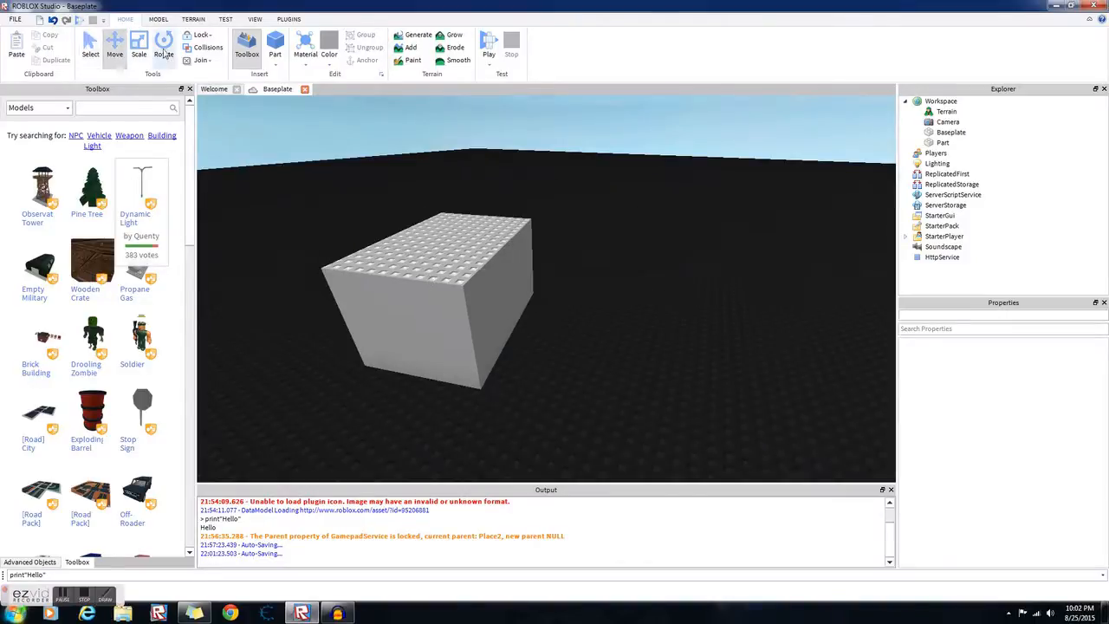
# - Resize the block into a longer, wider box and turn on Collisions checking
pyautogui.click(201, 34)
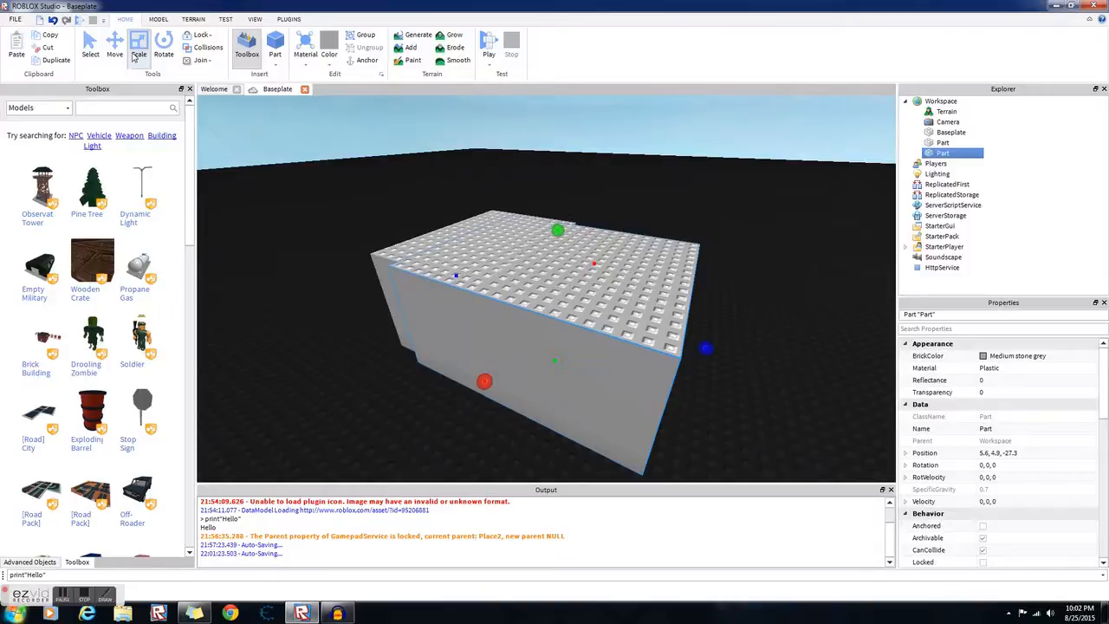
pyautogui.click(115, 45)
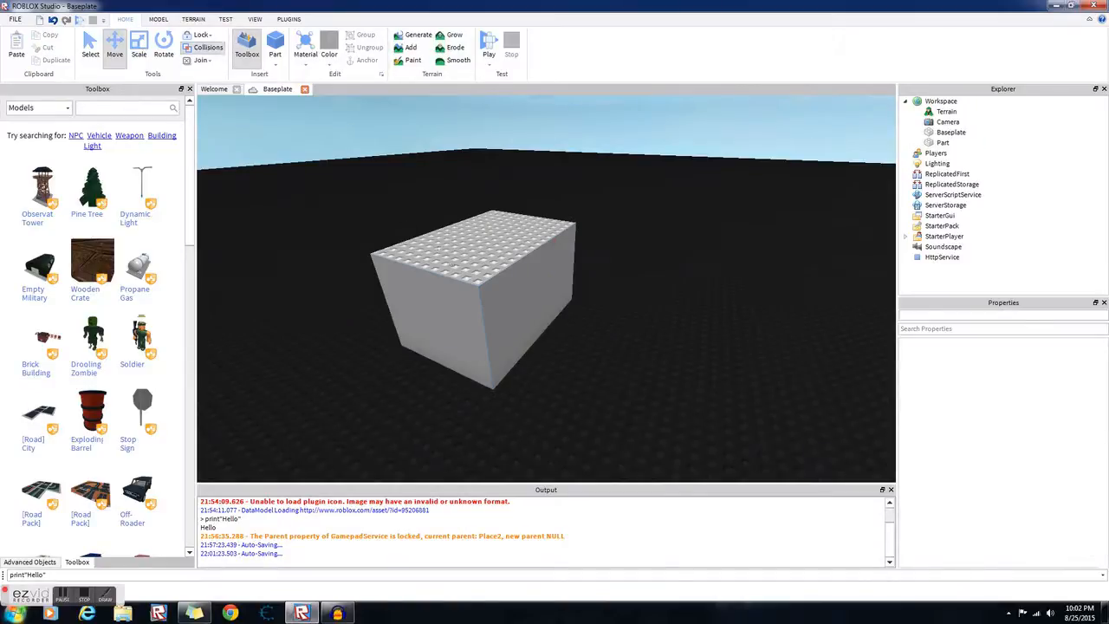
pyautogui.click(274, 43)
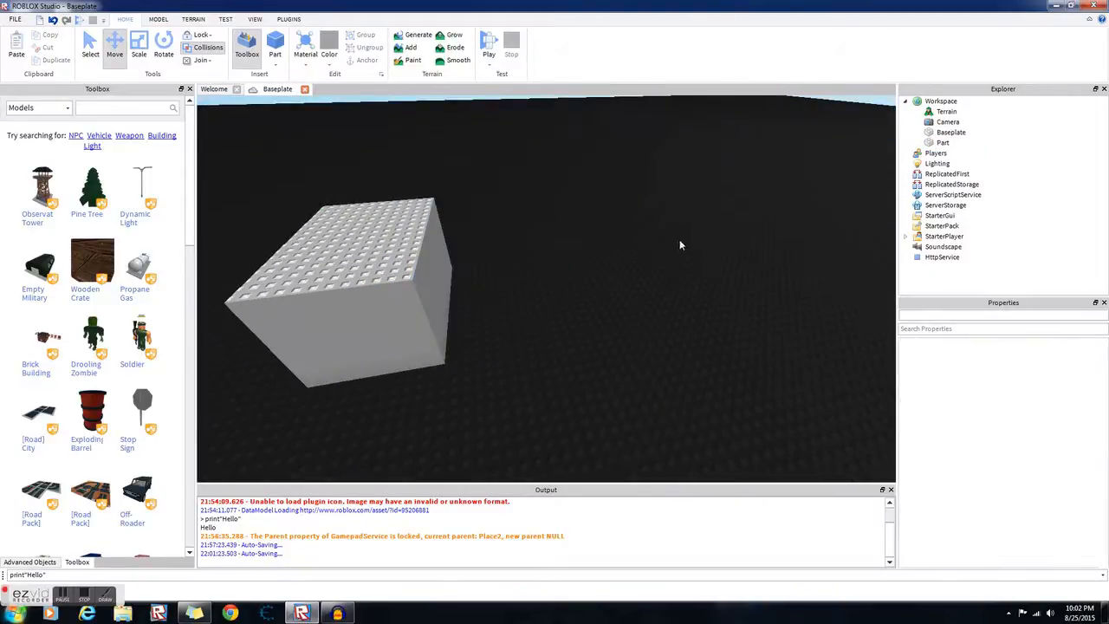
pyautogui.moveTo(471, 171)
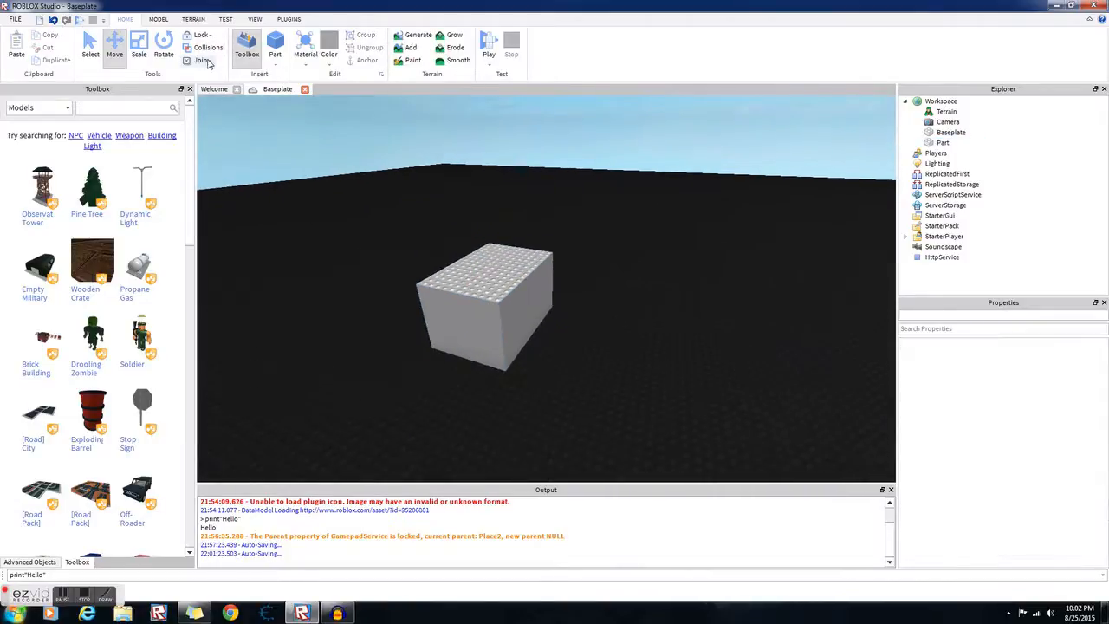
# - Set the Join option for touching parts and select both blocks
pyautogui.click(201, 59)
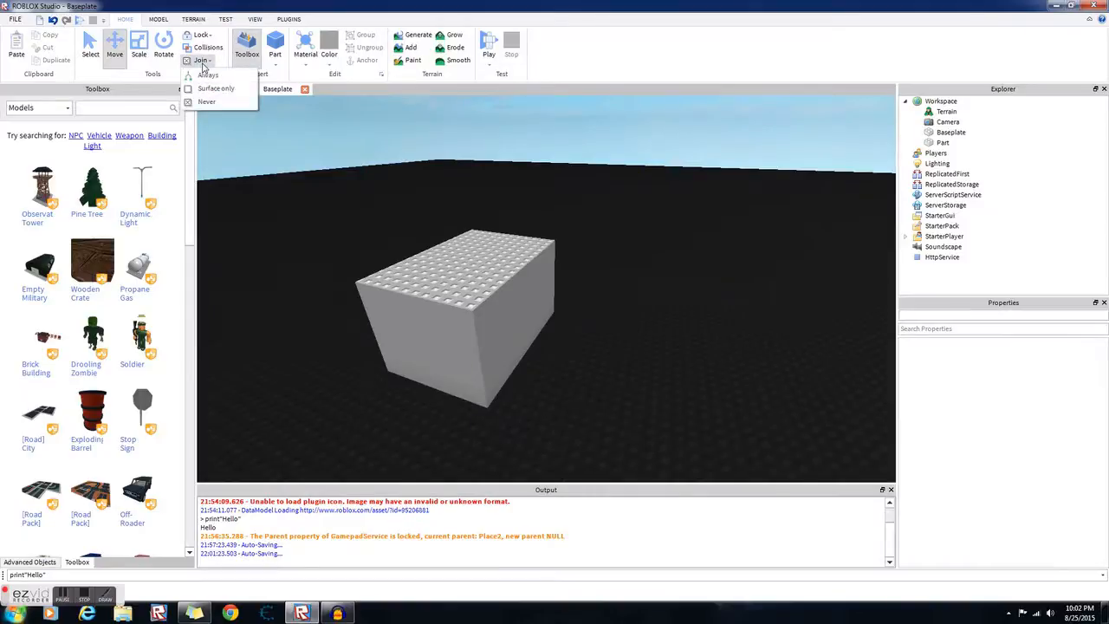
pyautogui.click(459, 311)
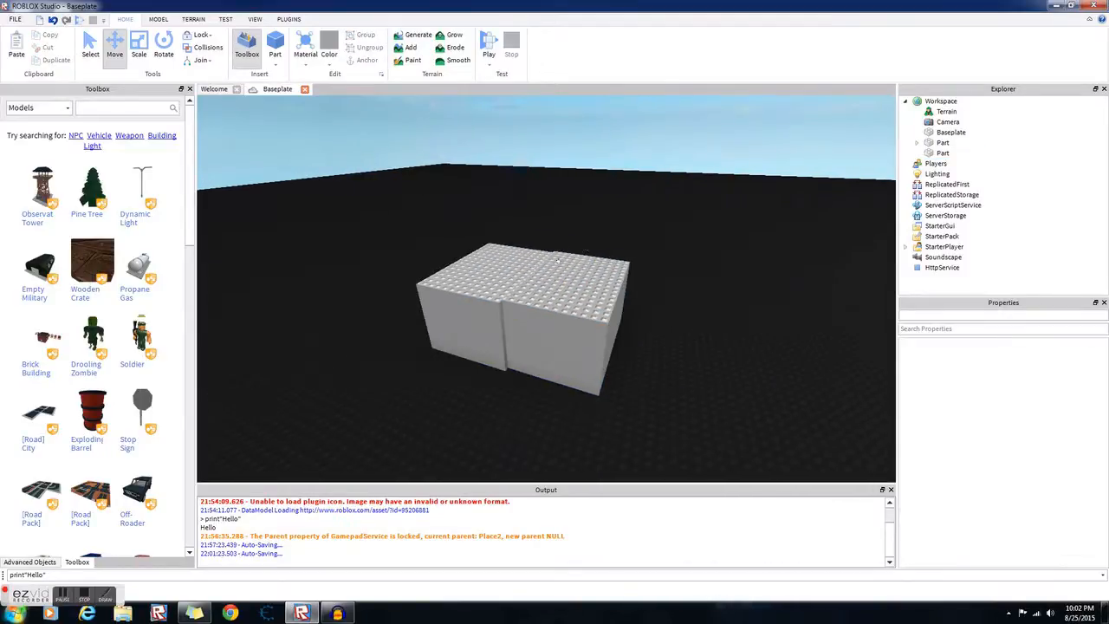
pyautogui.click(942, 153)
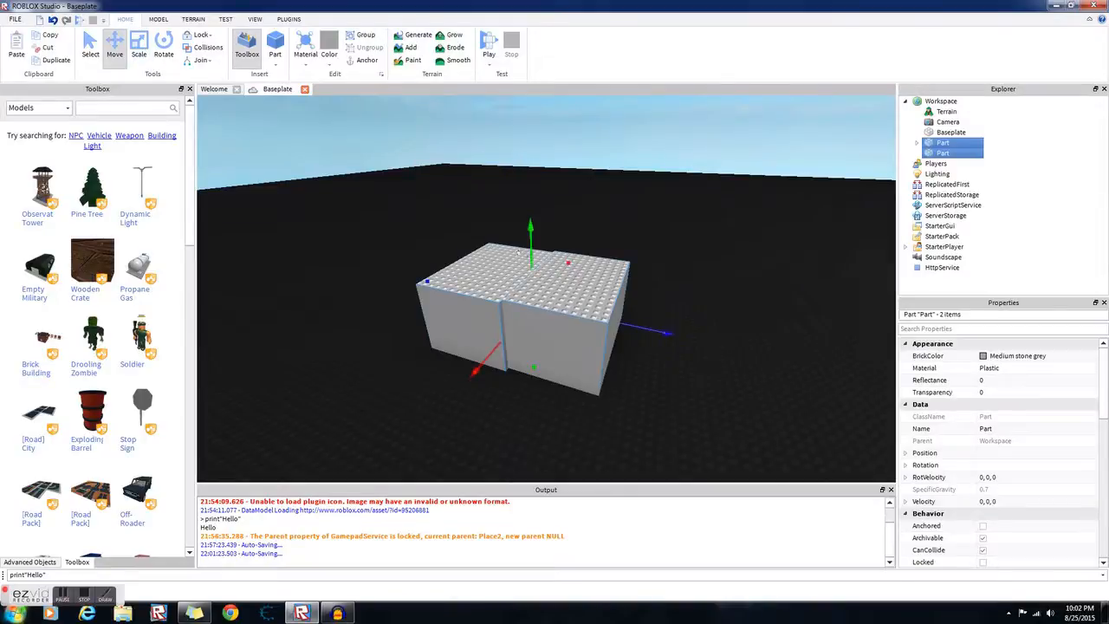
# - Run the two-box scene without a character, then stop the test
pyautogui.click(496, 54)
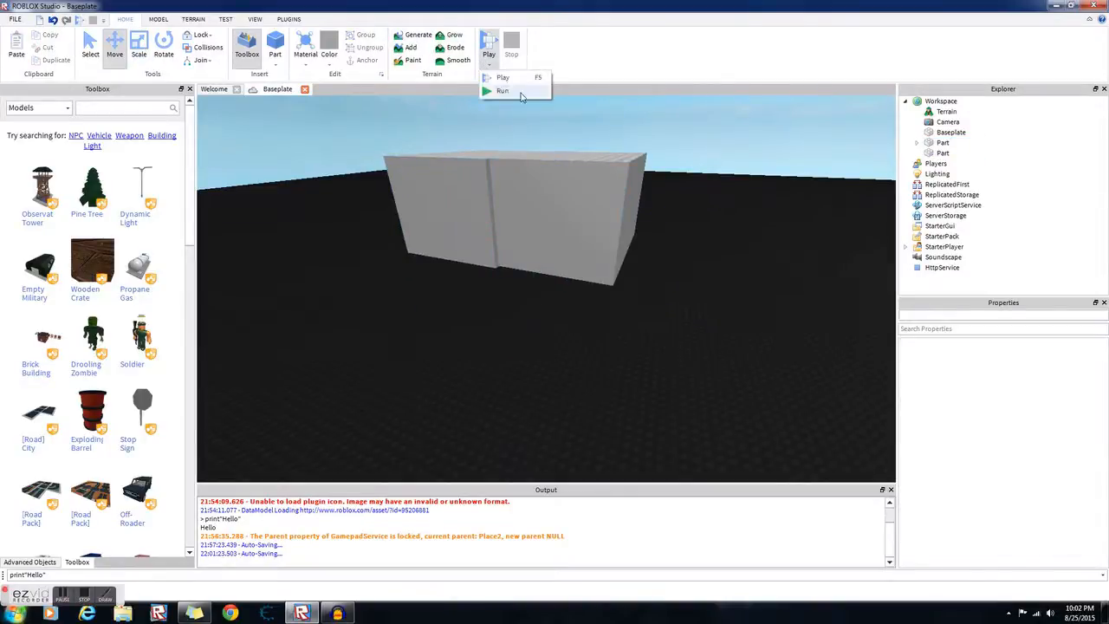
pyautogui.click(503, 90)
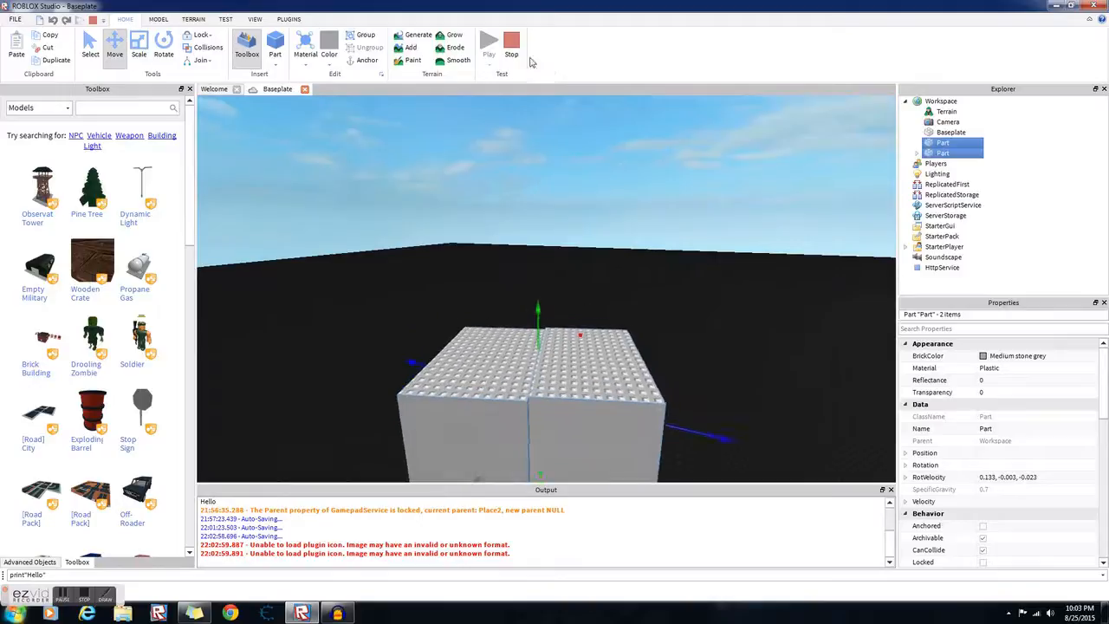
pyautogui.click(203, 59)
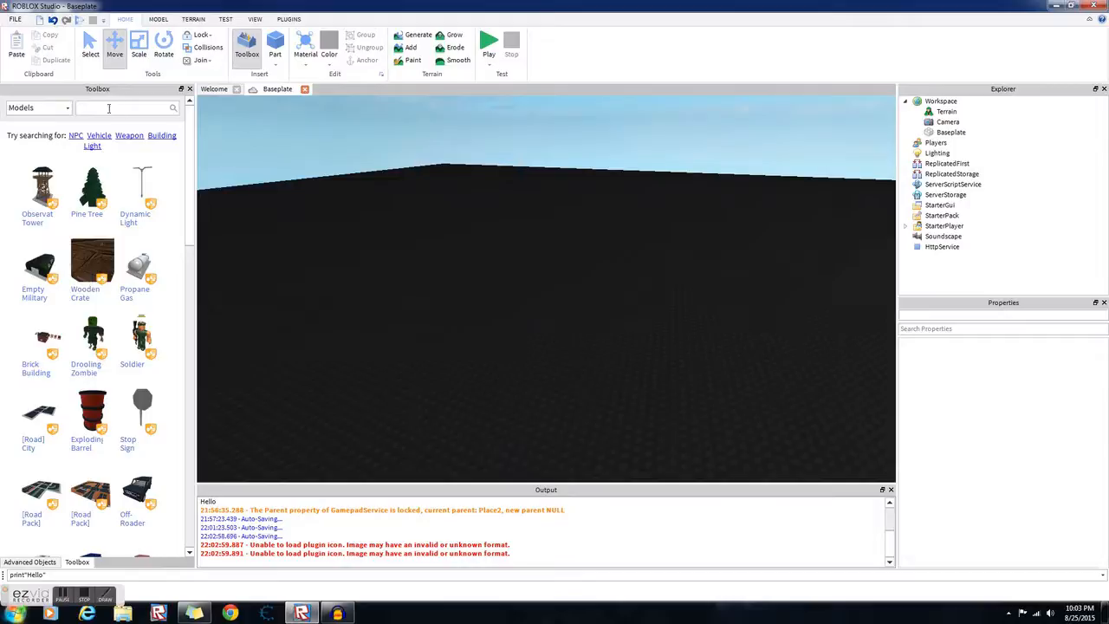
# - Search the Toolbox for 'cars', browse Decals, then show the Advanced Objects list
pyautogui.write('c')
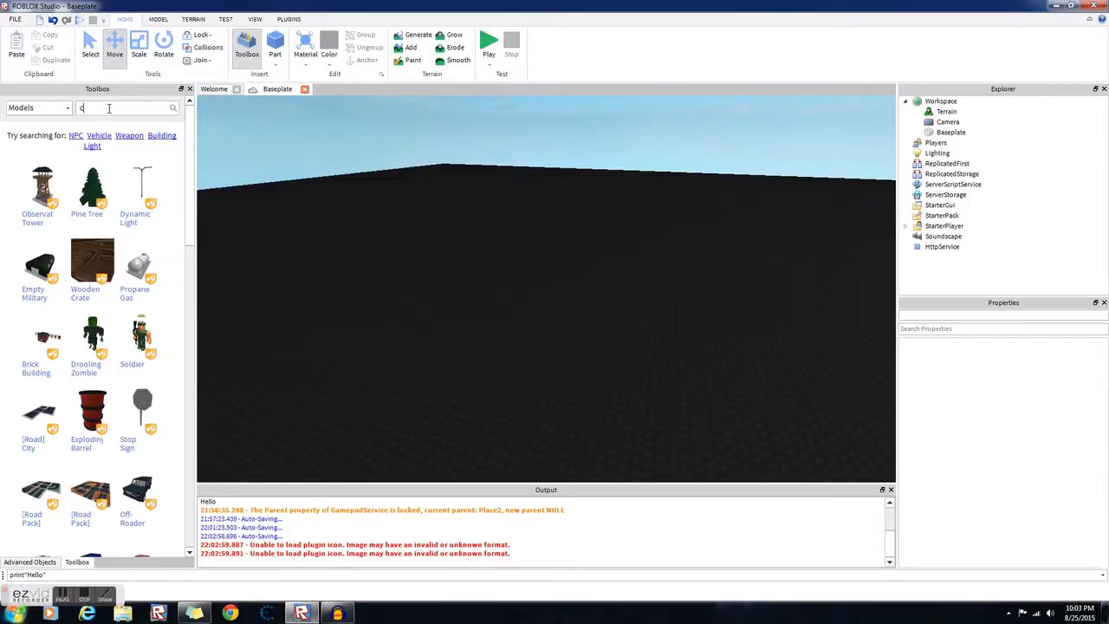
pyautogui.write('cars')
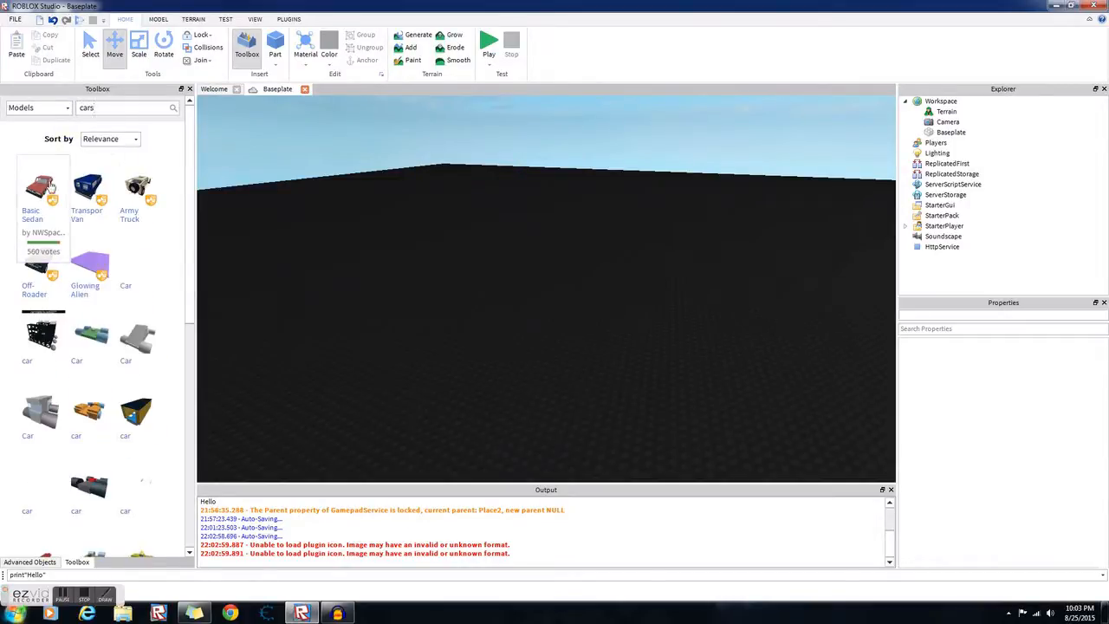
pyautogui.click(42, 187)
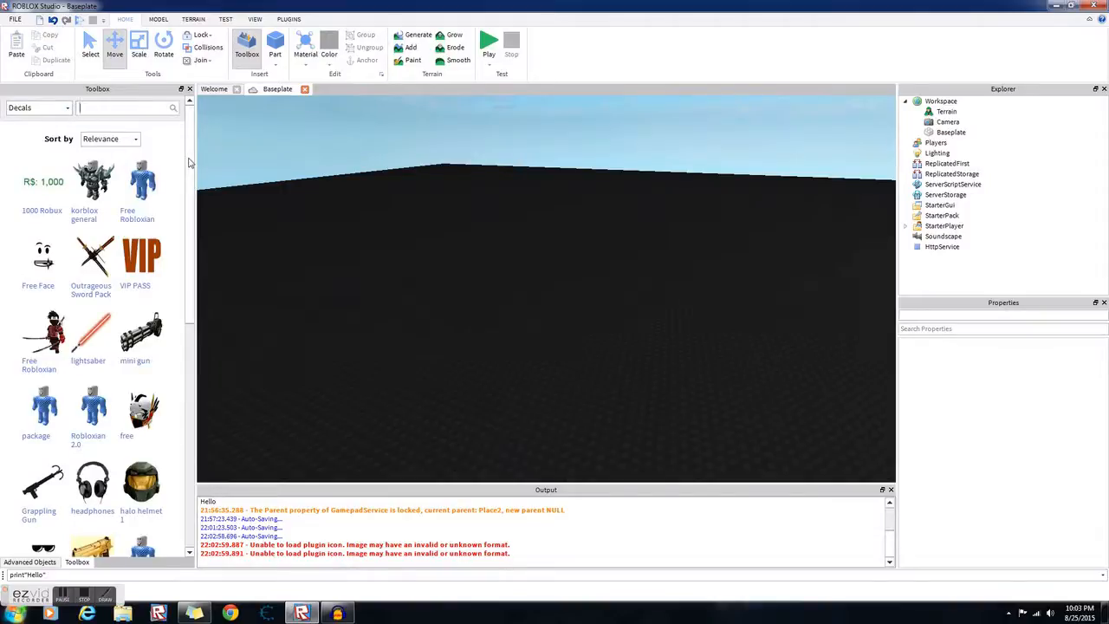
pyautogui.moveTo(35, 429)
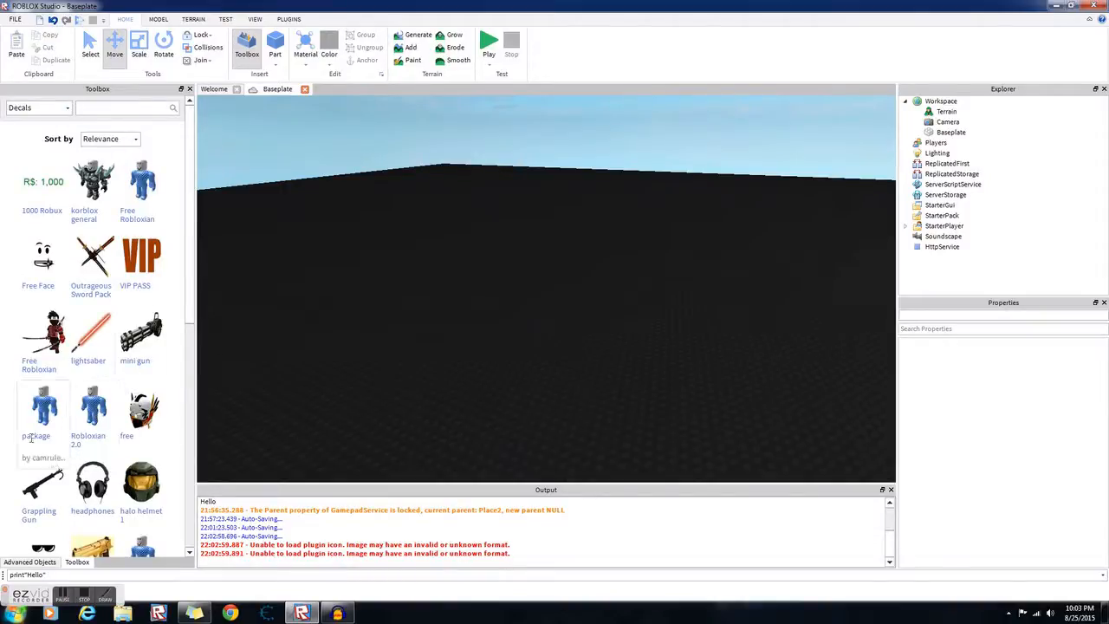
pyautogui.click(38, 108)
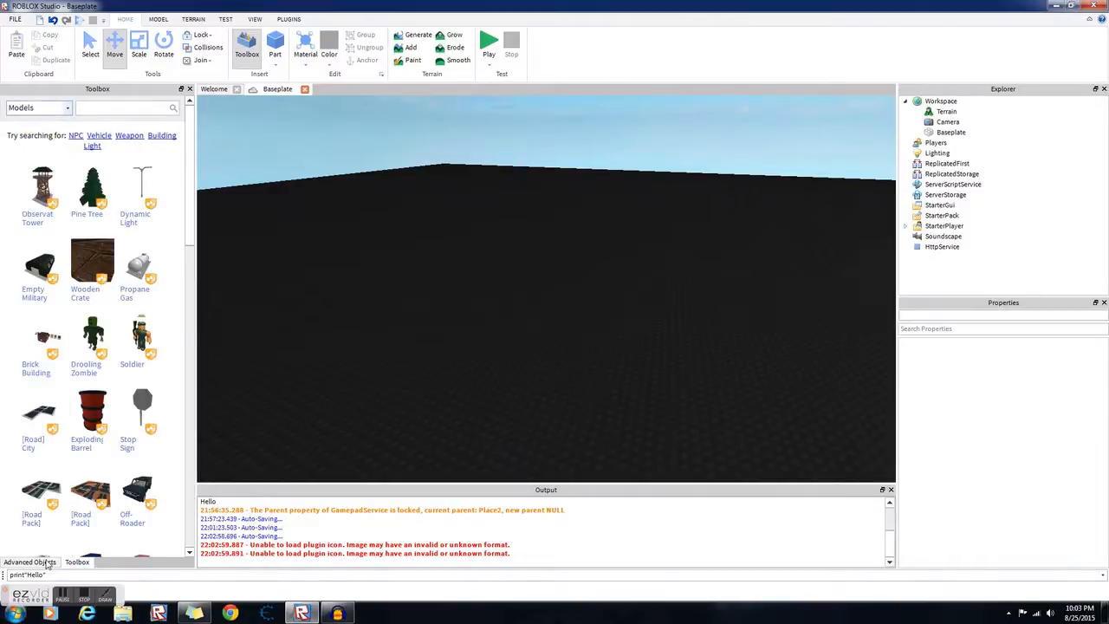
pyautogui.click(29, 562)
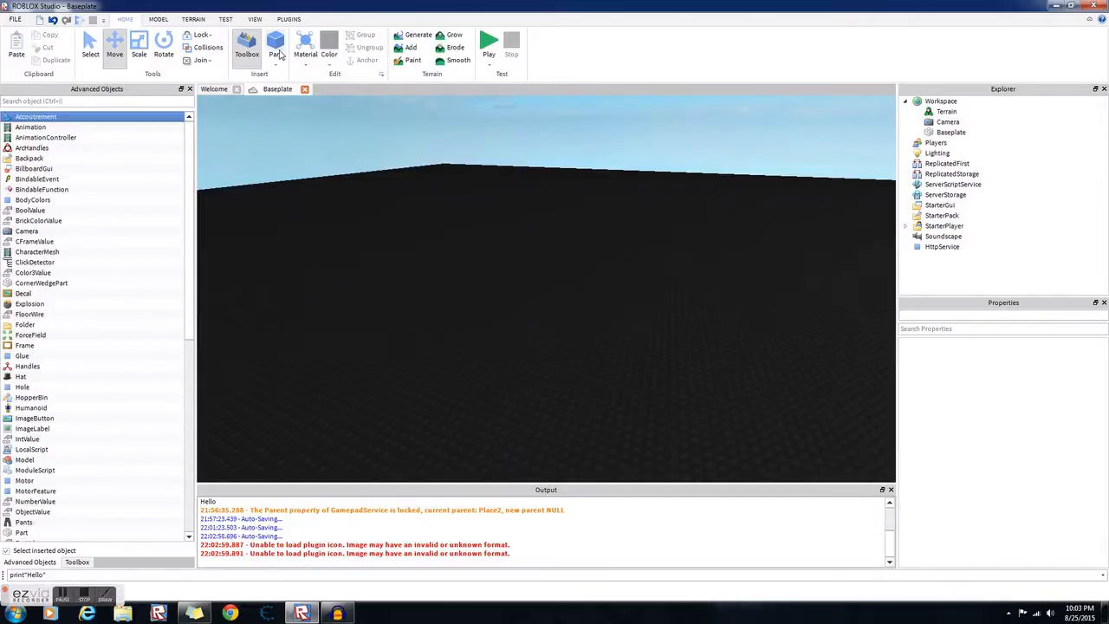
pyautogui.moveTo(275, 44)
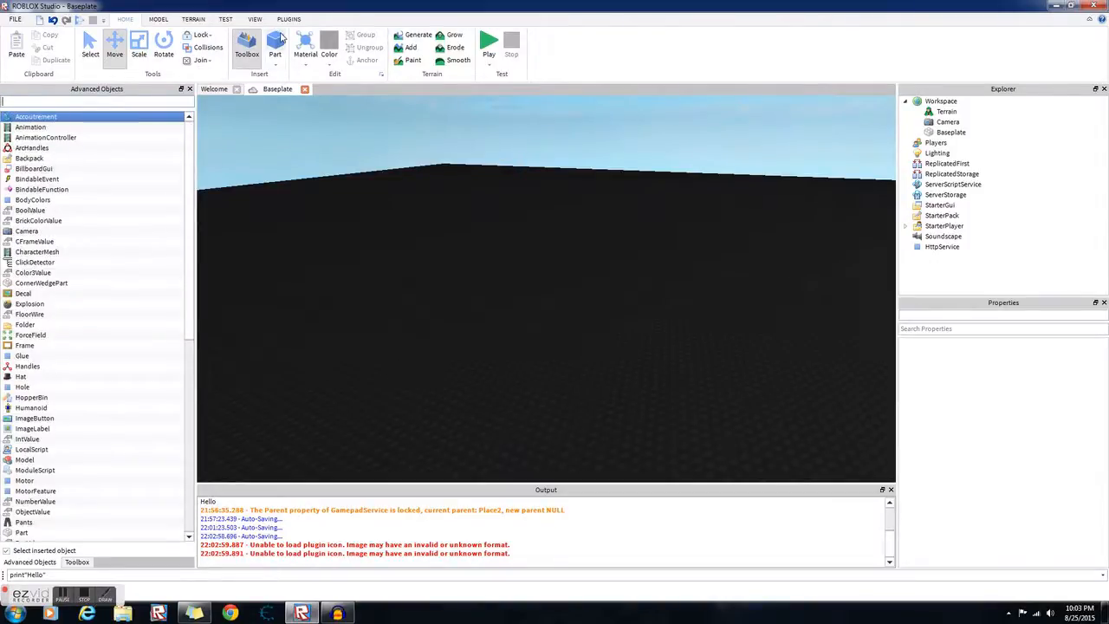
pyautogui.click(274, 42)
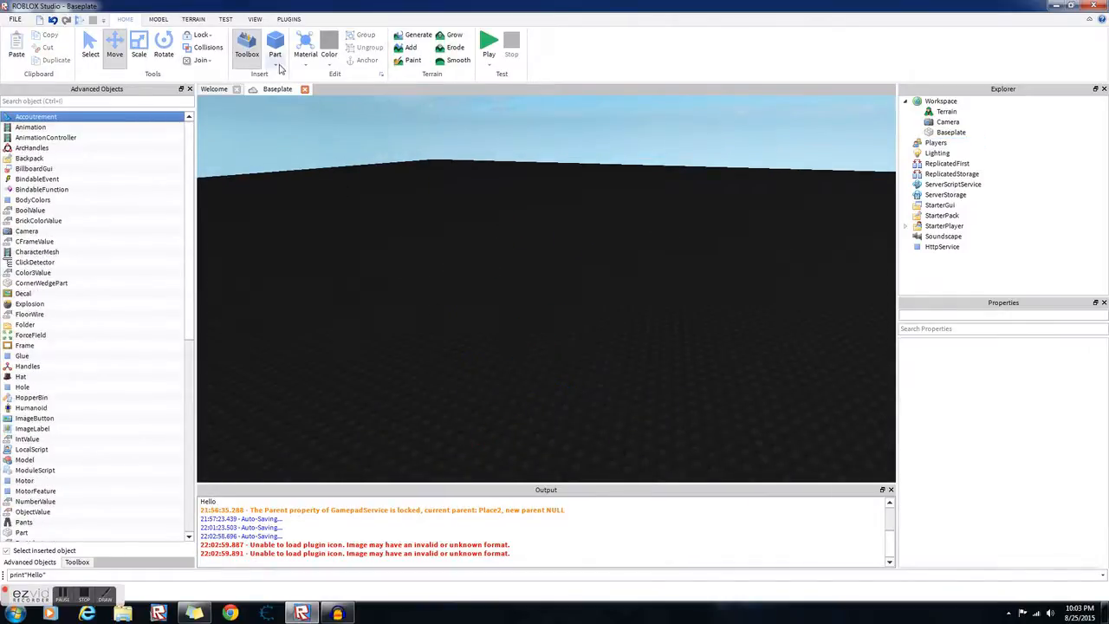
pyautogui.click(275, 62)
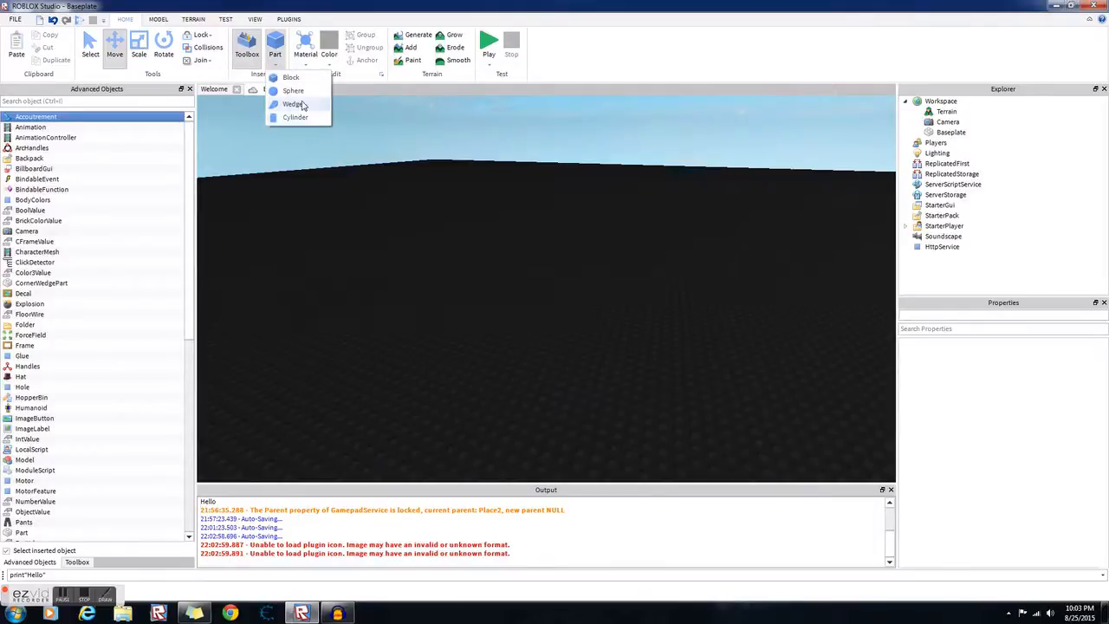
pyautogui.click(293, 90)
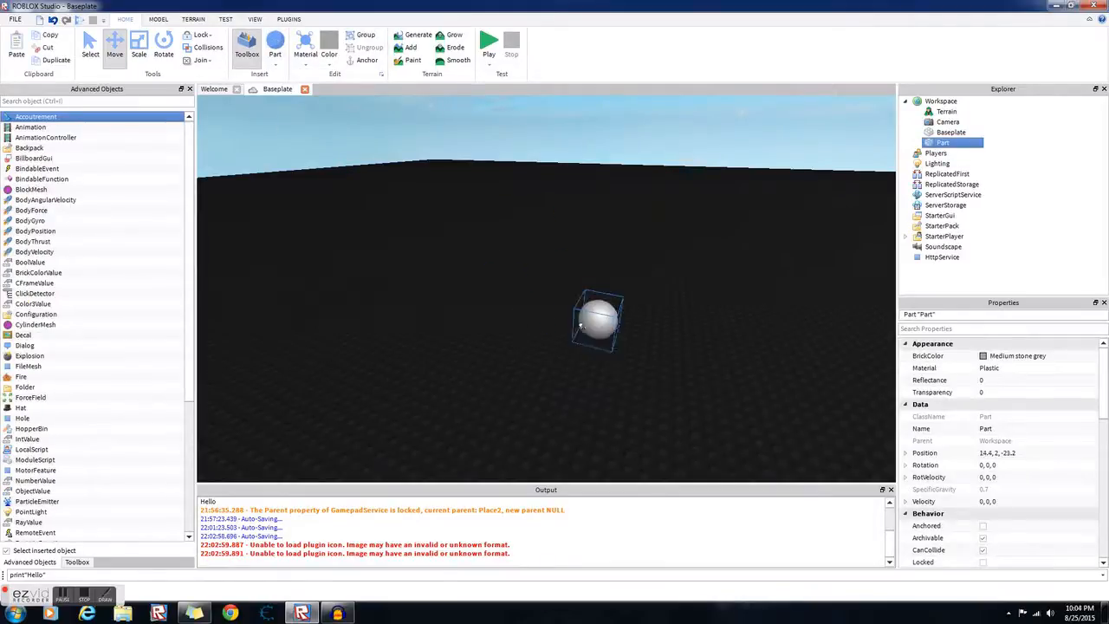
pyautogui.click(115, 44)
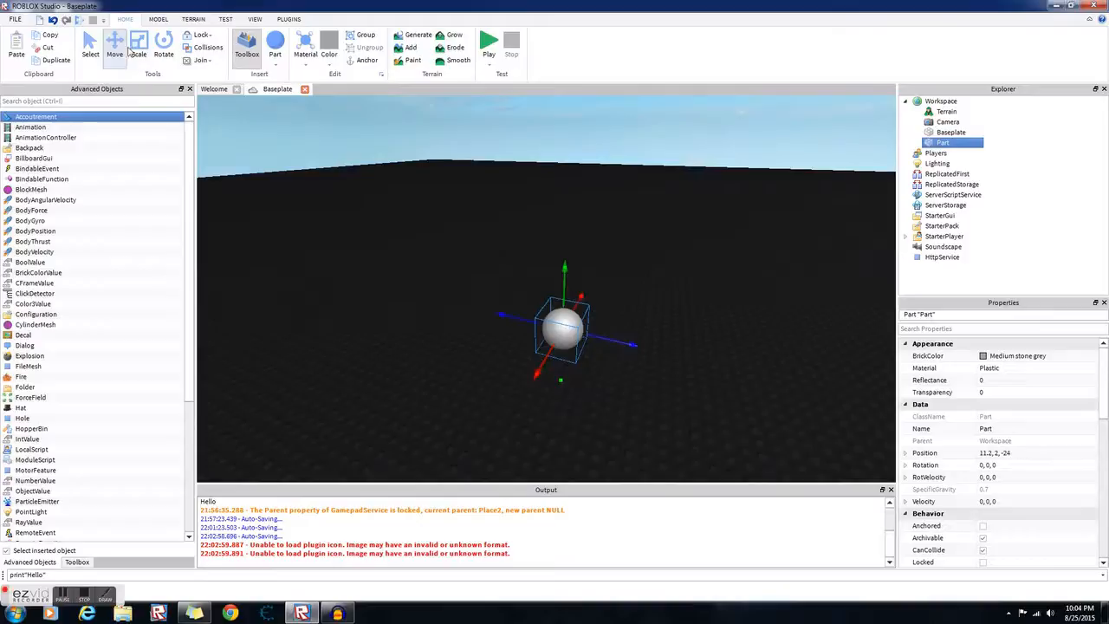
pyautogui.click(138, 43)
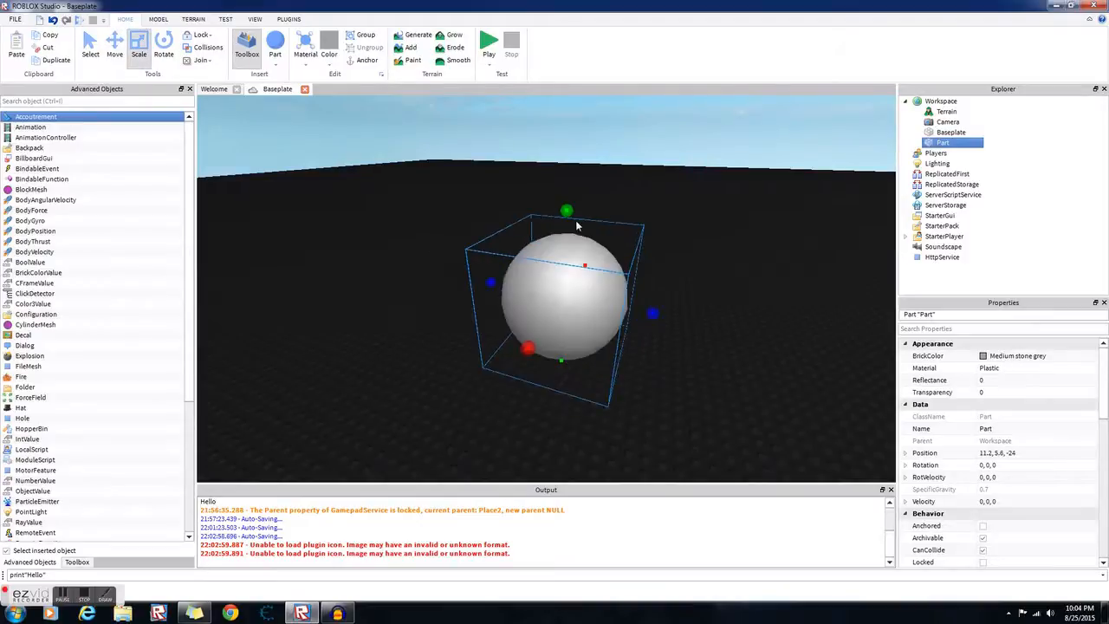
pyautogui.click(276, 42)
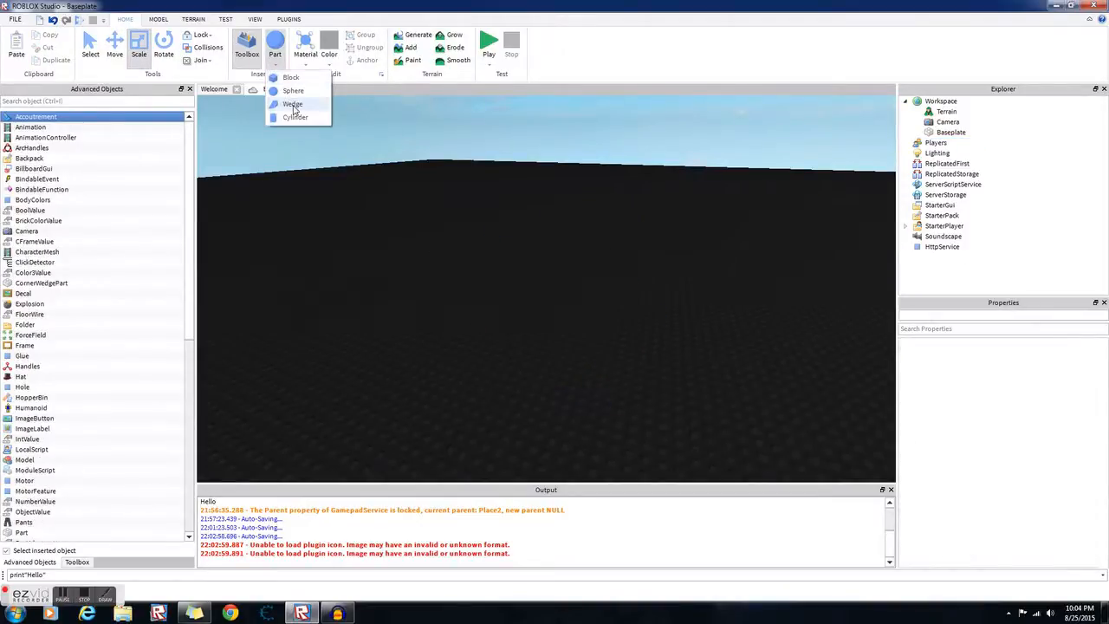
pyautogui.click(293, 104)
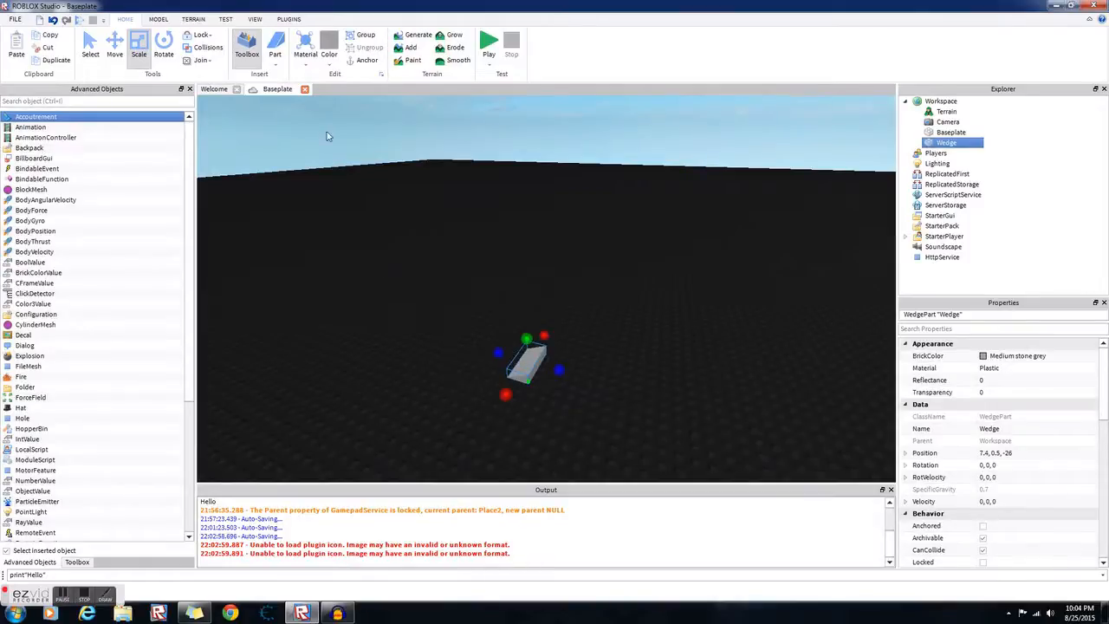
pyautogui.click(275, 44)
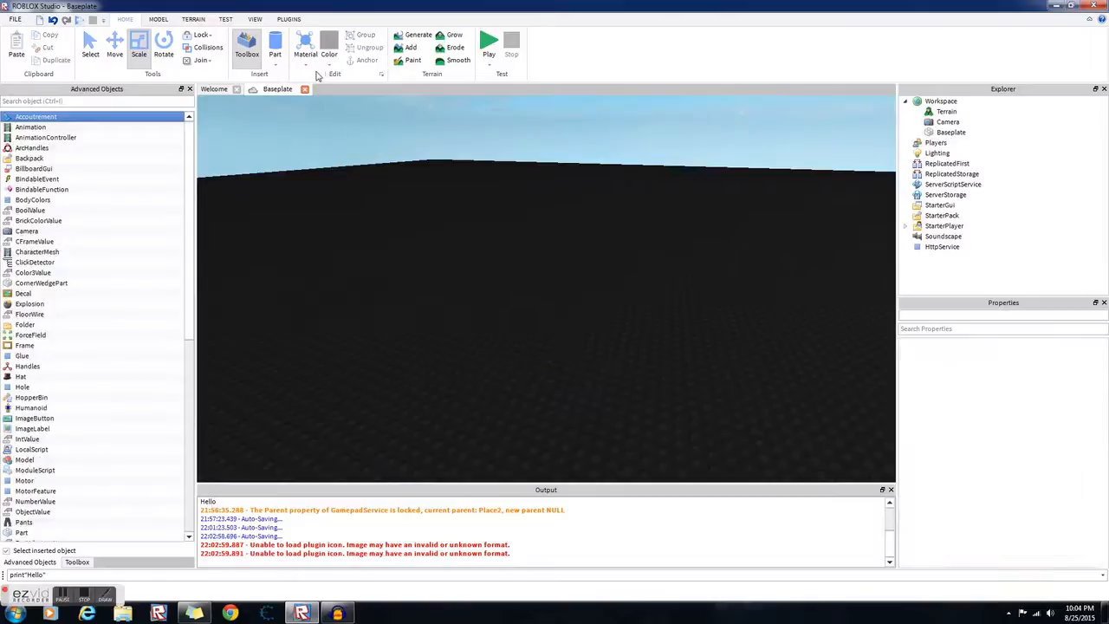
# - Insert a new block Part and set its material to DiamondPlate
pyautogui.click(274, 43)
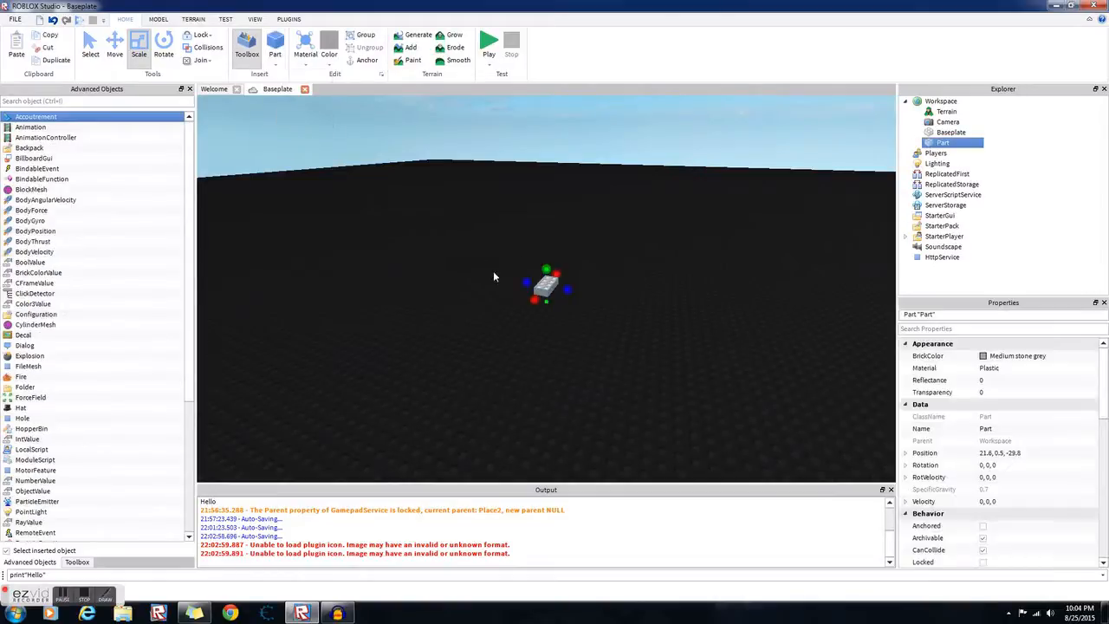
pyautogui.click(305, 43)
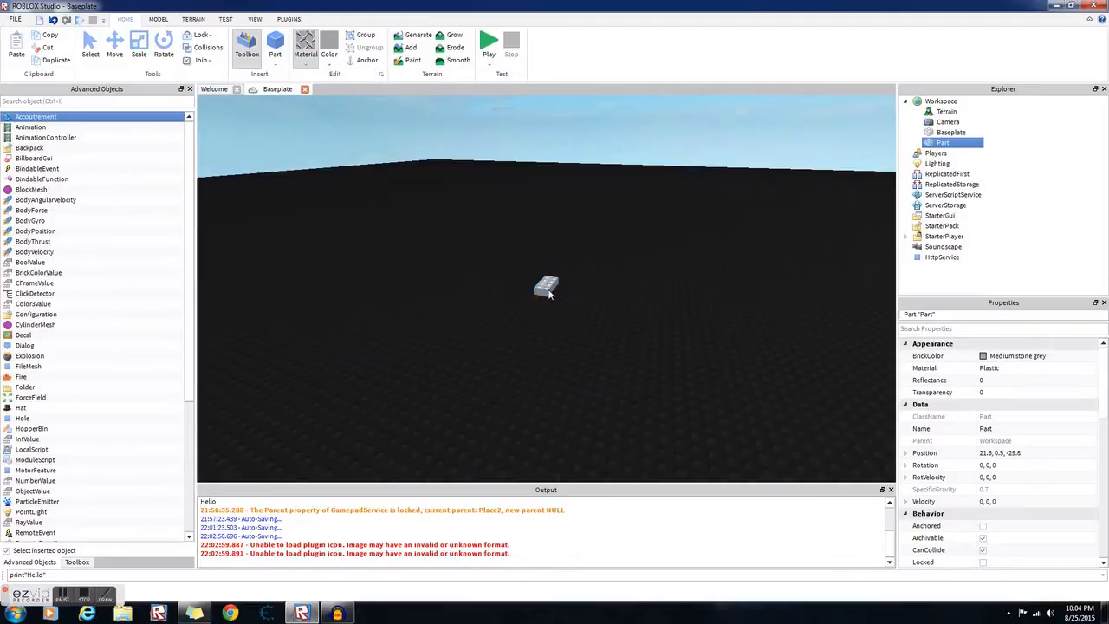
pyautogui.click(305, 44)
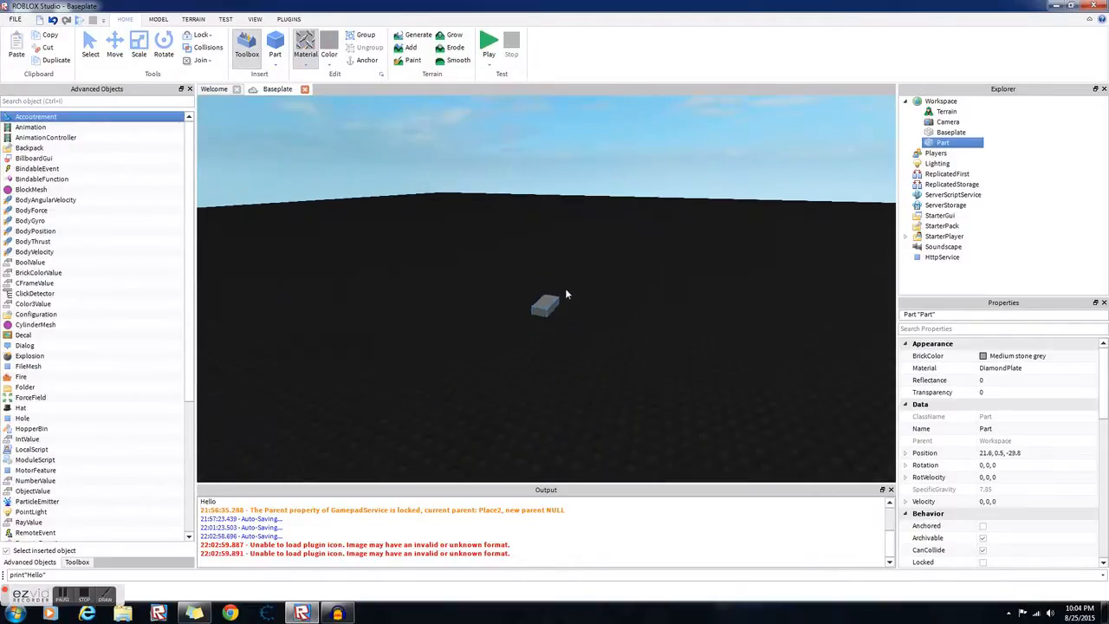
pyautogui.click(329, 44)
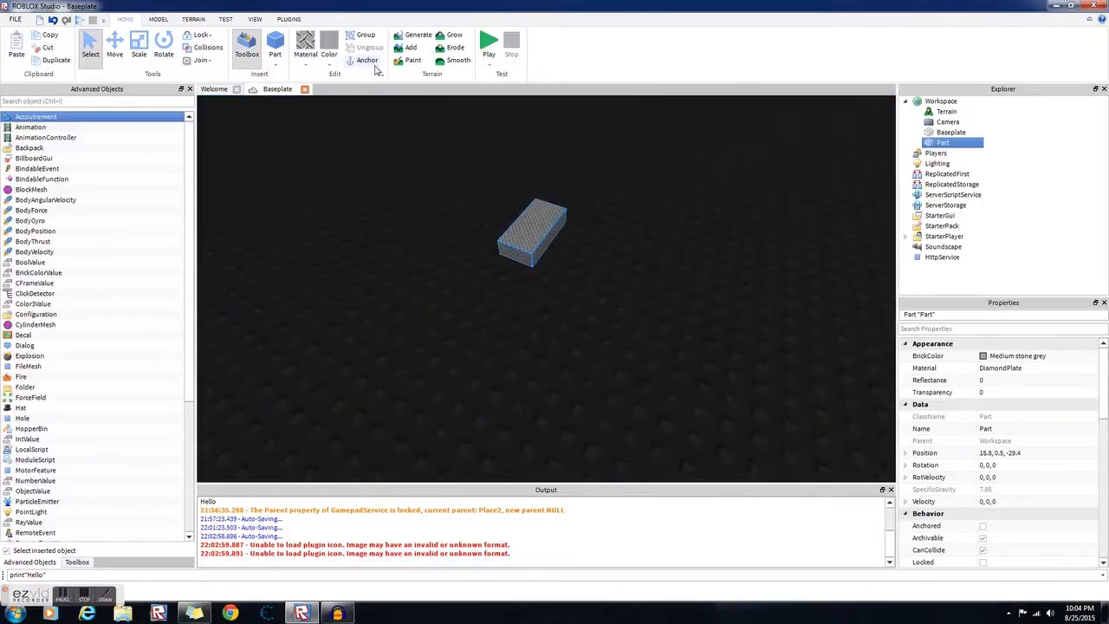
# - Anchor the diamond plate part and add a second Part to the Workspace
pyautogui.click(114, 43)
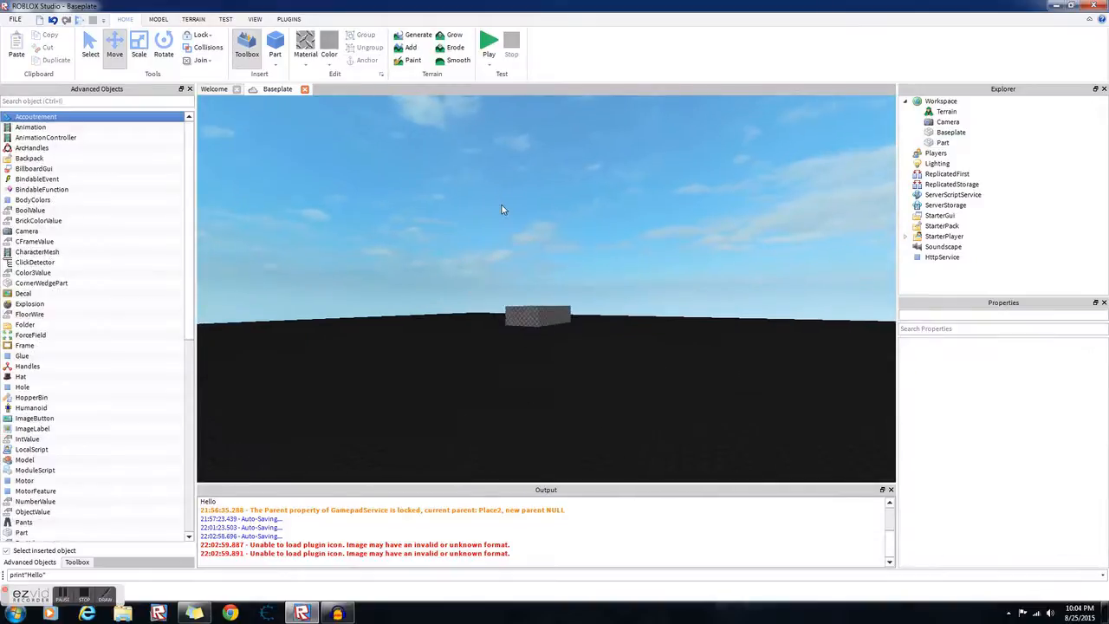
pyautogui.click(488, 39)
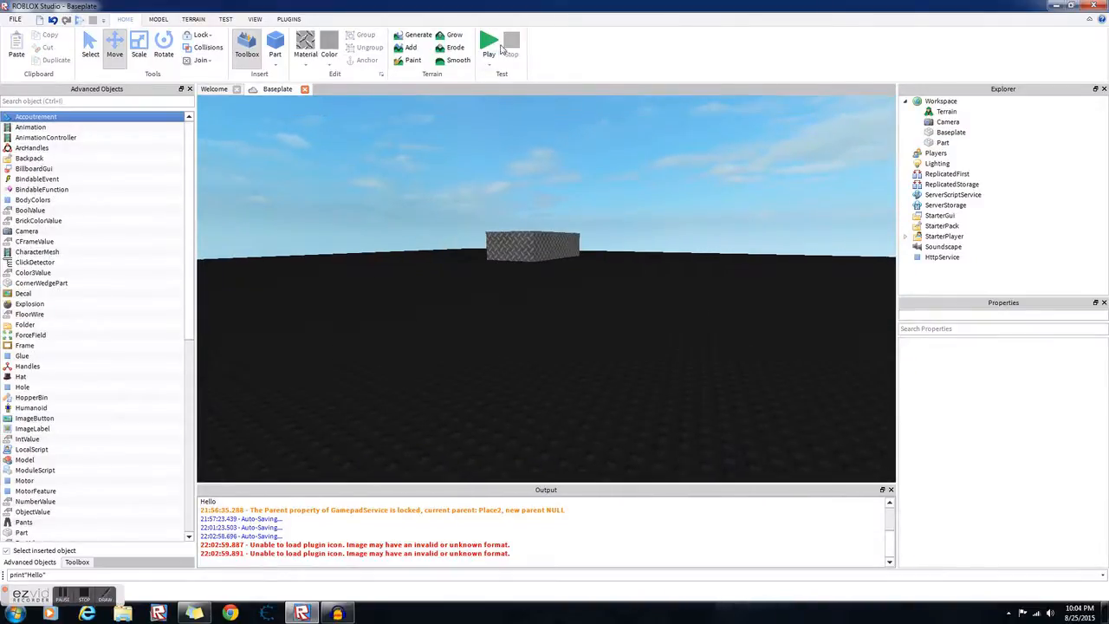
pyautogui.click(488, 40)
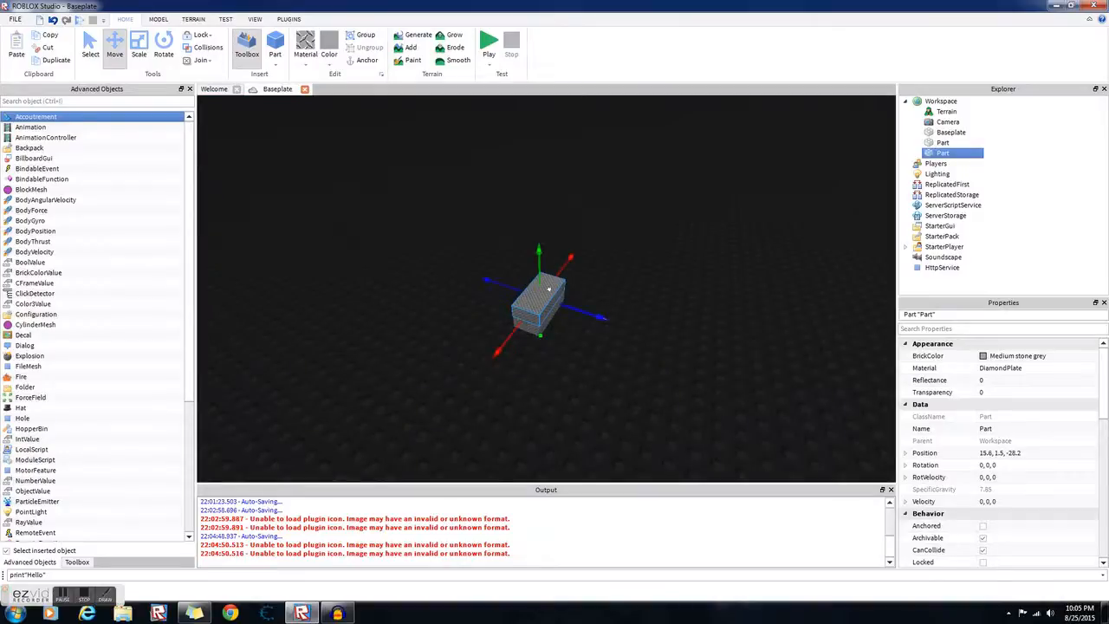
# - Delete both diamond-plate blocks, leaving only Terrain, Camera and Baseplate
pyautogui.click(274, 43)
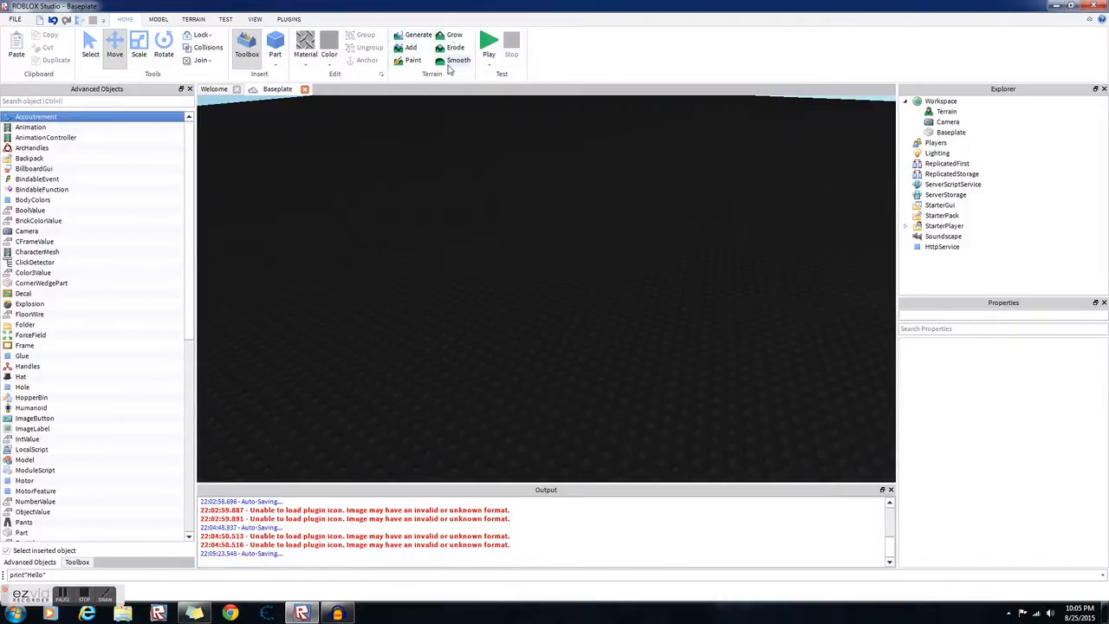
pyautogui.moveTo(411, 49)
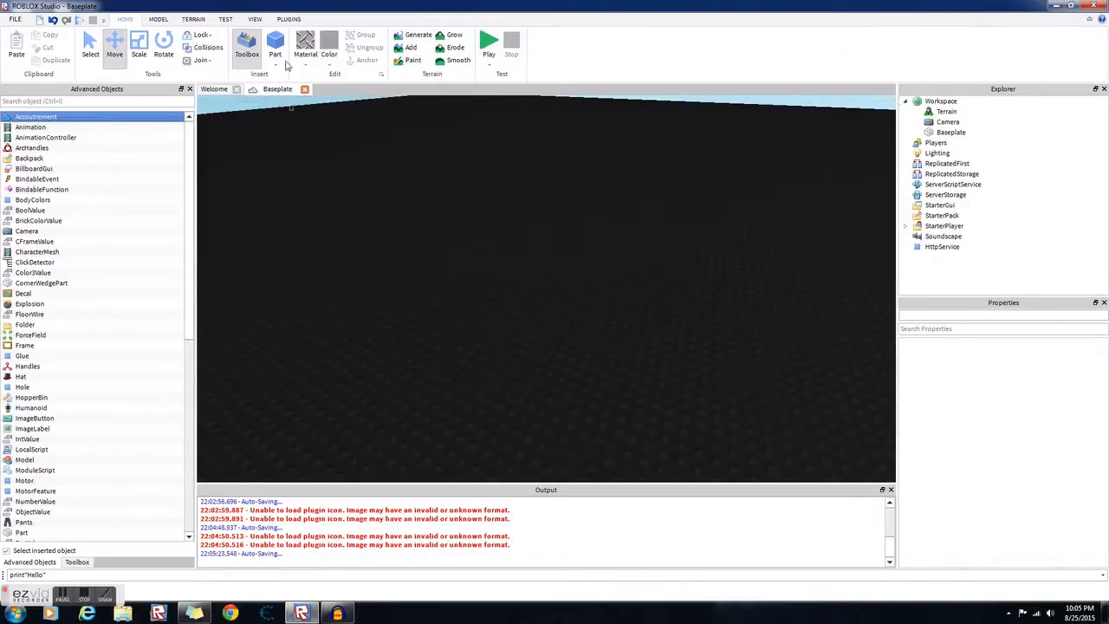
# - Insert a new grey plastic Part and lift it with the Move tool to hover above the baseplate
pyautogui.click(274, 43)
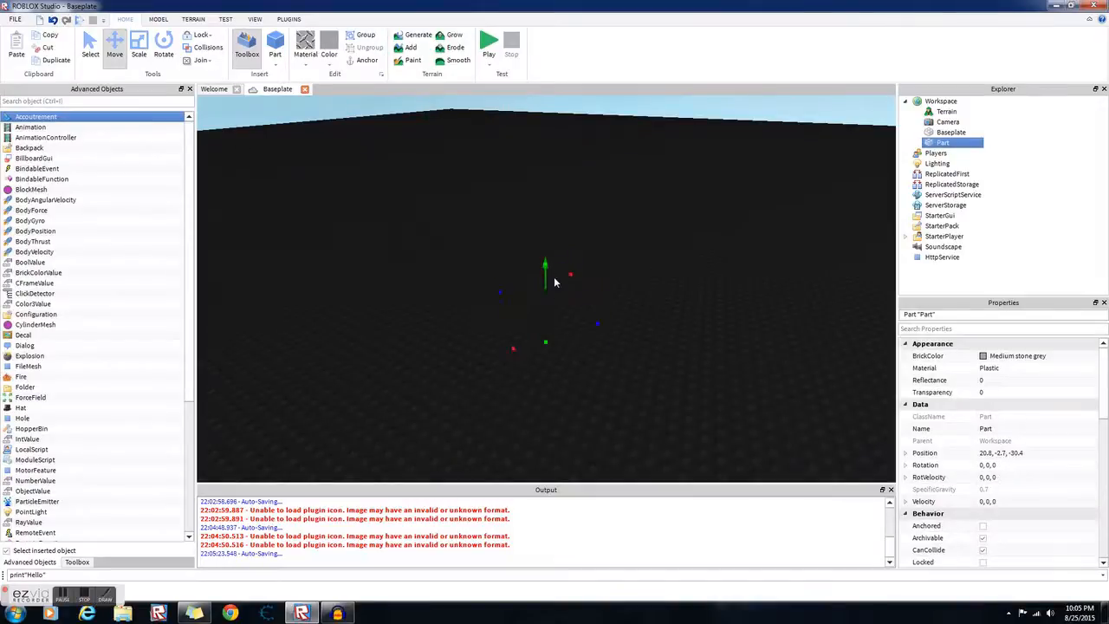
pyautogui.moveTo(628, 292)
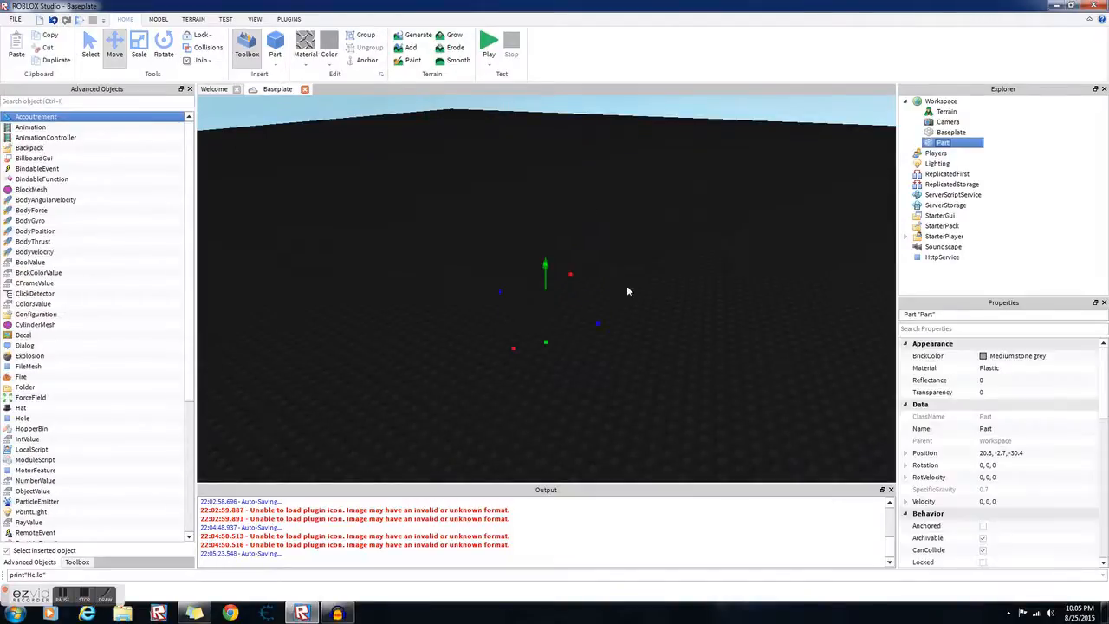
pyautogui.click(950, 132)
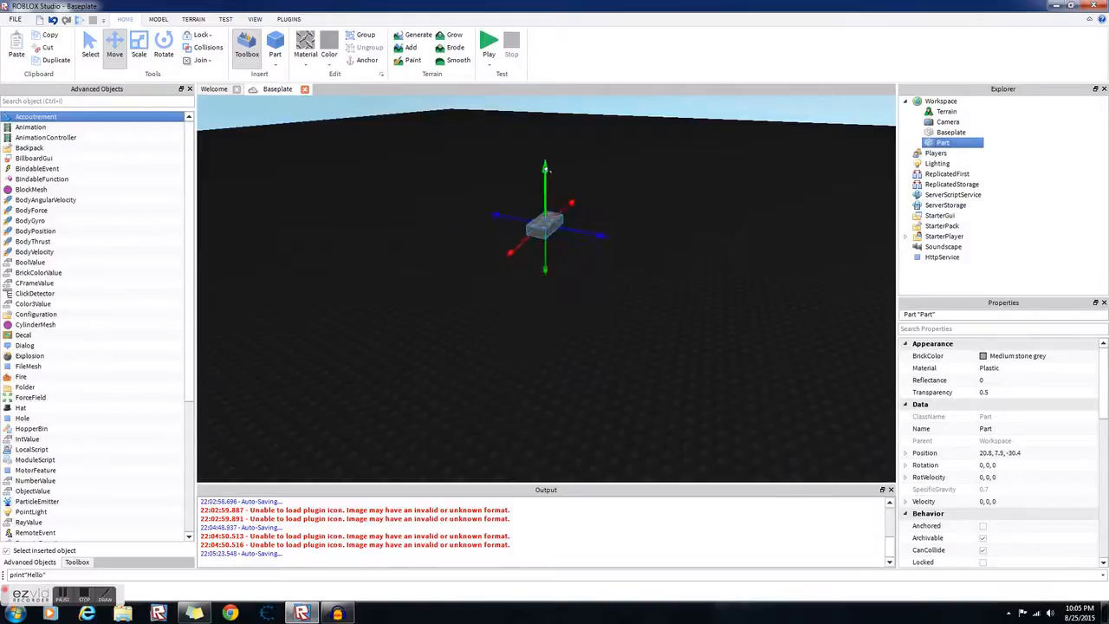
pyautogui.click(724, 166)
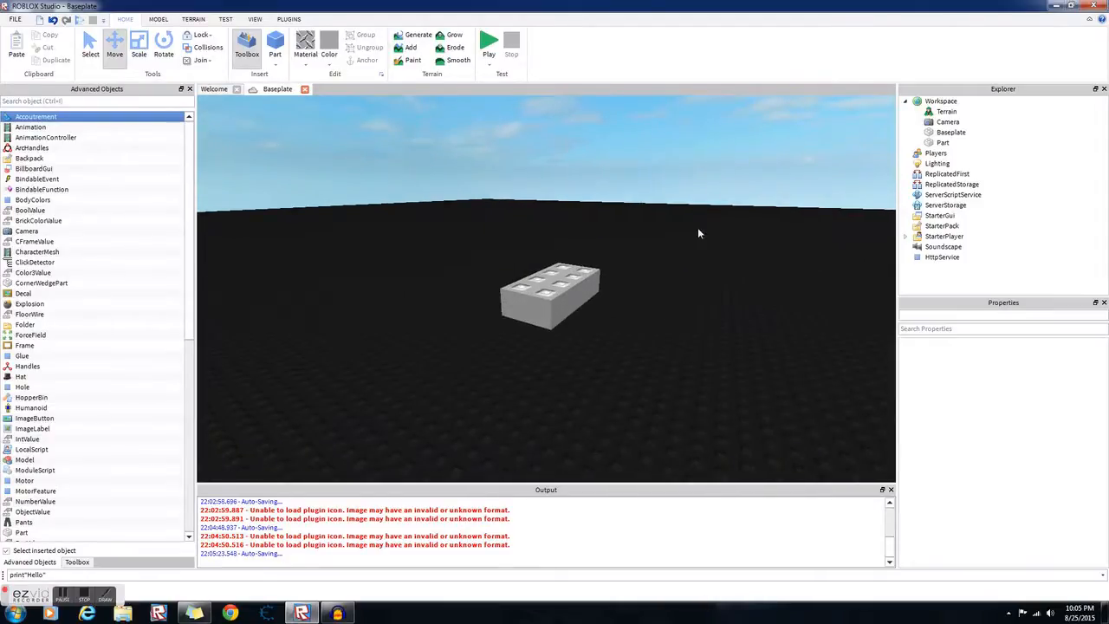
pyautogui.moveTo(513, 270)
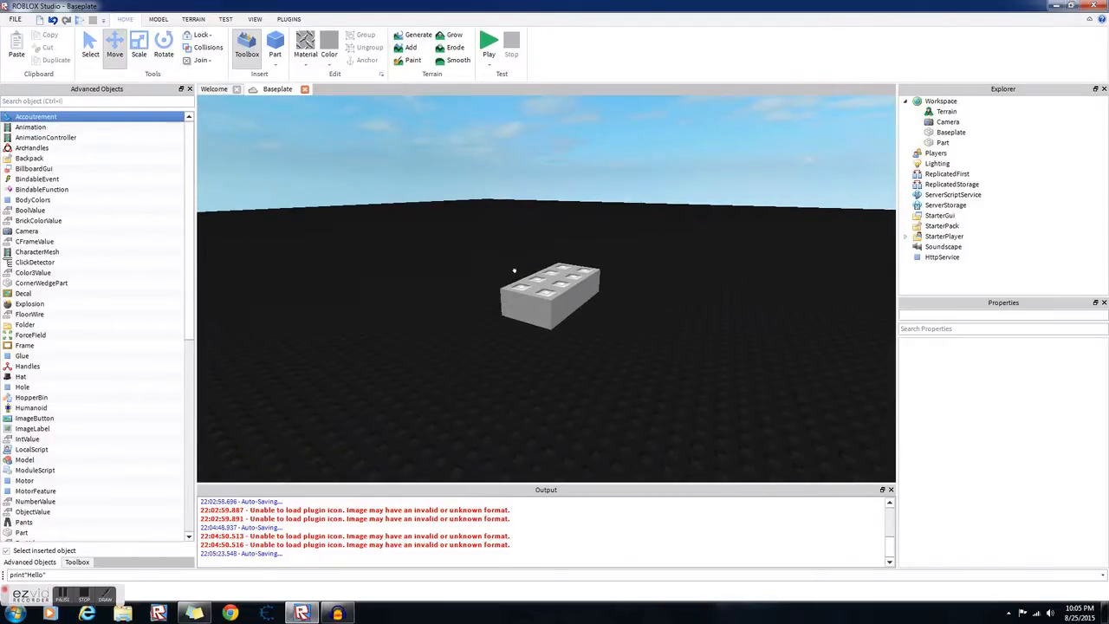
pyautogui.click(551, 294)
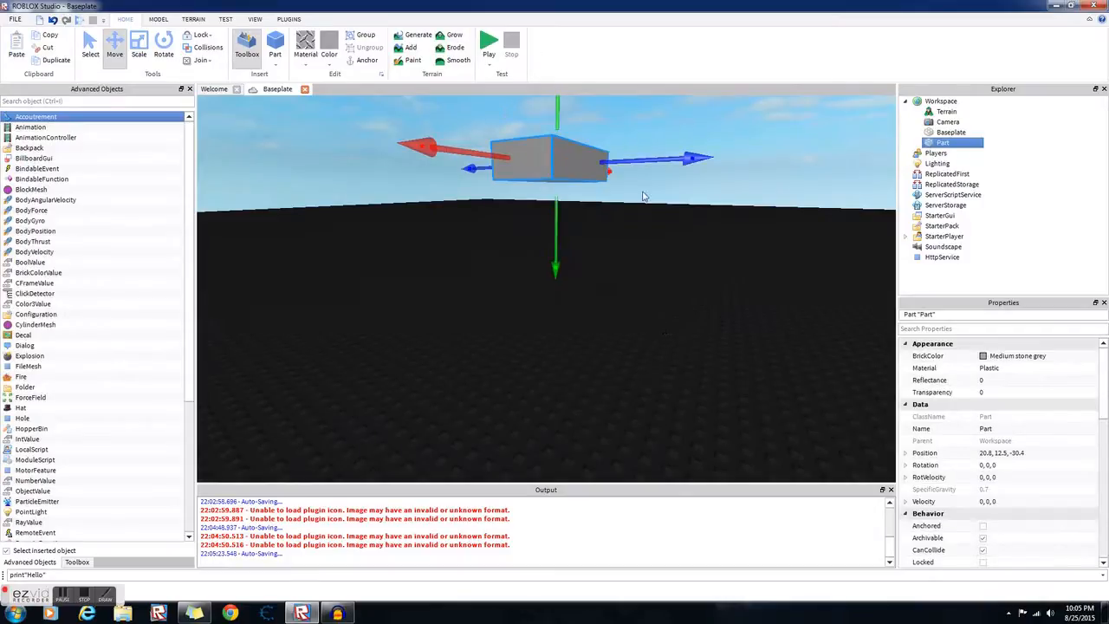
pyautogui.moveTo(373, 152)
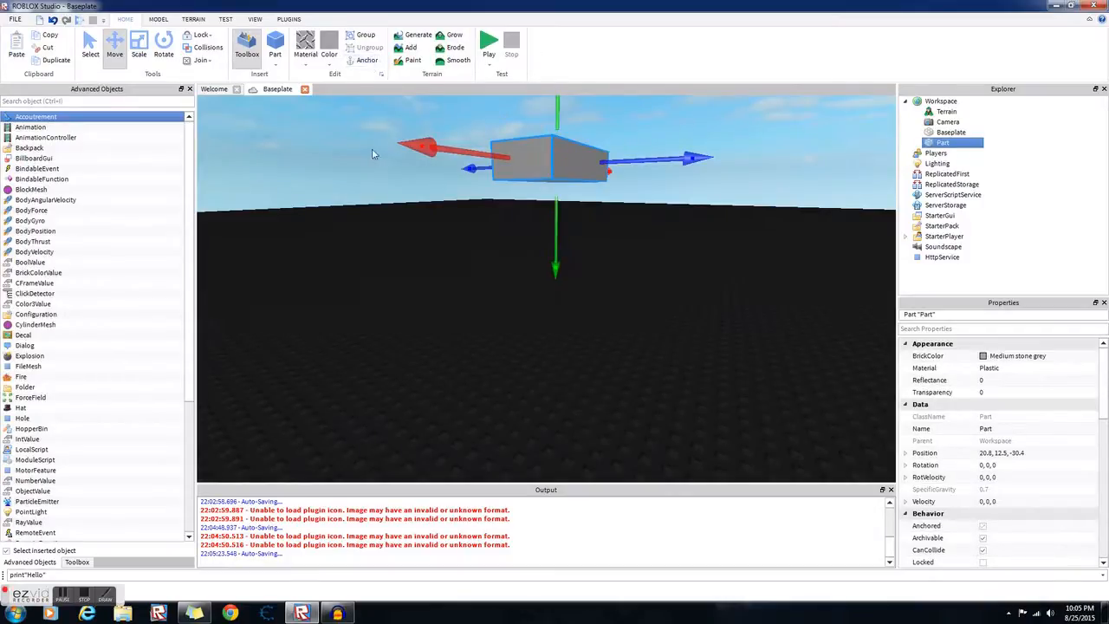
pyautogui.click(489, 42)
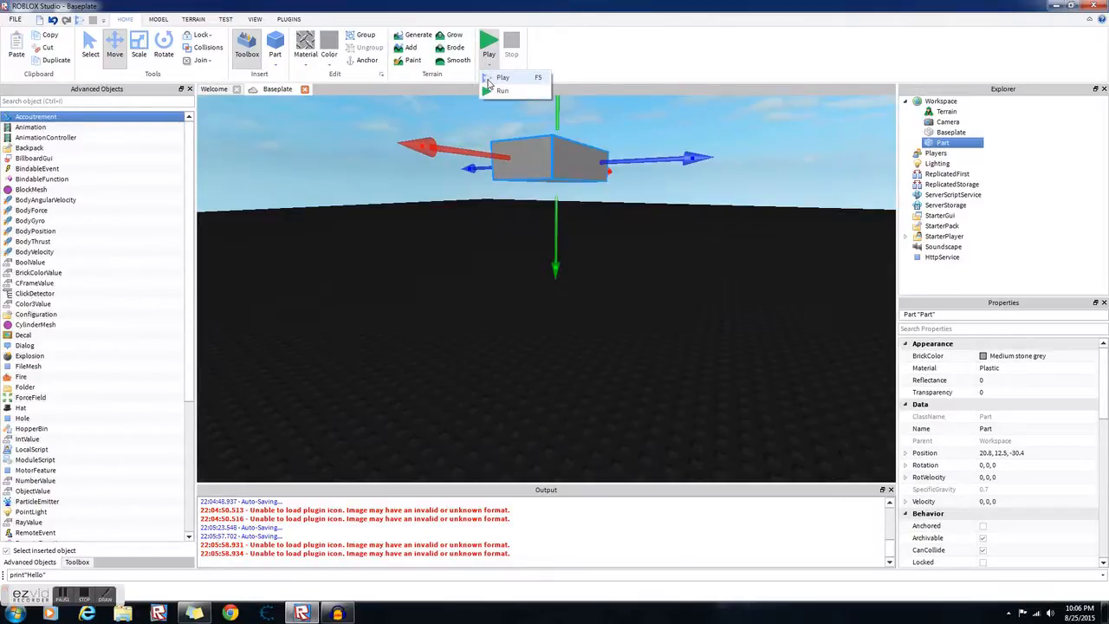
# - Run a Play test, walk the avatar around the baseplate, then stop and resume editing
pyautogui.click(503, 76)
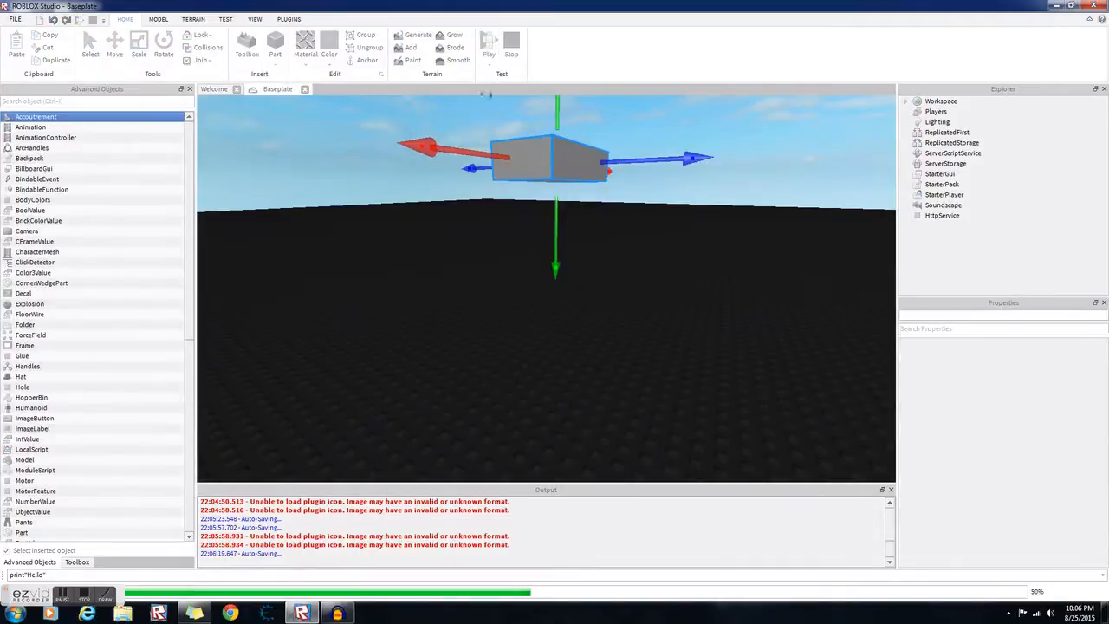
pyautogui.click(489, 42)
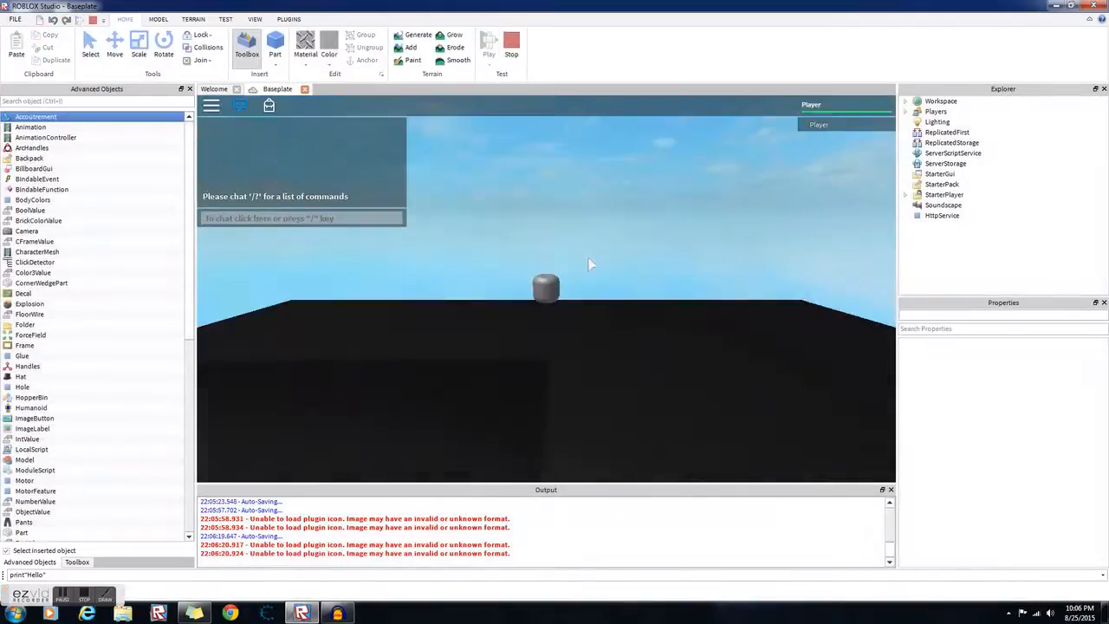
pyautogui.click(489, 54)
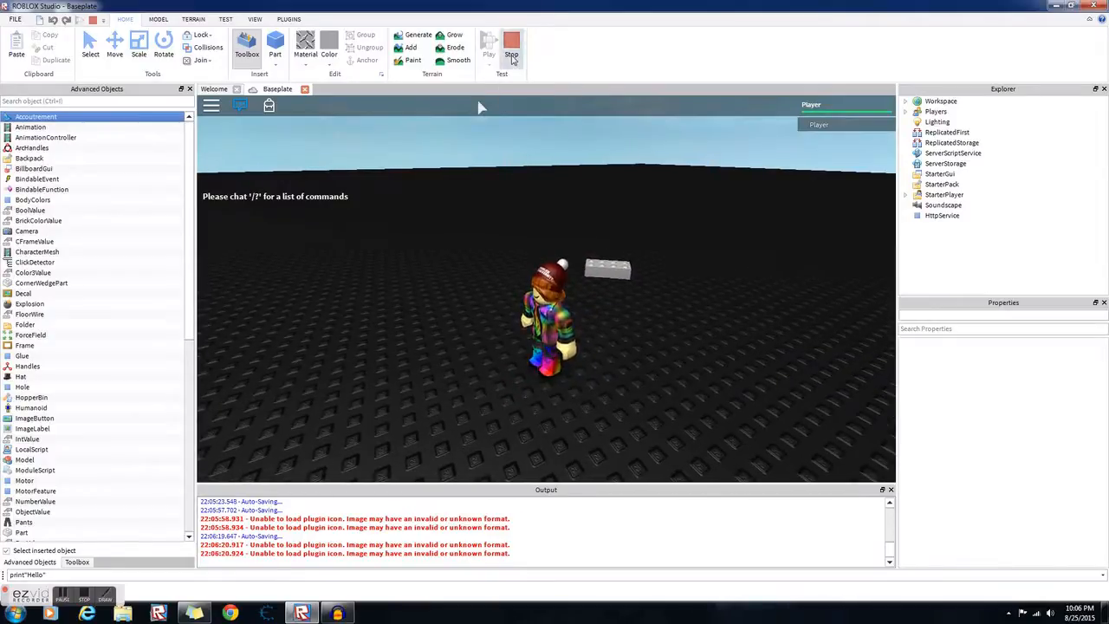
pyautogui.click(512, 42)
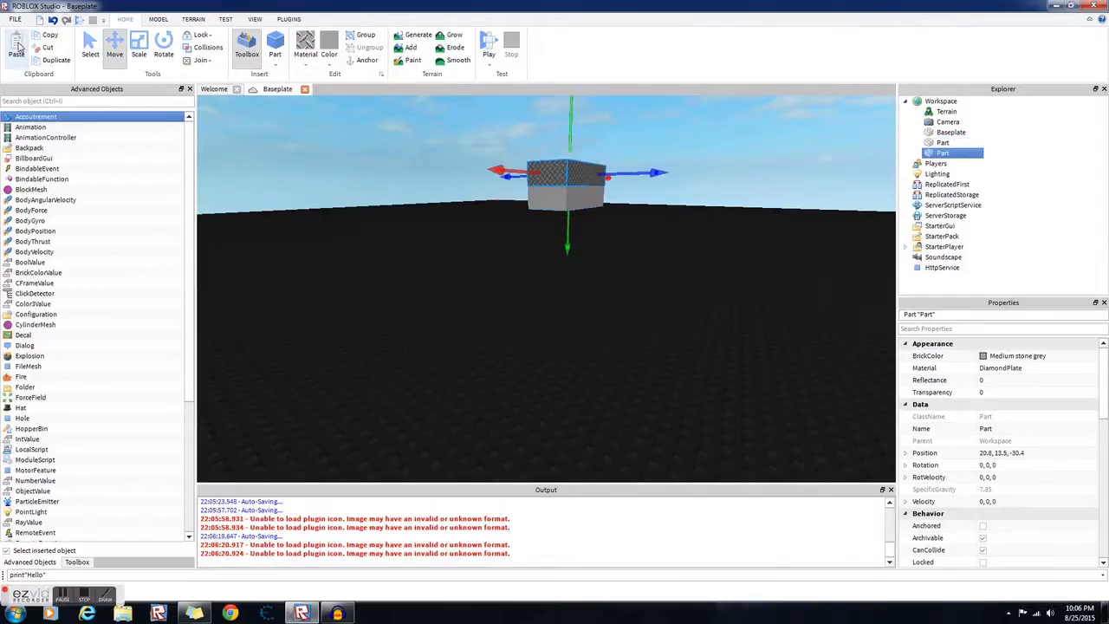
pyautogui.click(16, 54)
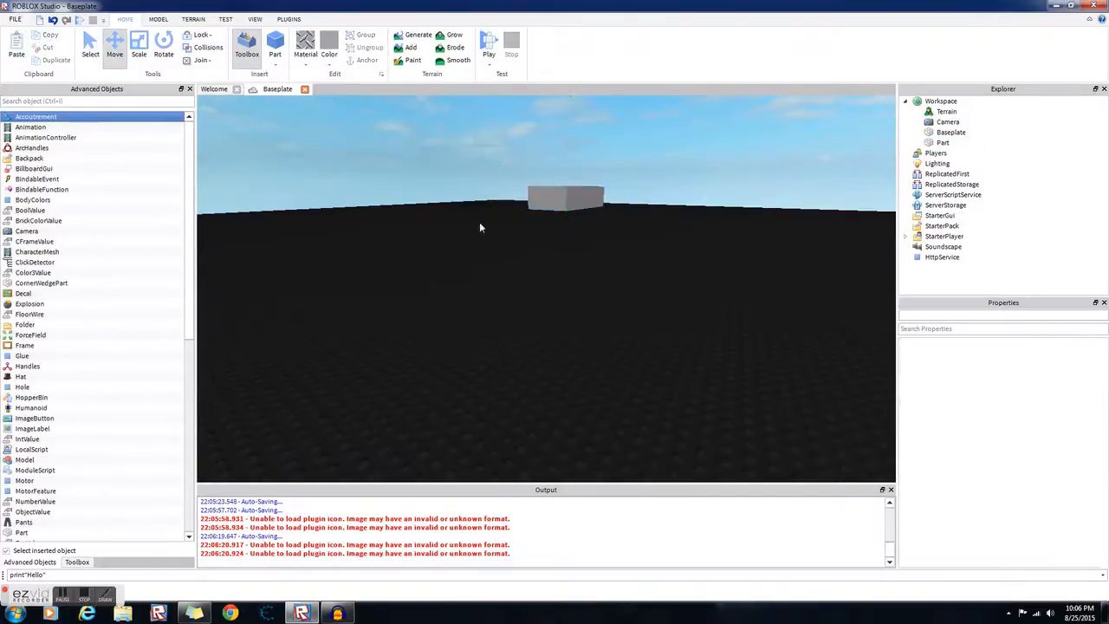
# - Lower the floating grey block with the Move tool until it rests on the baseplate
pyautogui.click(31, 128)
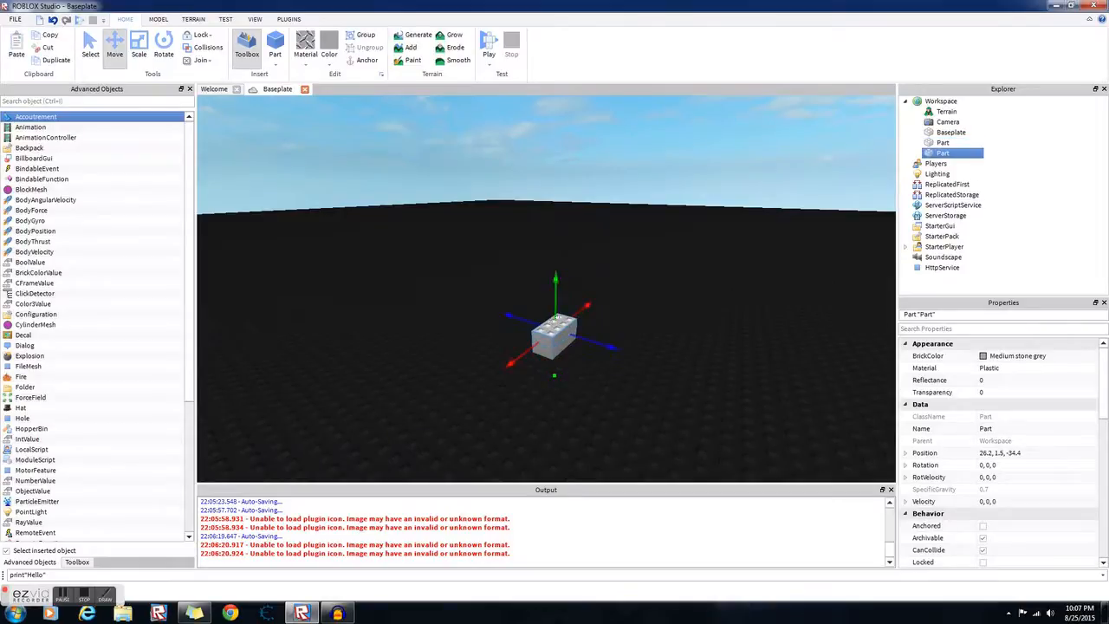
pyautogui.click(570, 246)
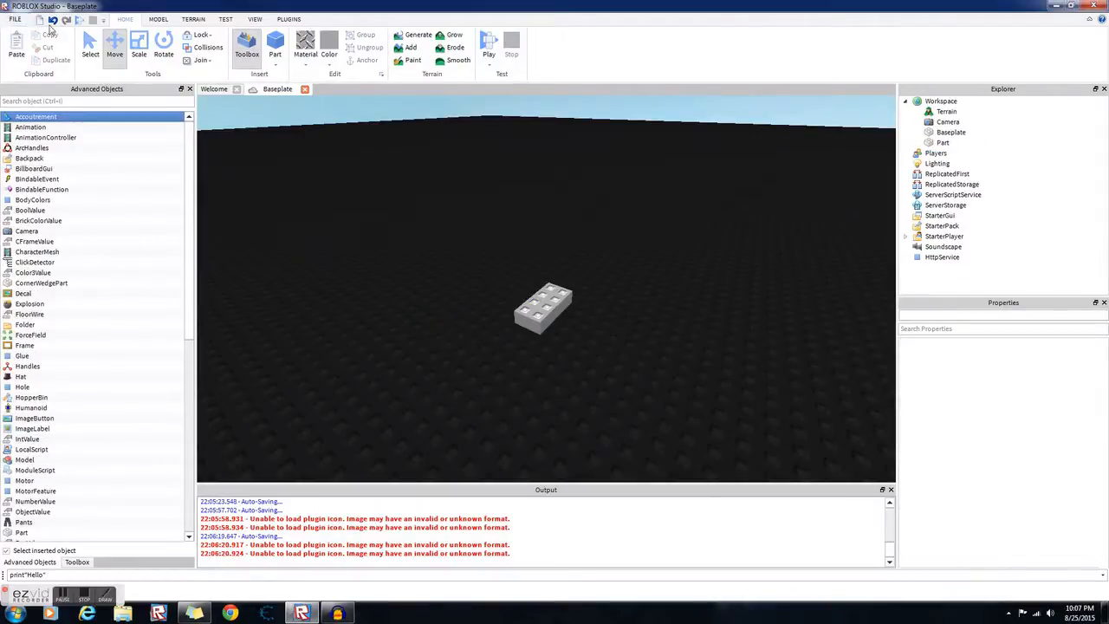
# - Delete the grey block and tilt the view to see the bare baseplate from below
pyautogui.click(104, 21)
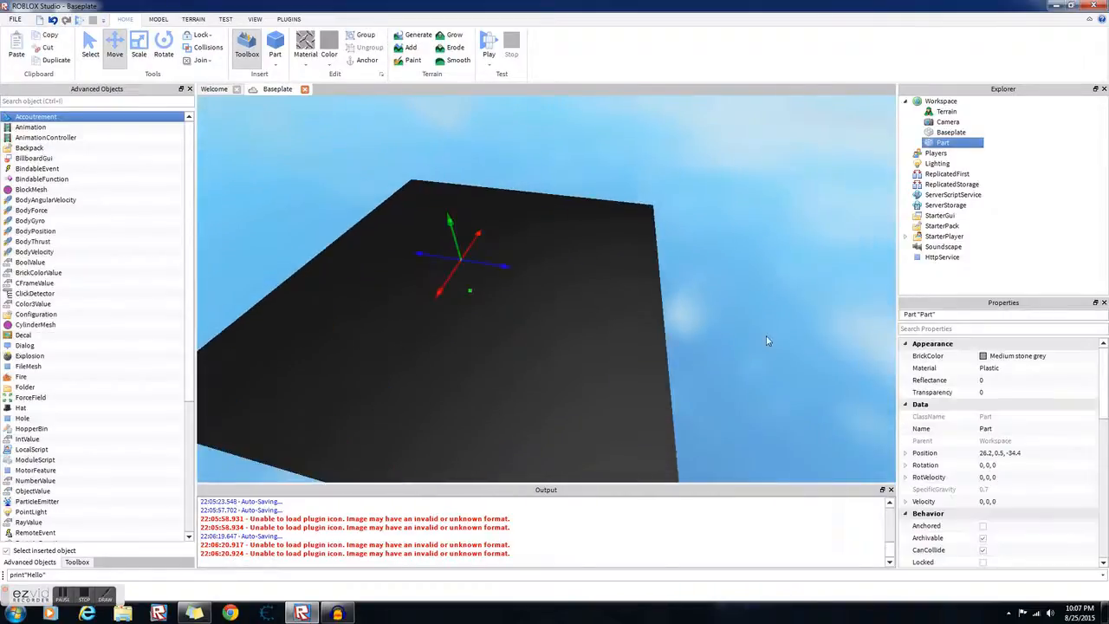
pyautogui.click(949, 131)
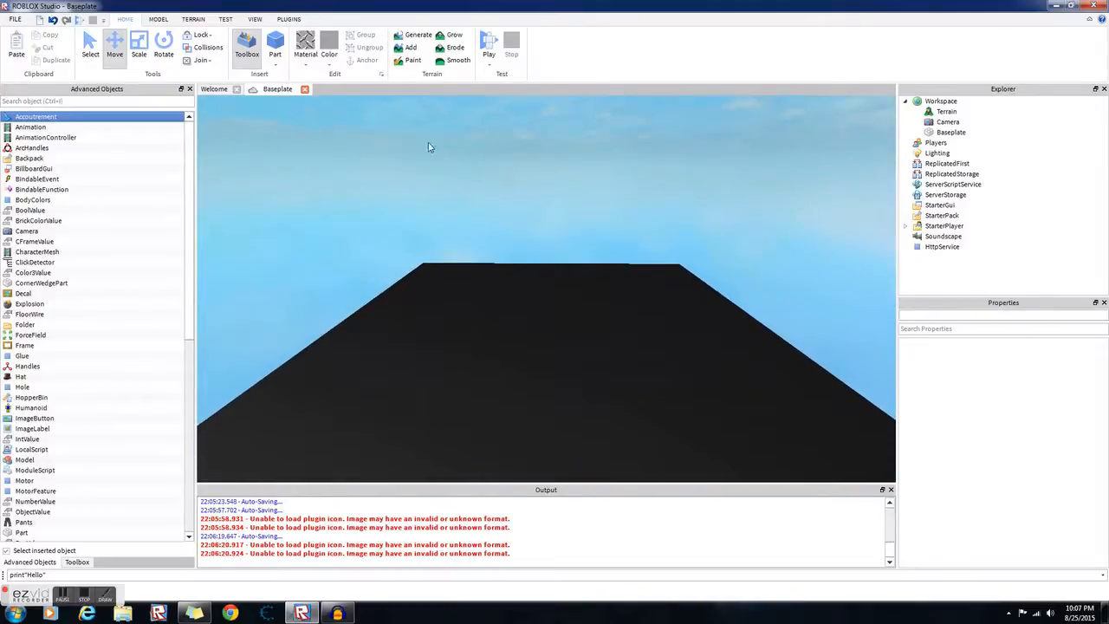
pyautogui.moveTo(430, 147); pyautogui.dragTo(494, 212)
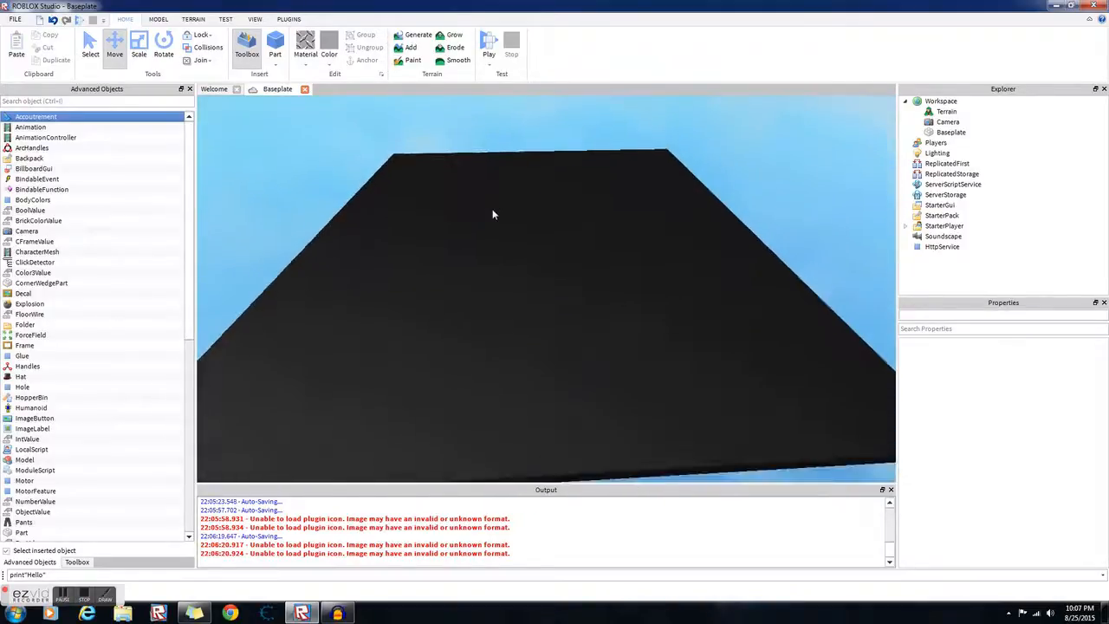